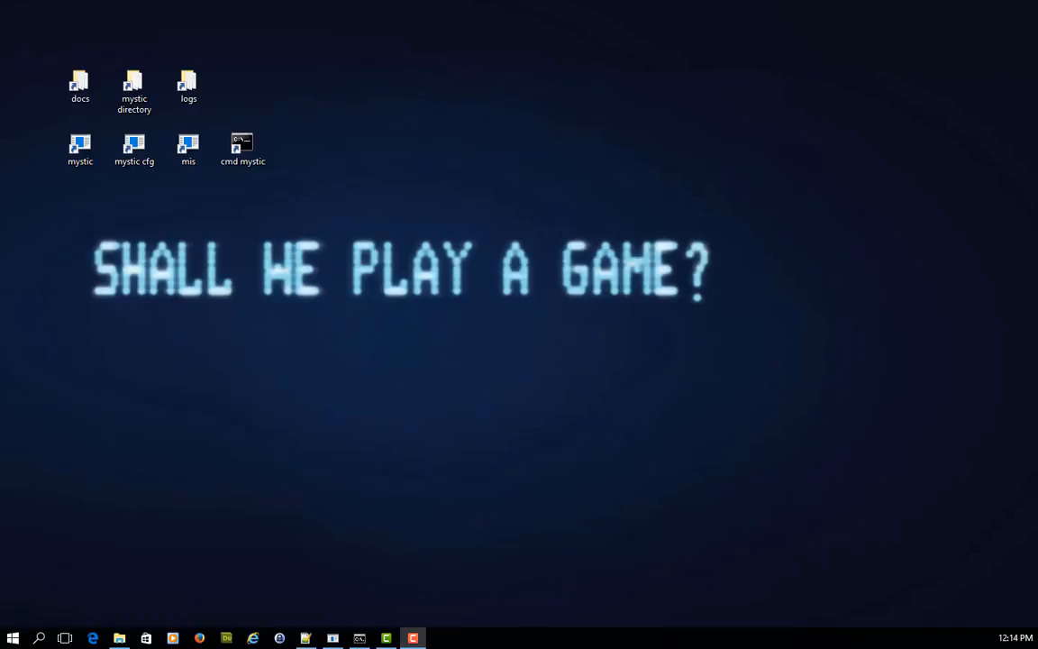
Launch the Mystic BBS node from the desktop shortcut and log in with the password.
left_click(80, 148)
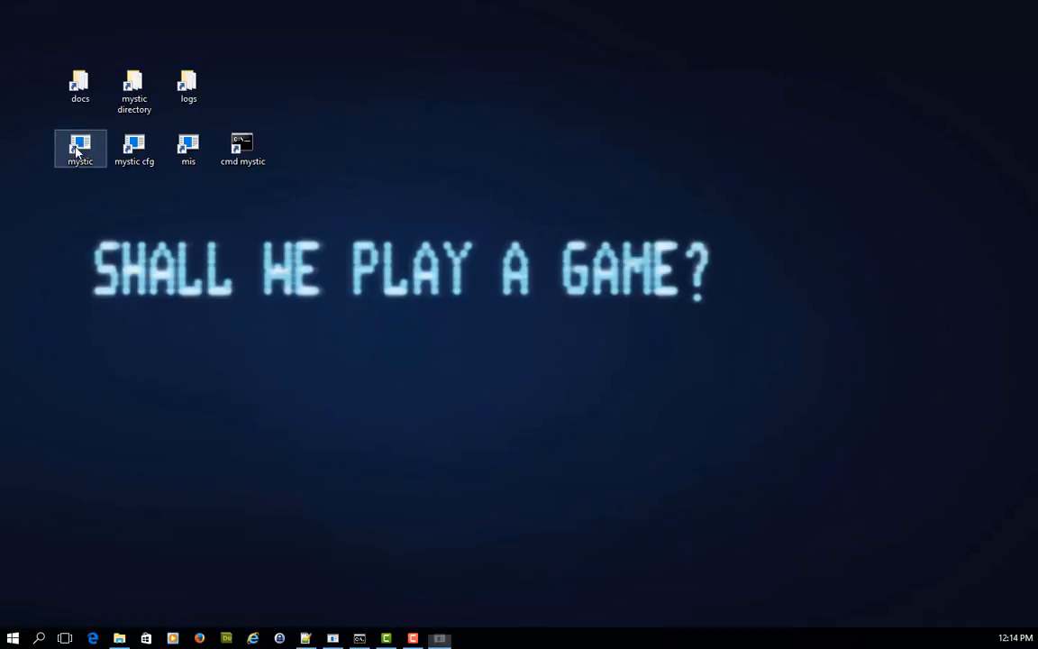
double_click(79, 148)
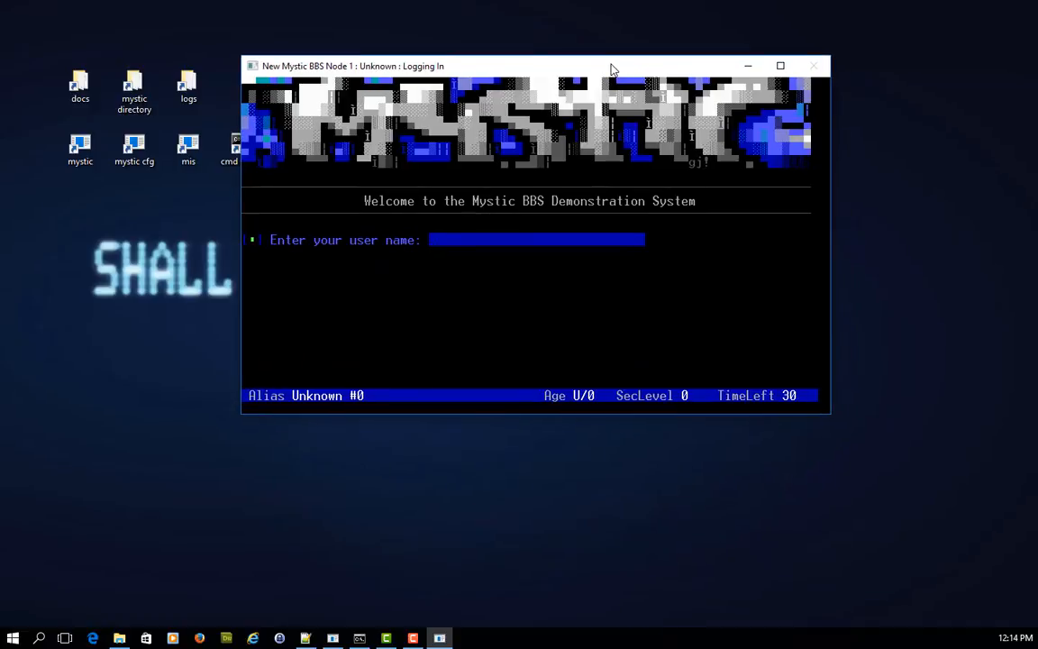
type("Red72")
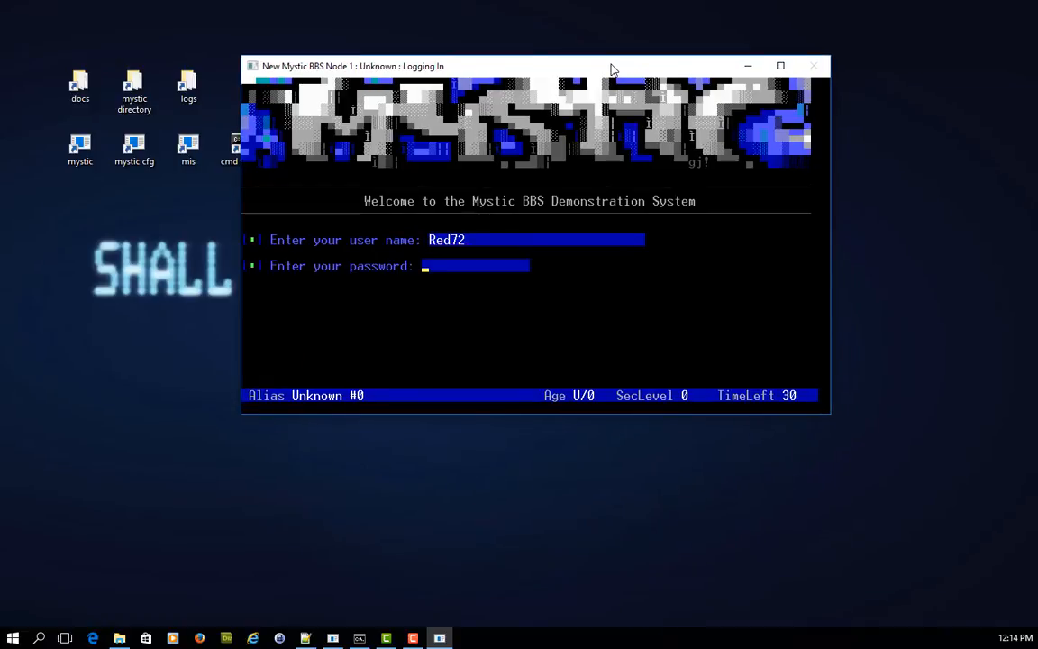
key("Return")
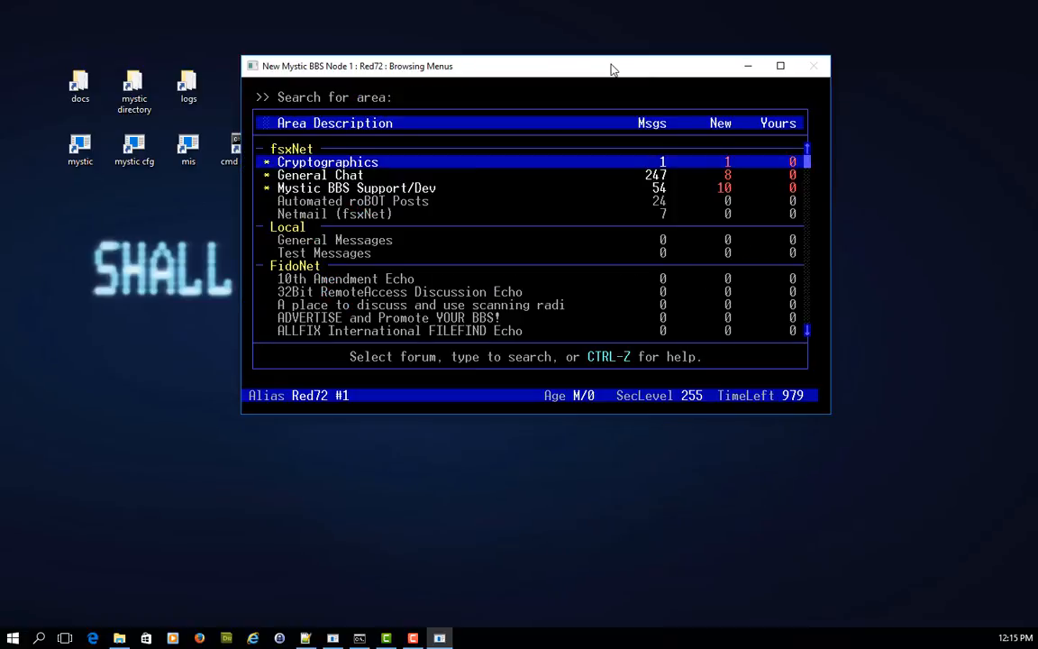
Enter the Automated roBOT Posts area and read through the New Files Received message.
key("Down")
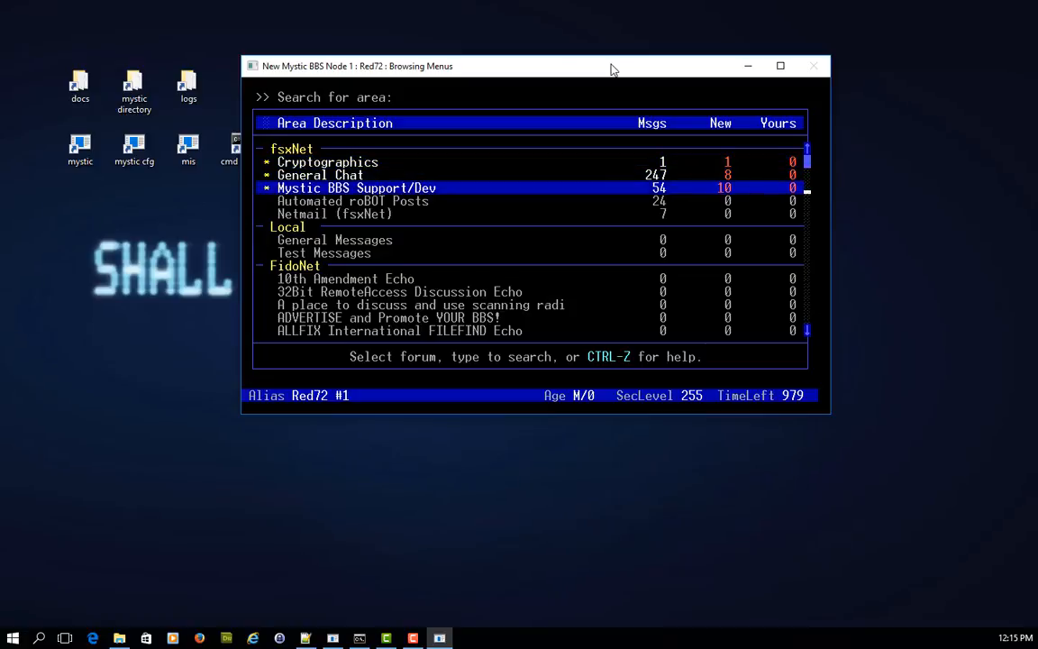
key("Down")
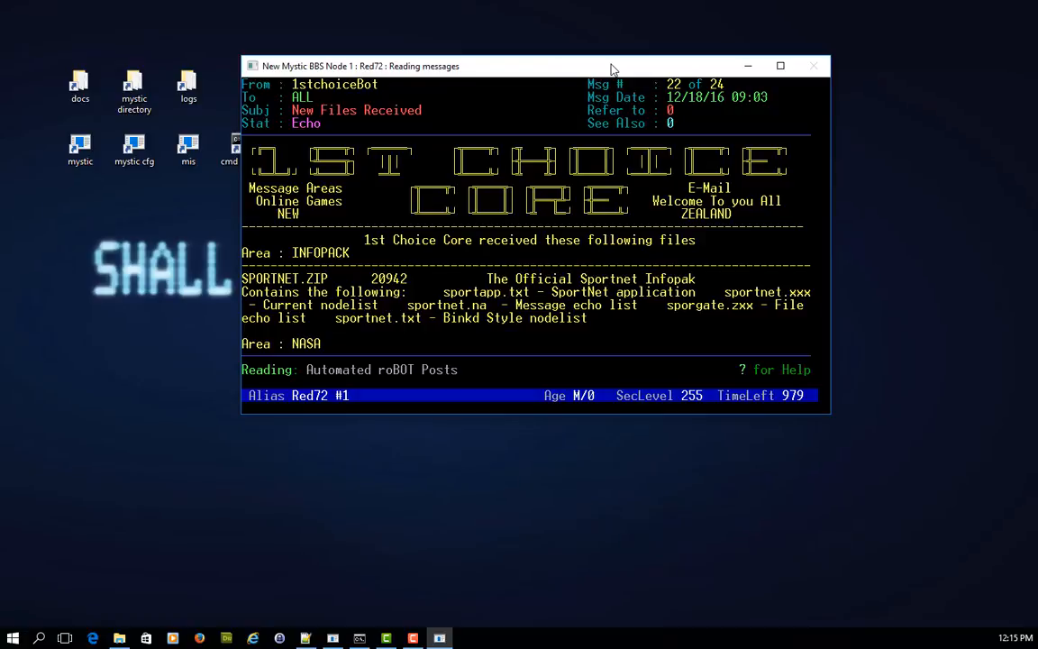
scroll("down", 3)
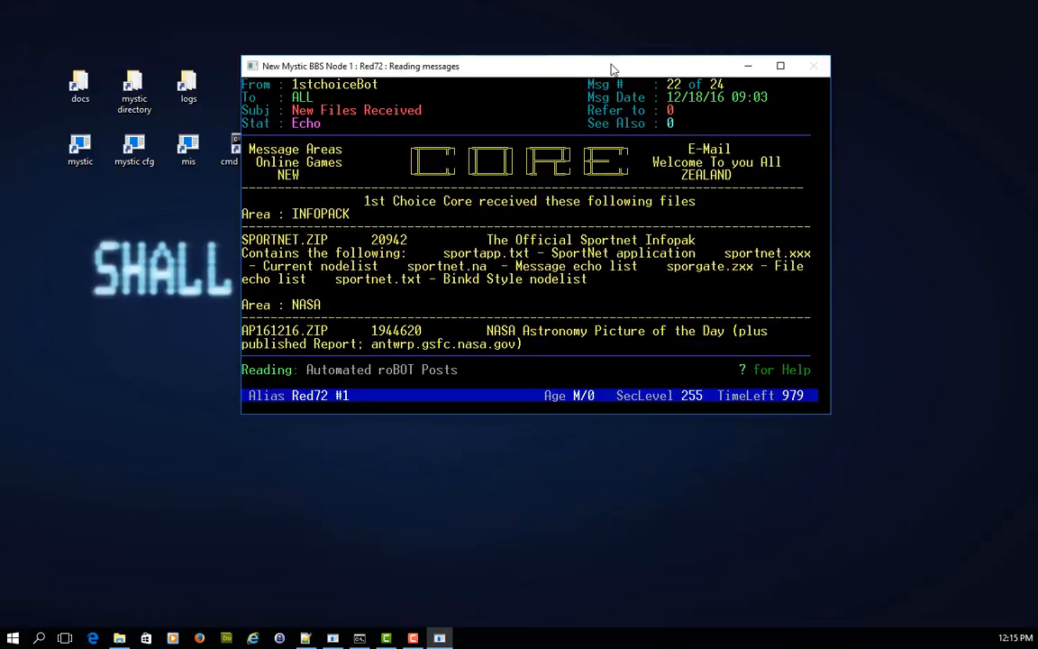
scroll("down", 3)
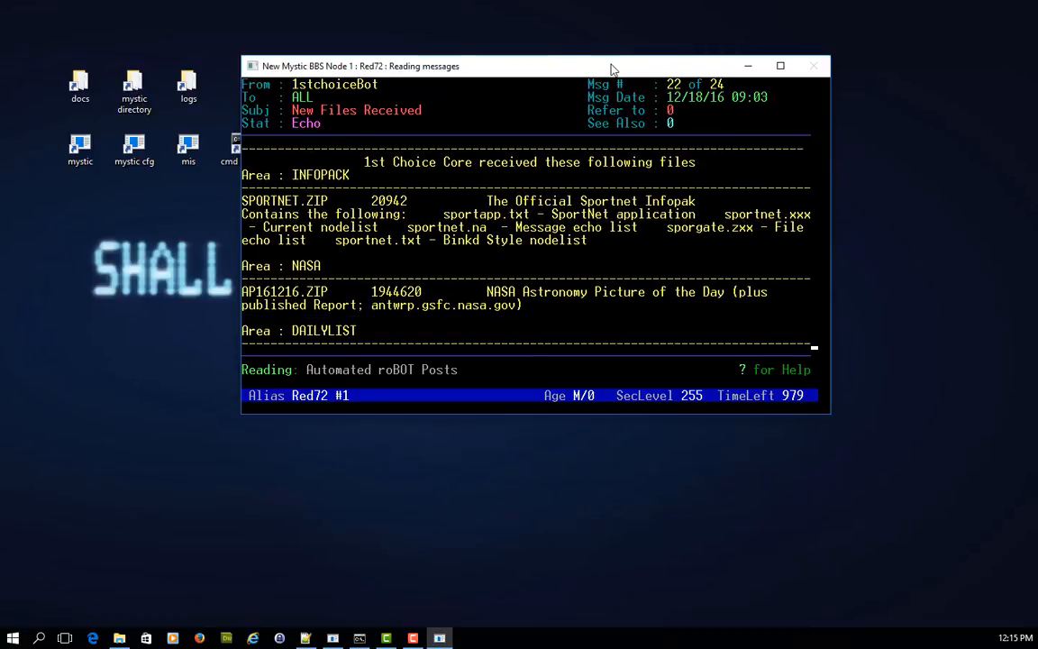
scroll("down", 3)
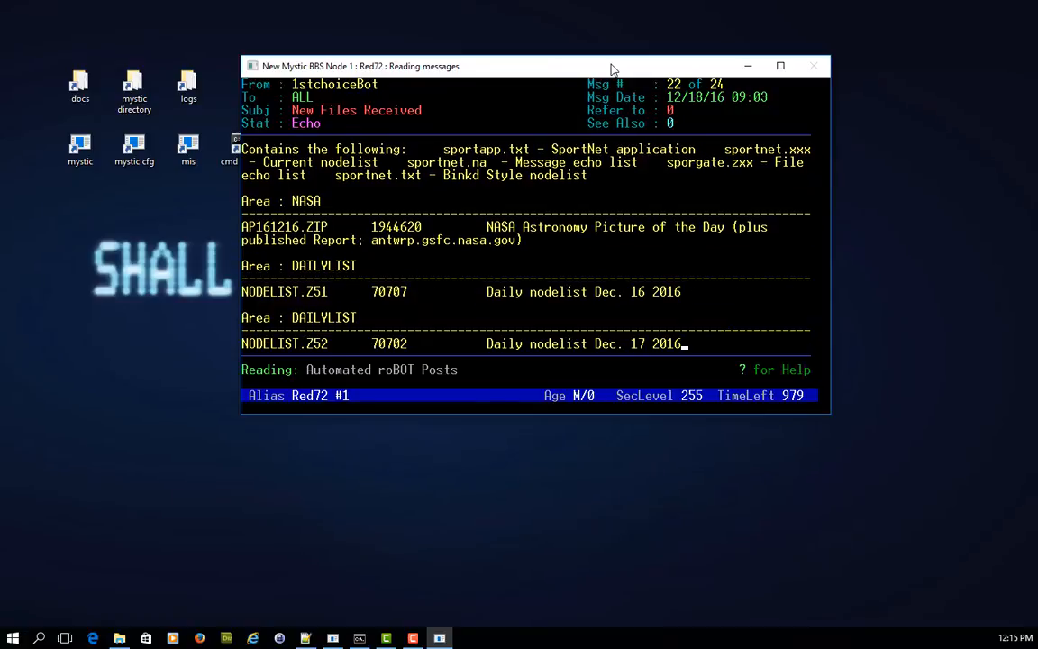
scroll("down", 3)
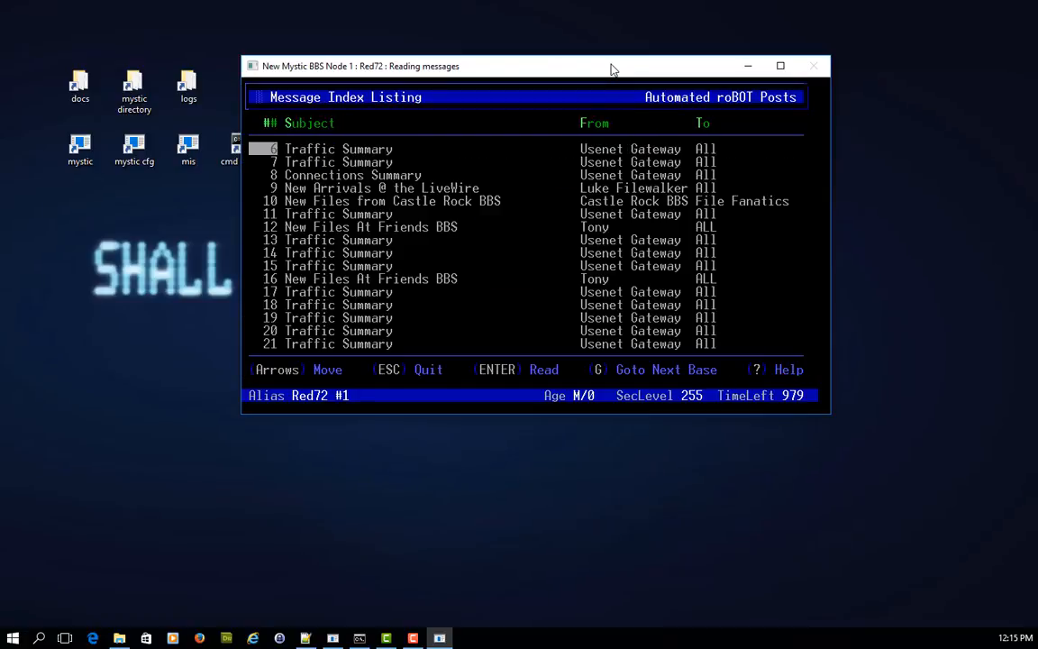
Read the Connections Summary message, scroll the index, and return to the area list.
key("Down")
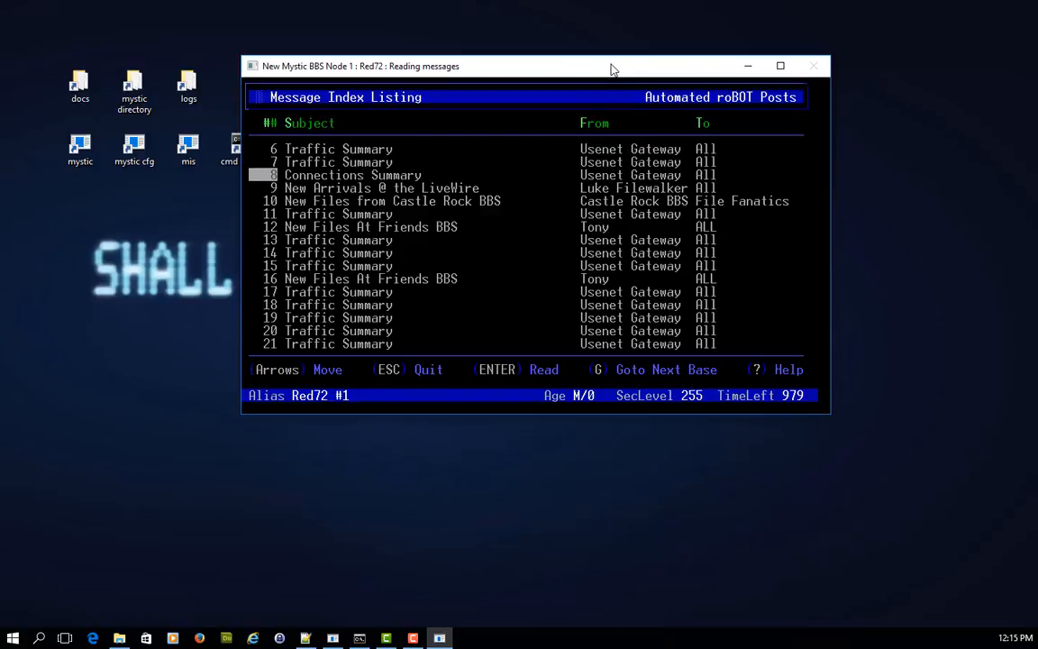
key("Return")
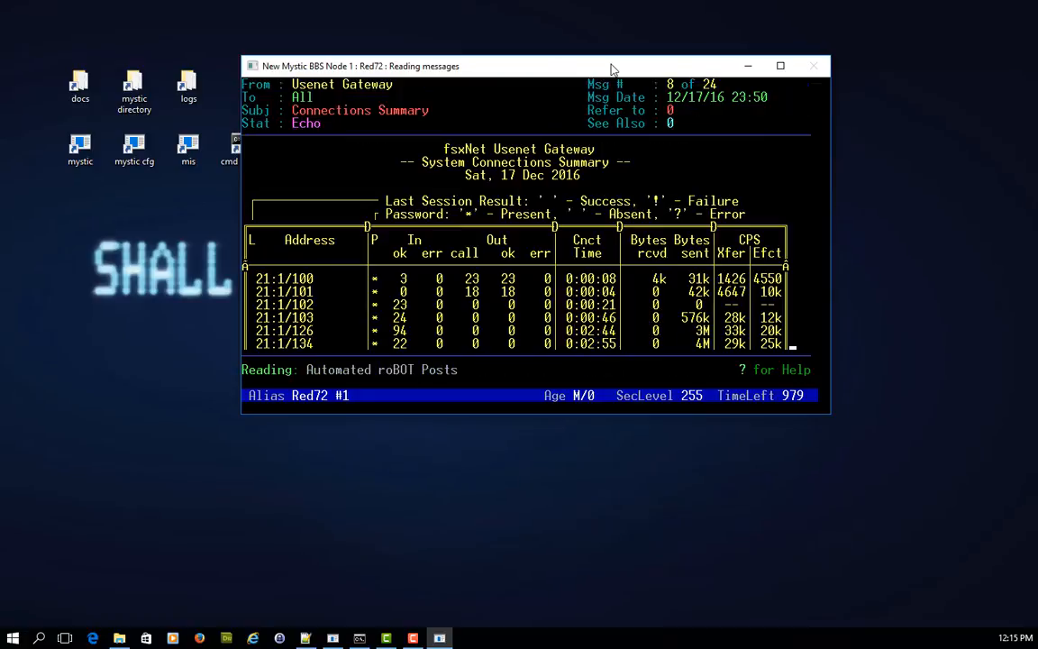
scroll("up", 3)
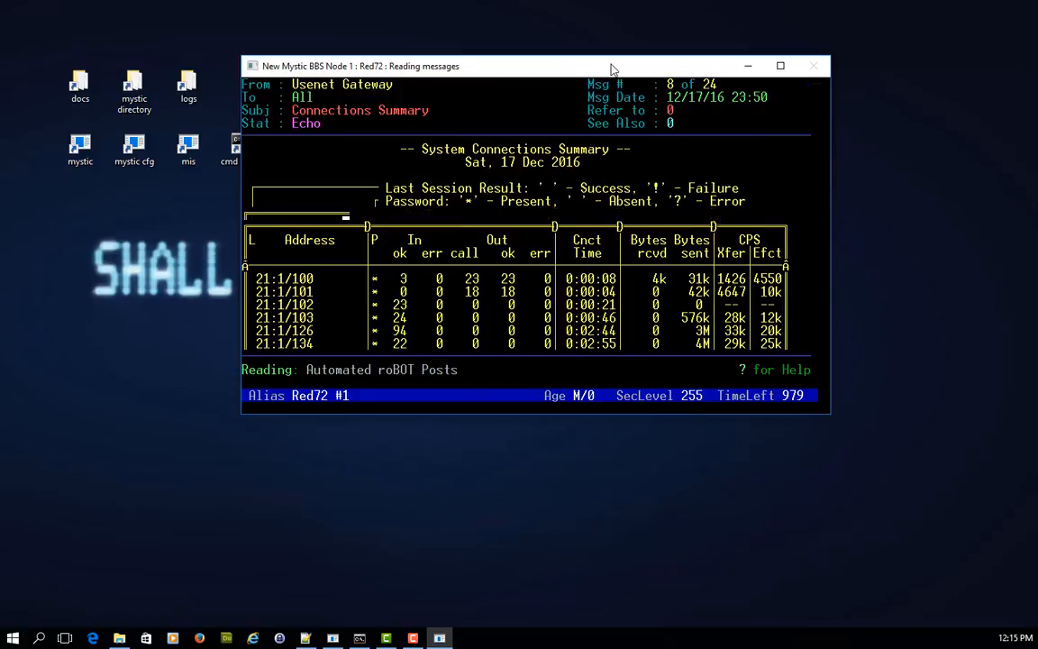
scroll("down", 3)
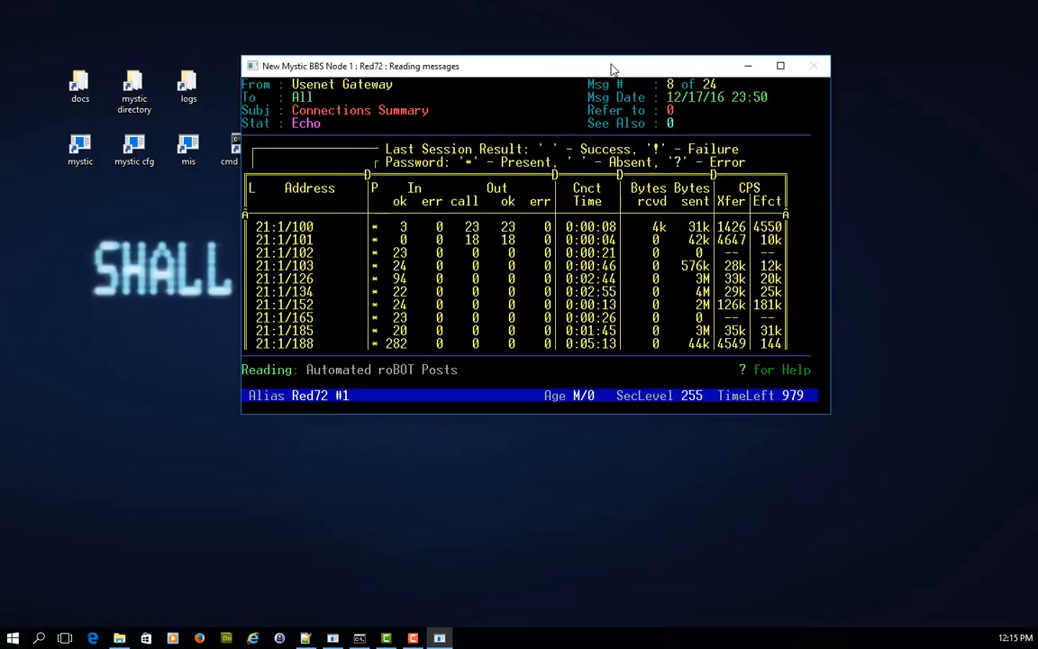
scroll("down", 3)
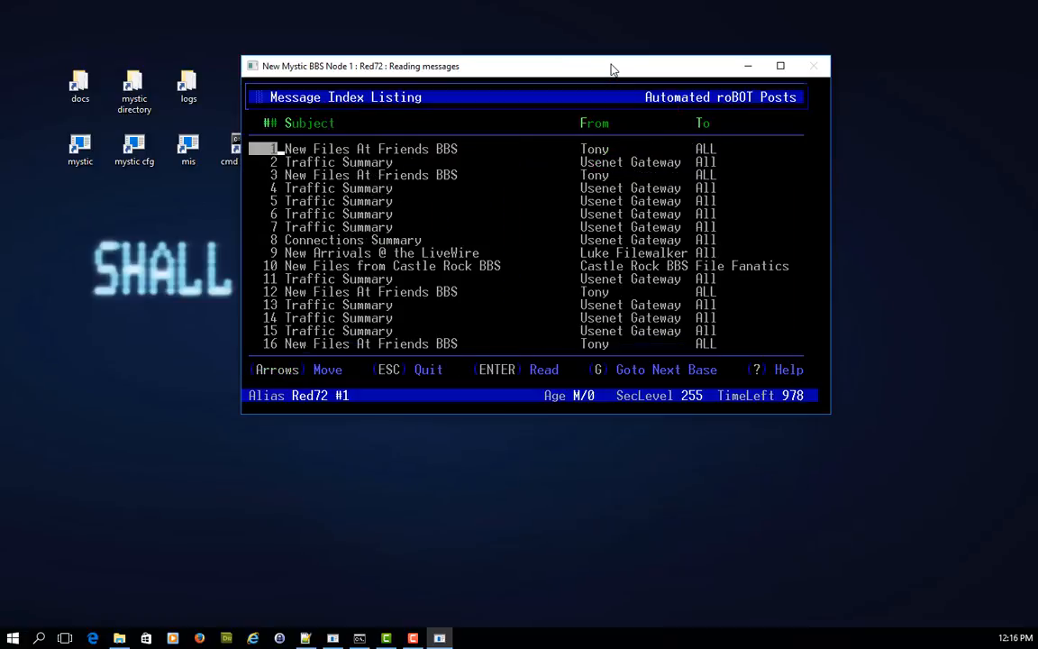
key("down")
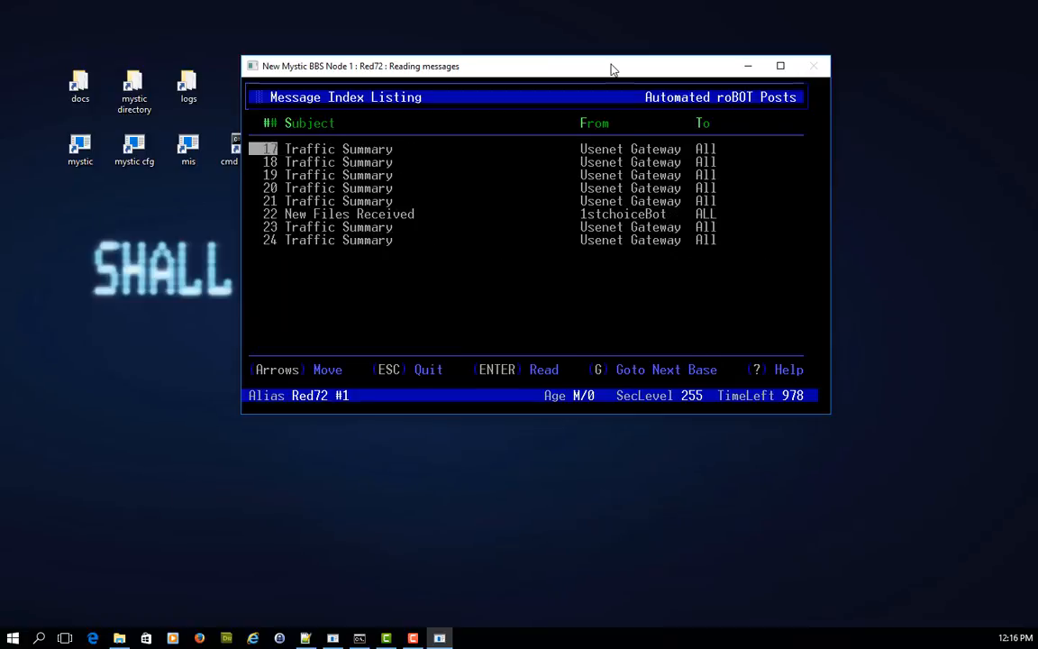
key("Down")
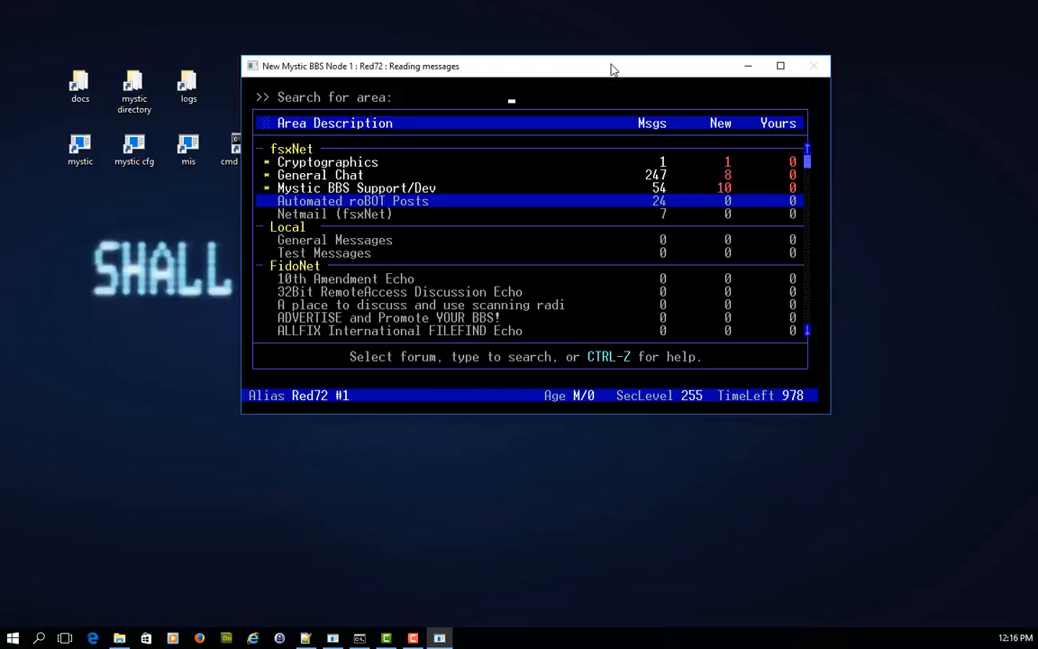
mouse_move(392, 476)
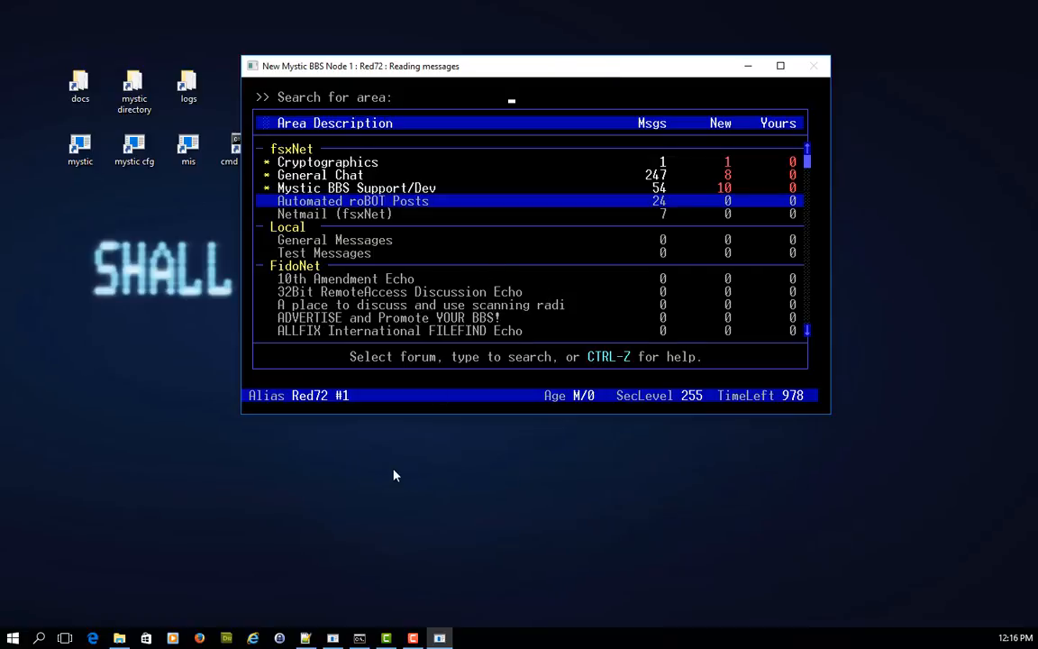
Bring up mutil.ini in Notepad++ and read through its [General] startup functions.
left_click(306, 638)
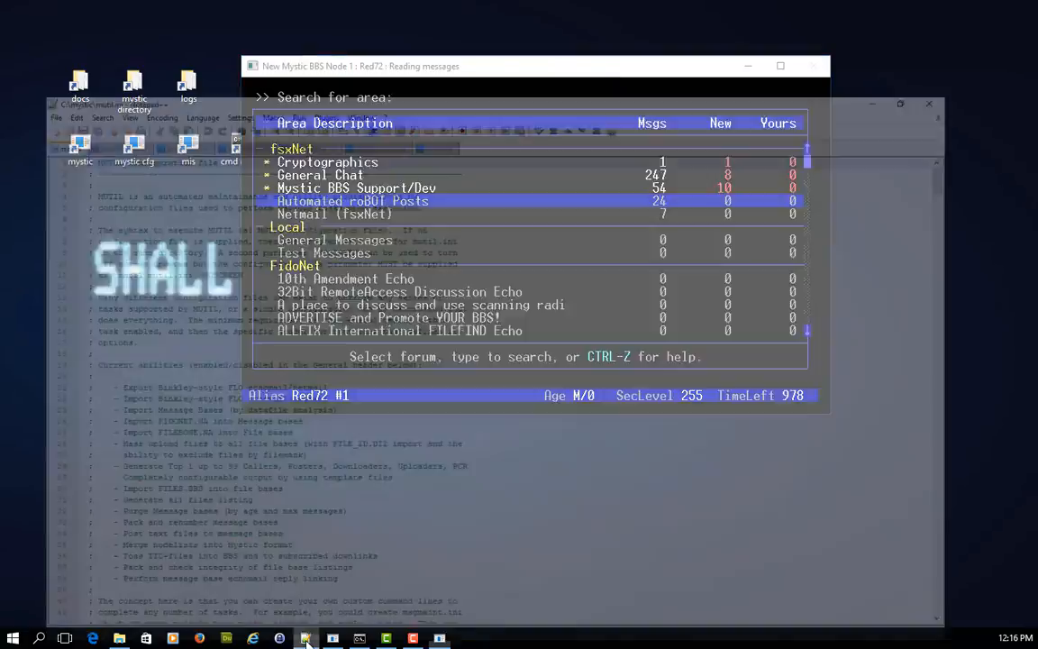
left_click(306, 638)
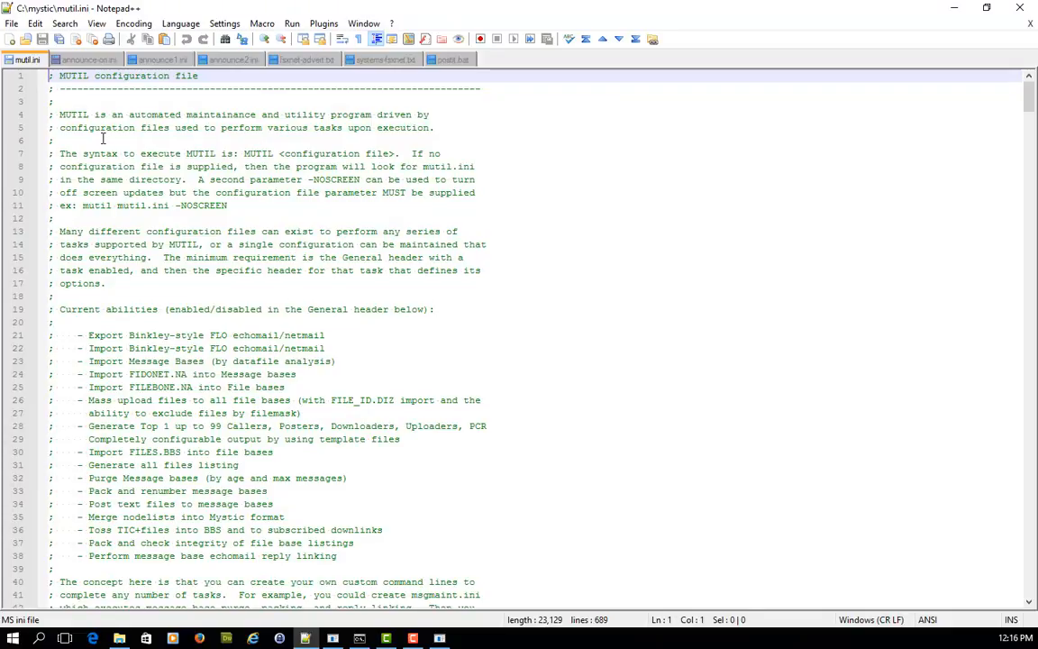
mouse_move(214, 212)
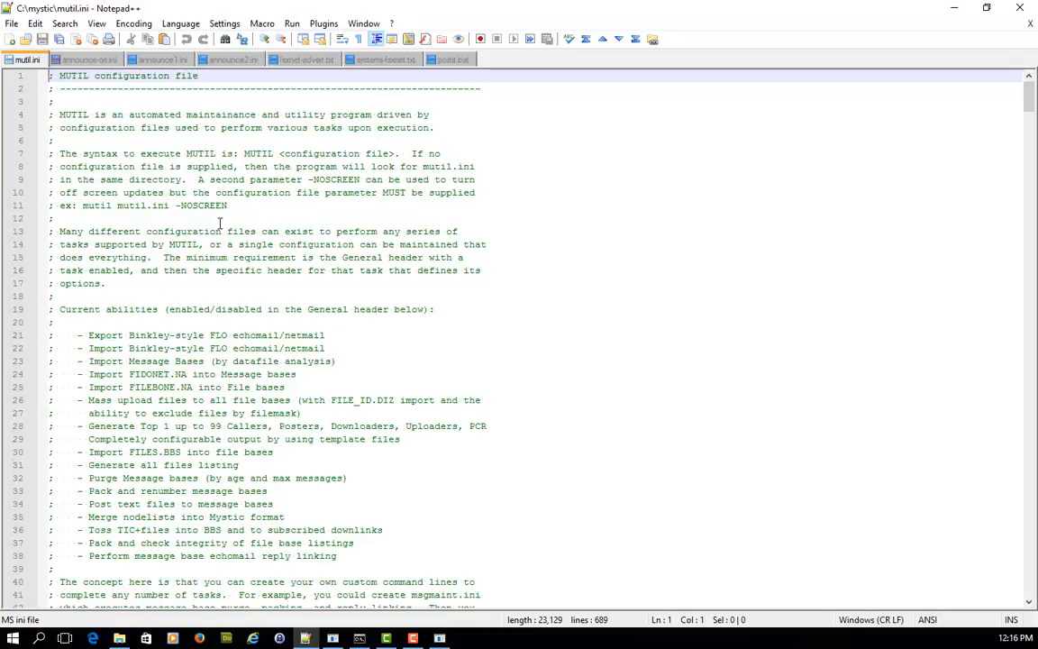
scroll("down", 3)
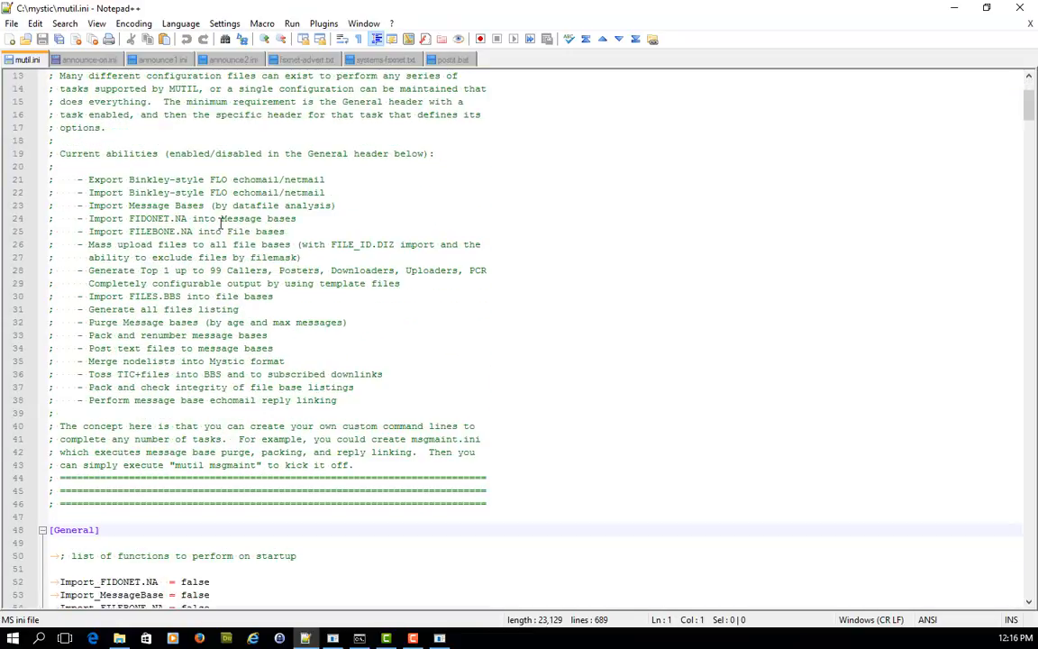
scroll("down", 3)
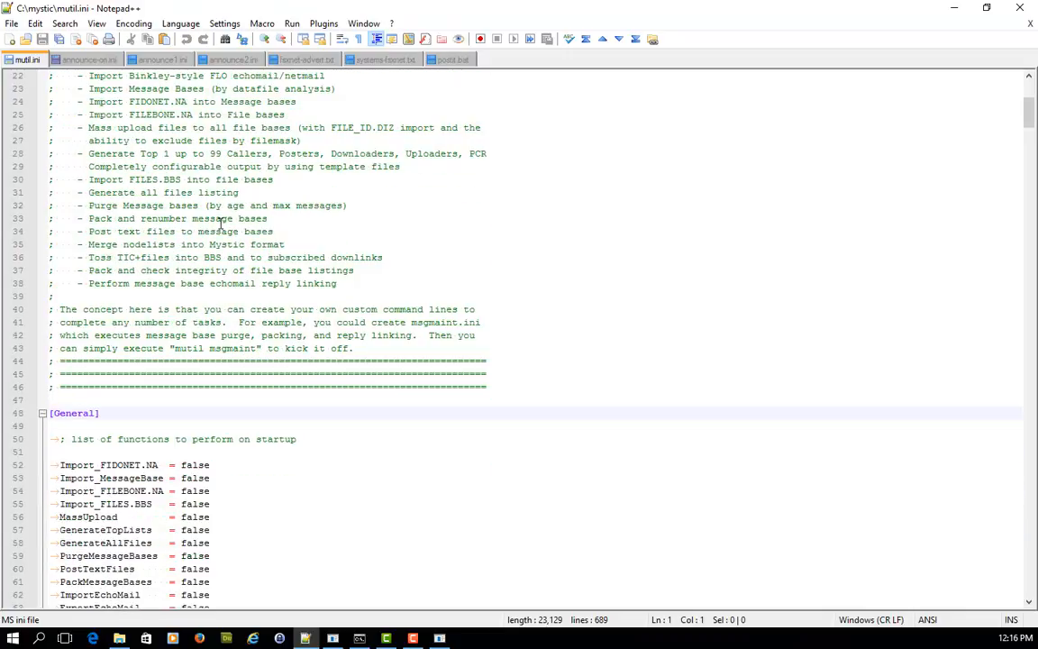
scroll("down", 3)
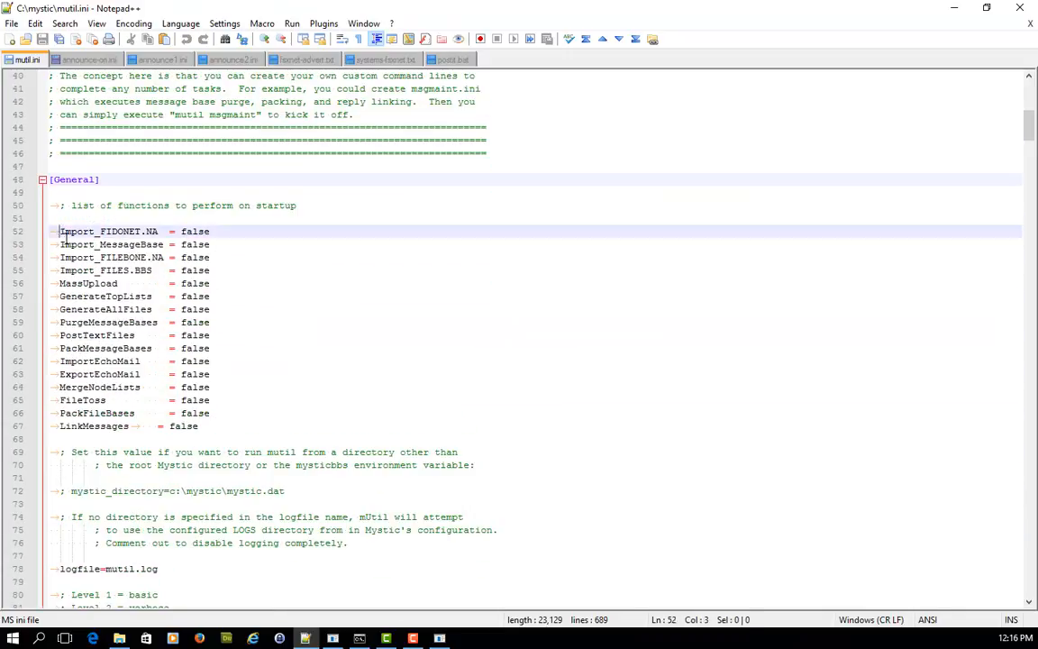
Continue down through the [Import_FILEBONE.NA] file base import settings.
left_click(252, 360)
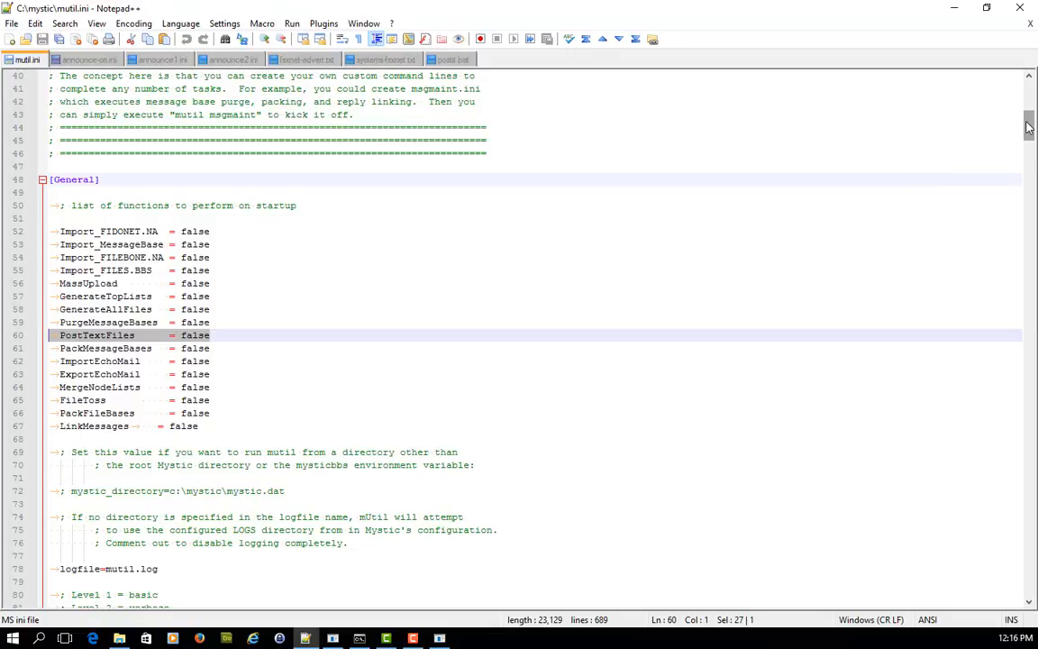
scroll("down", 3)
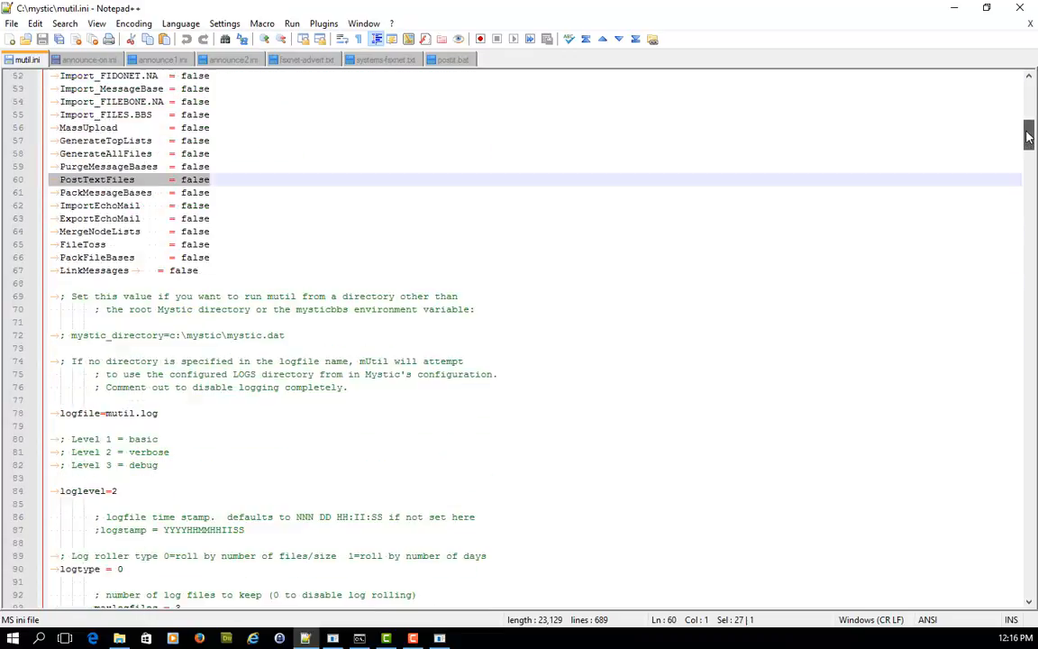
scroll("down", 3)
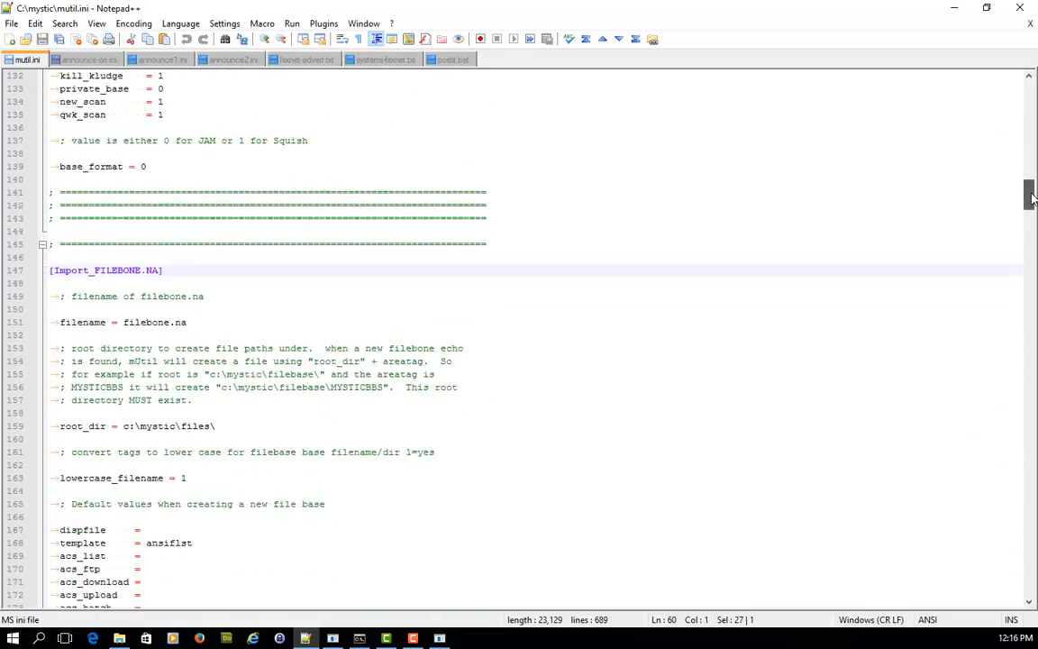
scroll("down", 3)
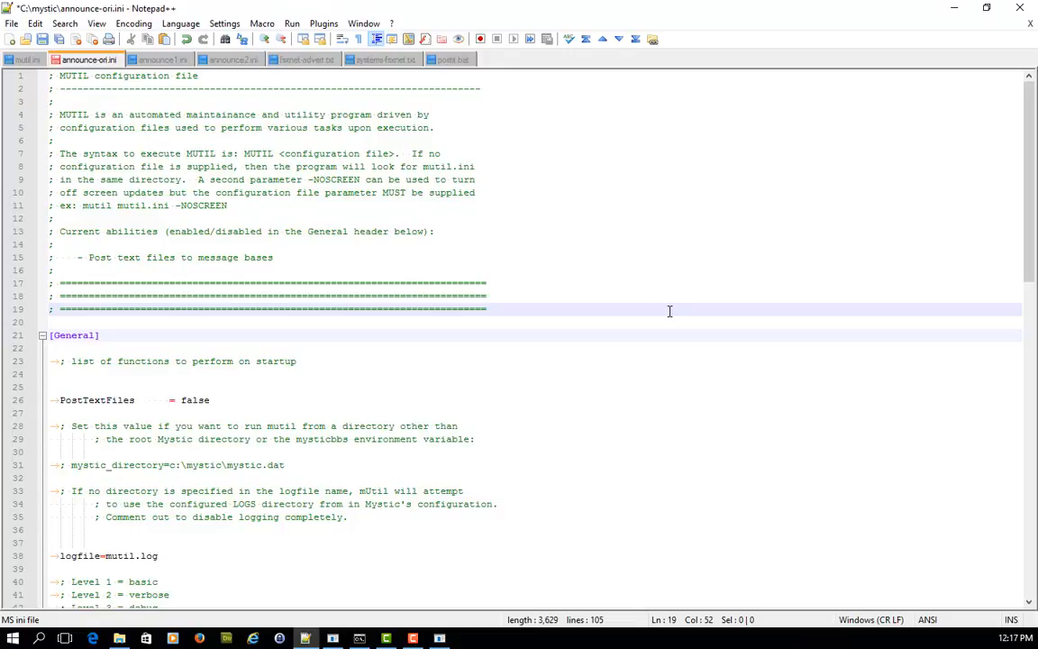
scroll("down", 3)
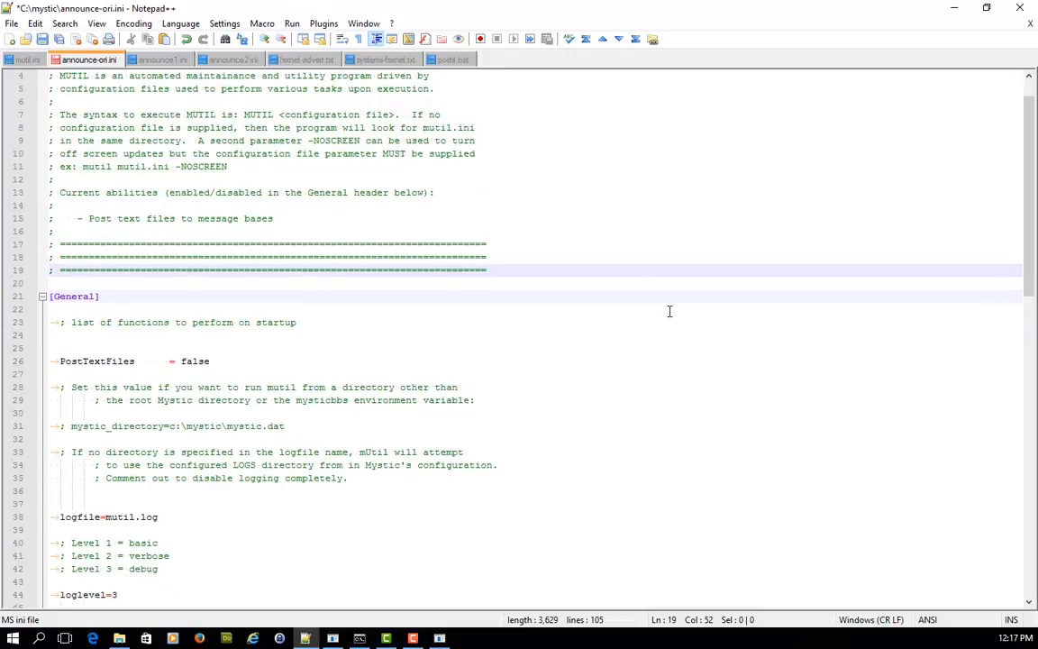
scroll("down", 3)
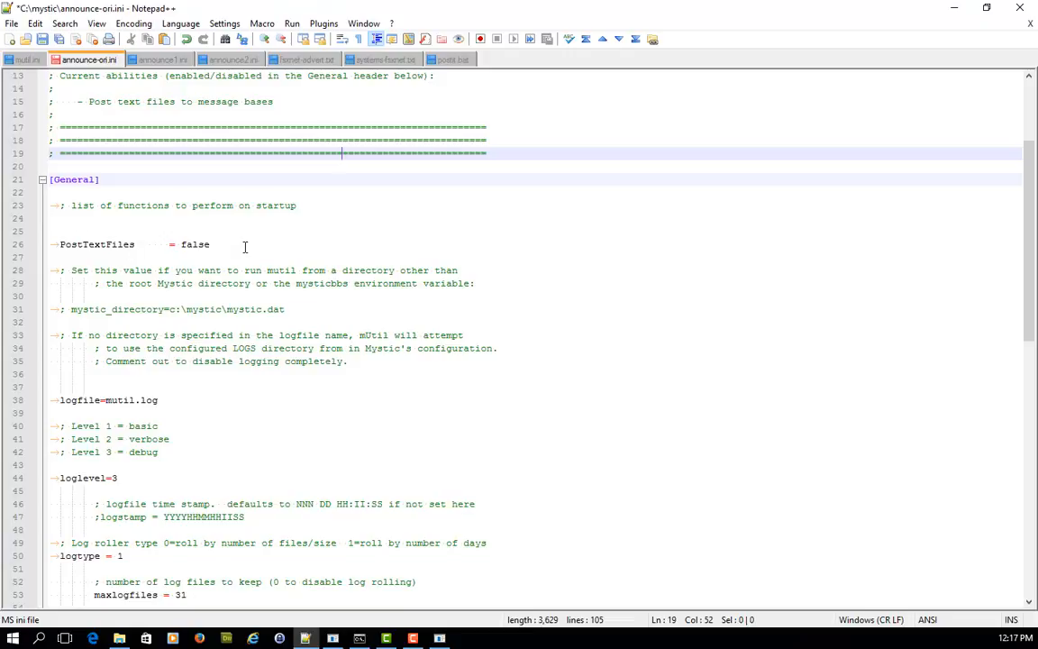
scroll("down", 3)
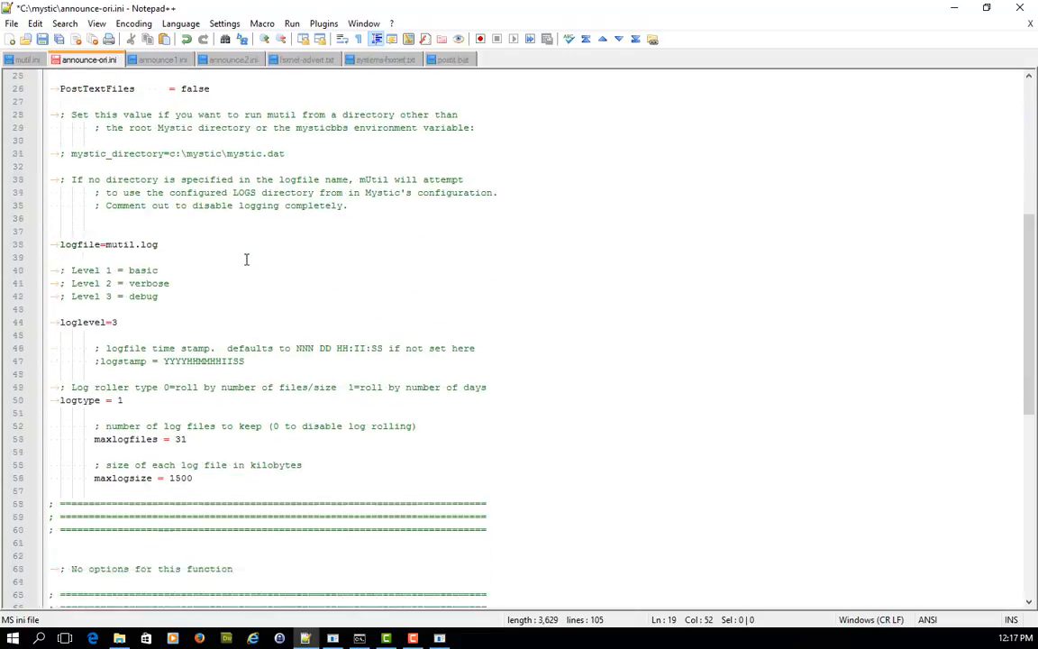
scroll("down", 3)
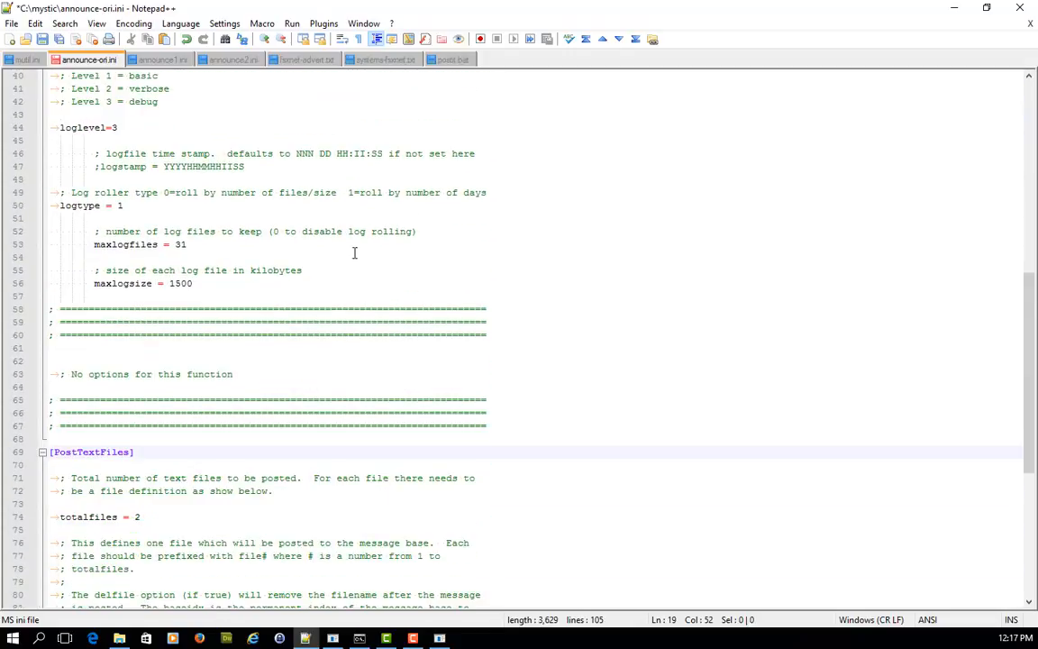
scroll("down", 3)
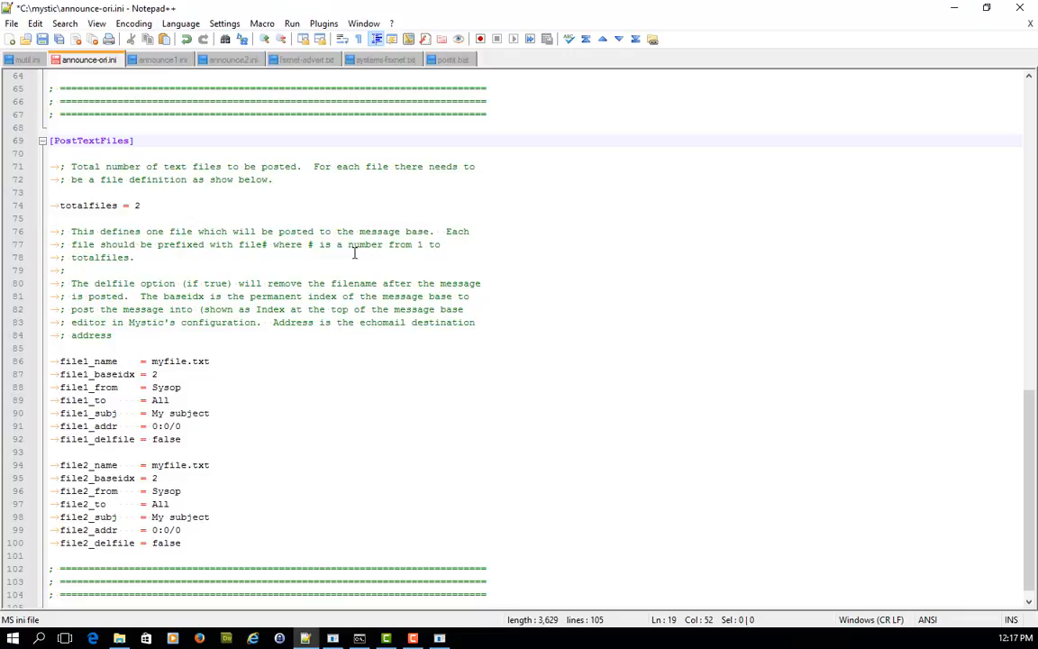
scroll("down", 3)
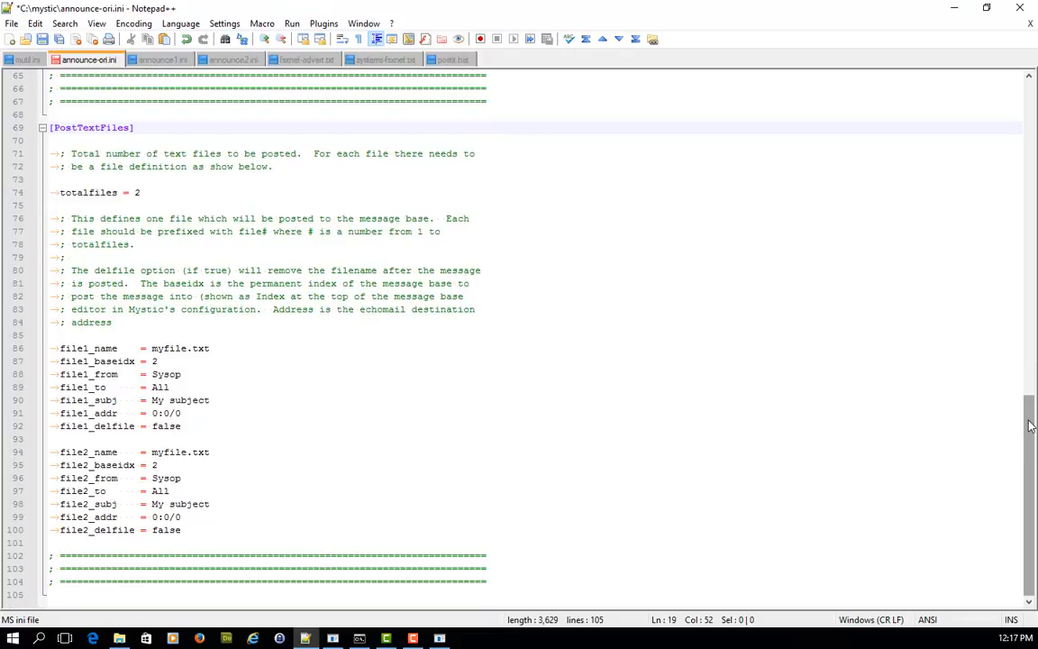
scroll("up", 3)
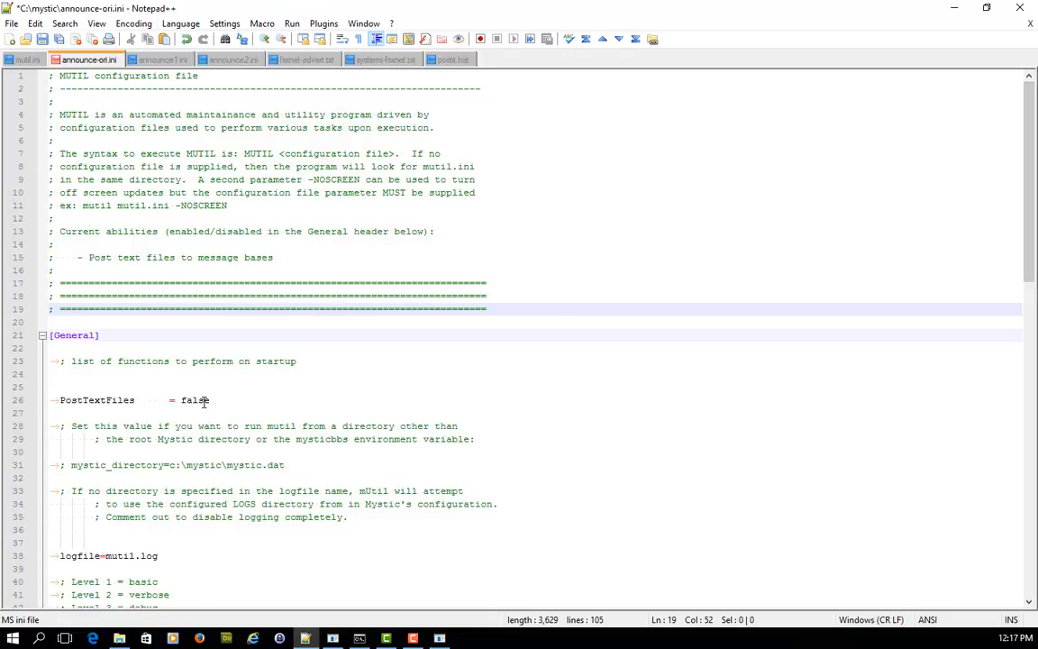
Change PostTextFiles from false to true in the [General] section.
type("true")
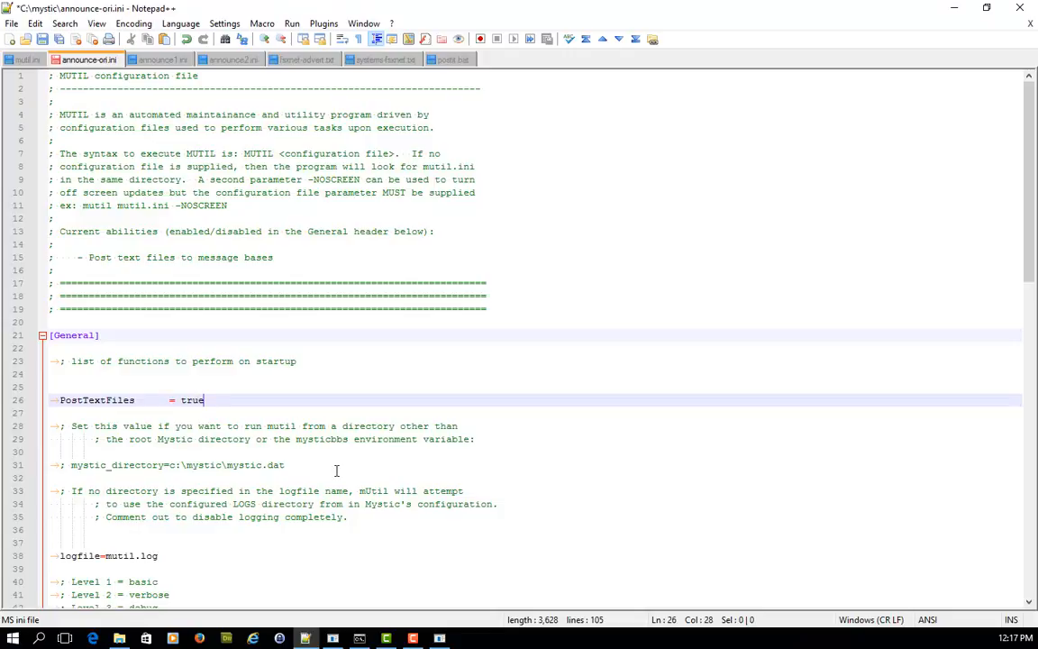
scroll("down", 3)
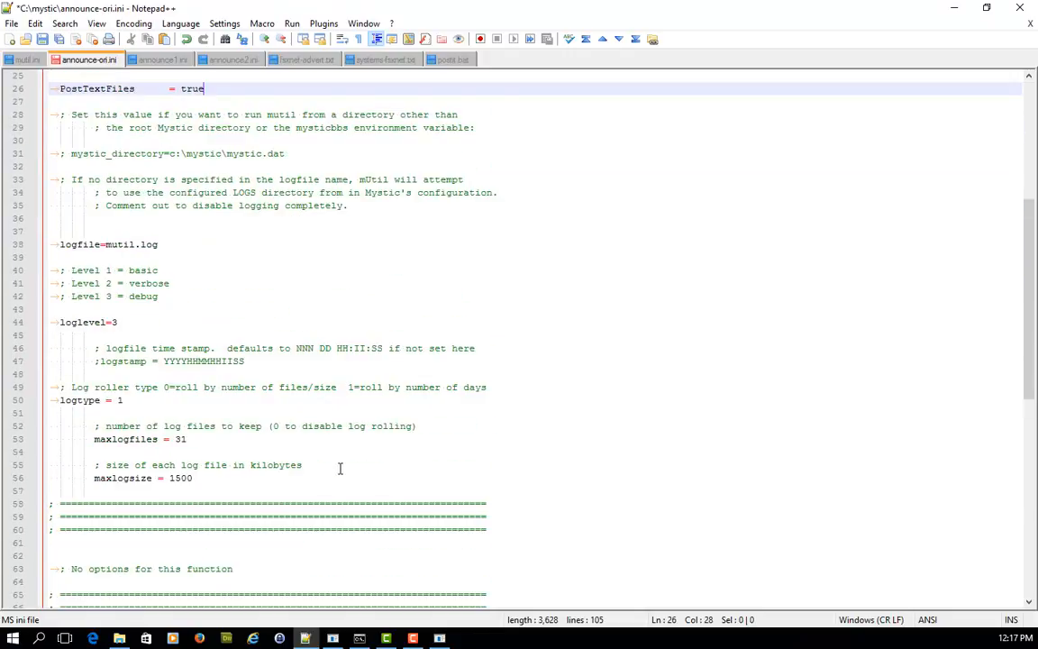
scroll("down", 3)
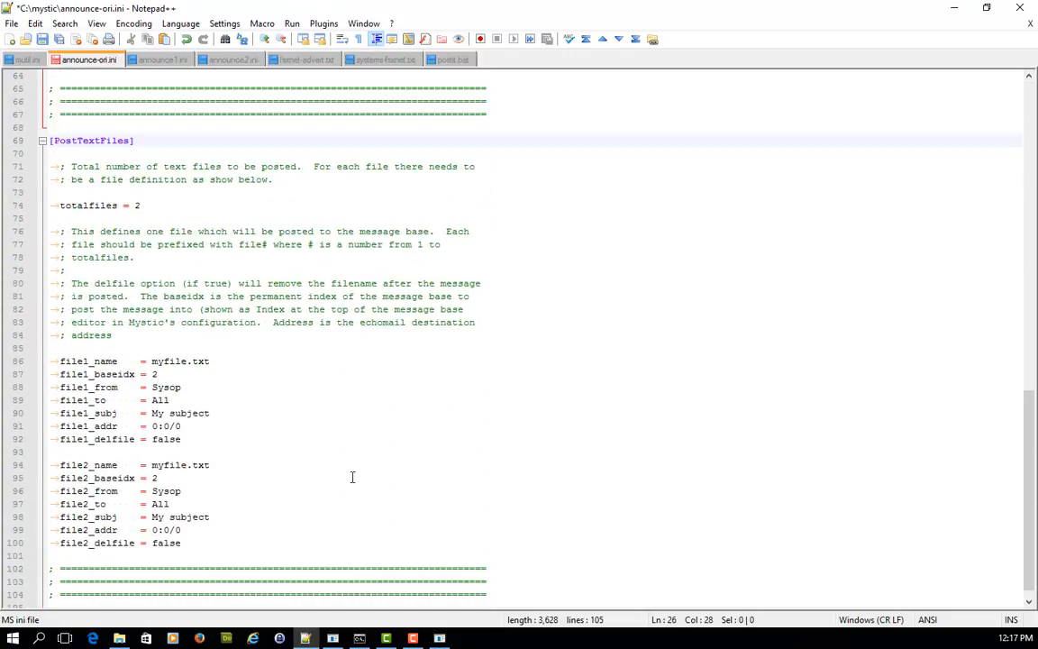
left_click(141, 205)
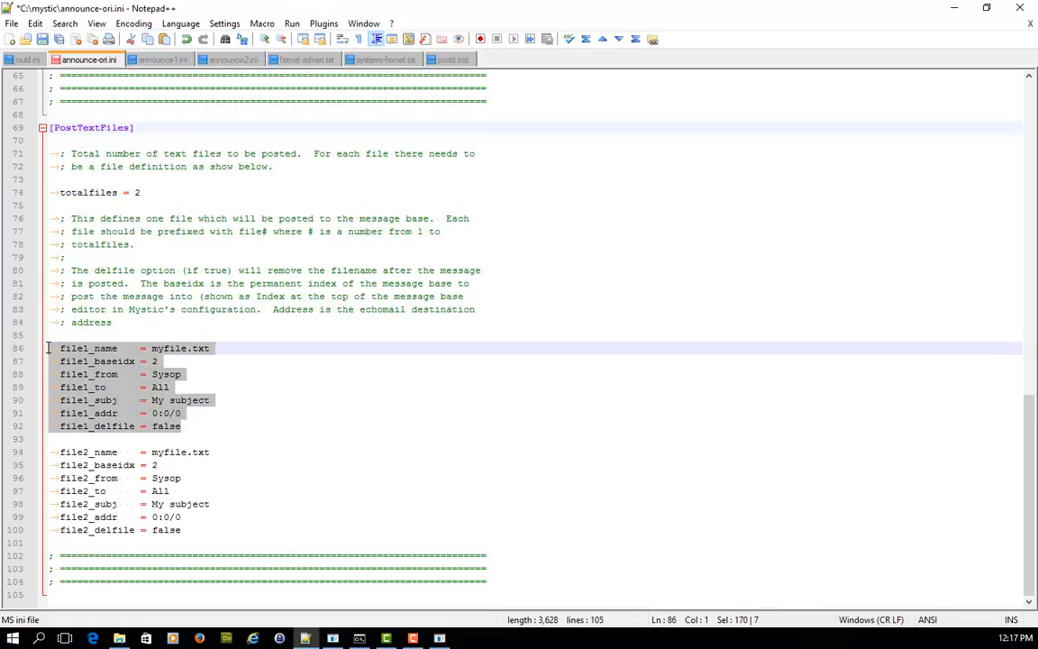
mouse_move(267, 369)
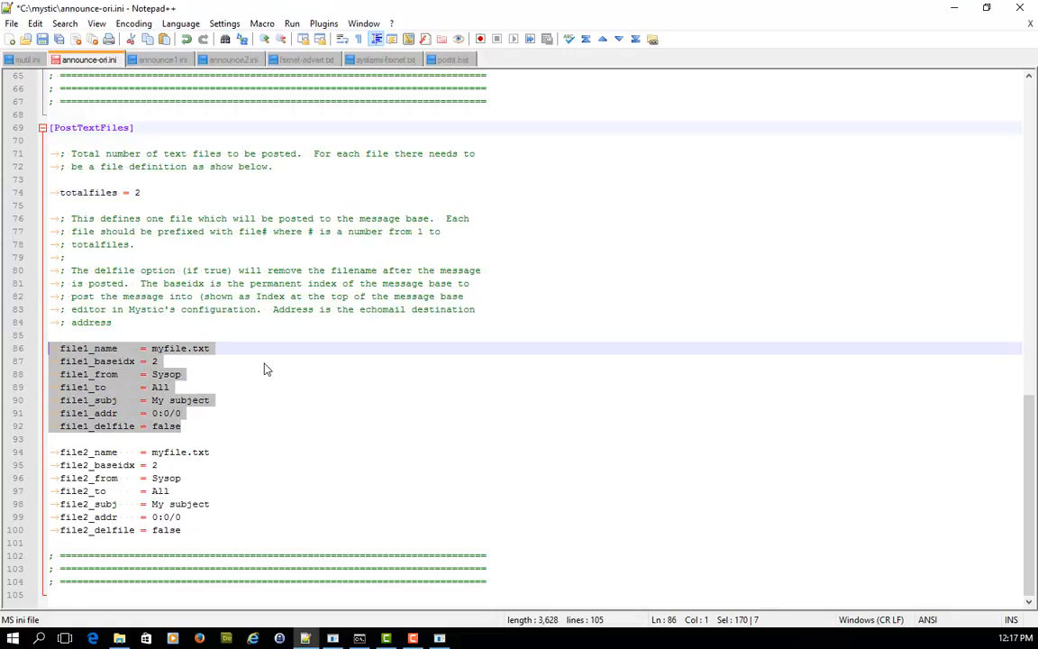
left_click(86, 360)
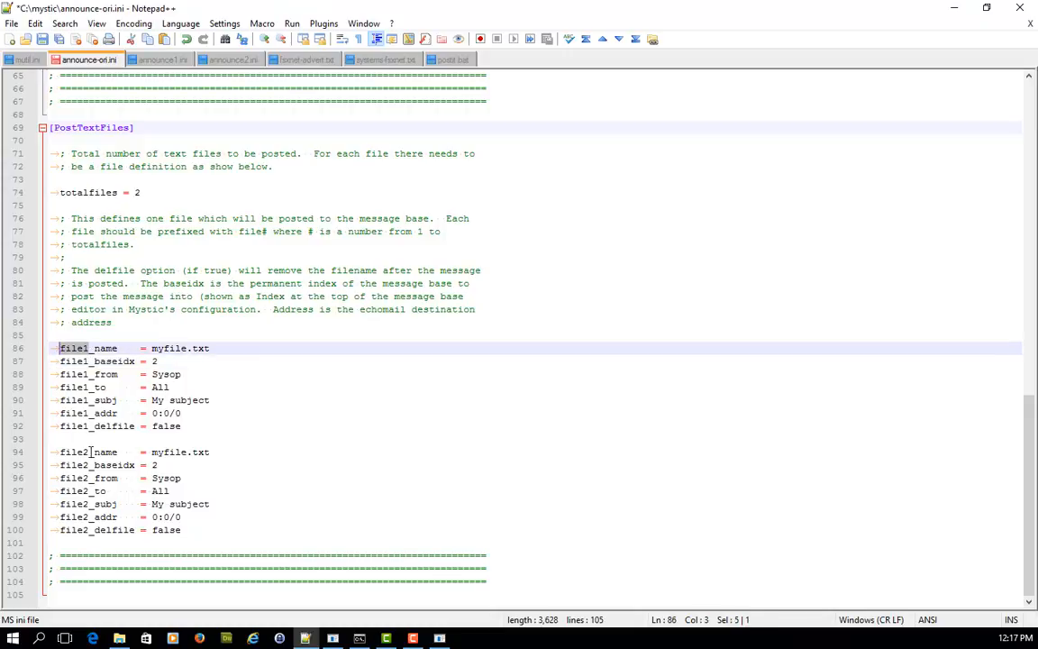
left_click(90, 450)
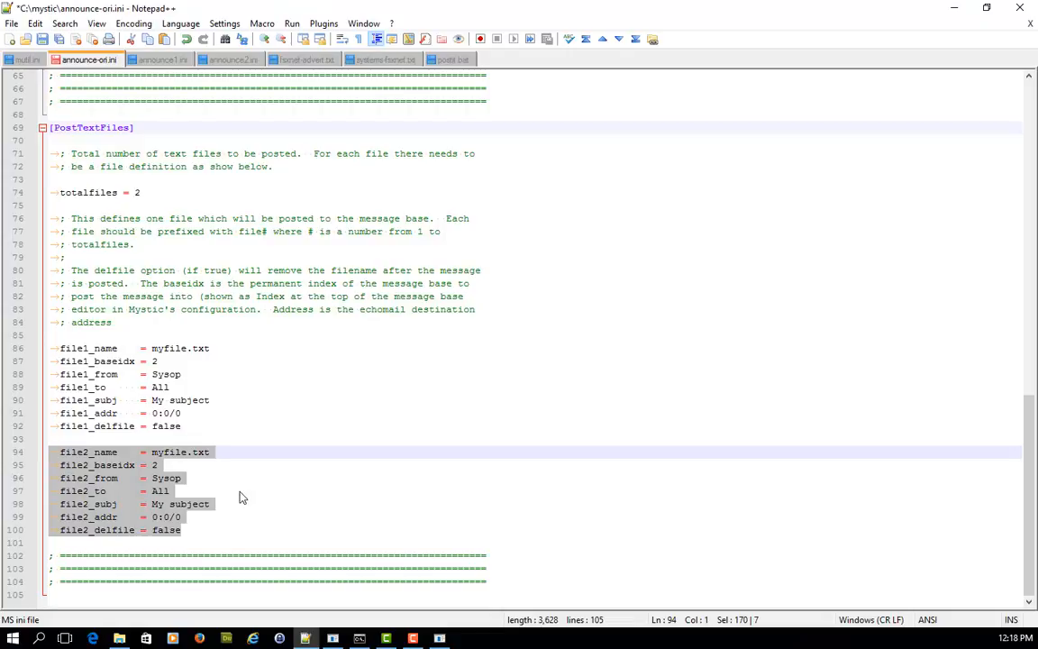
left_click(144, 191)
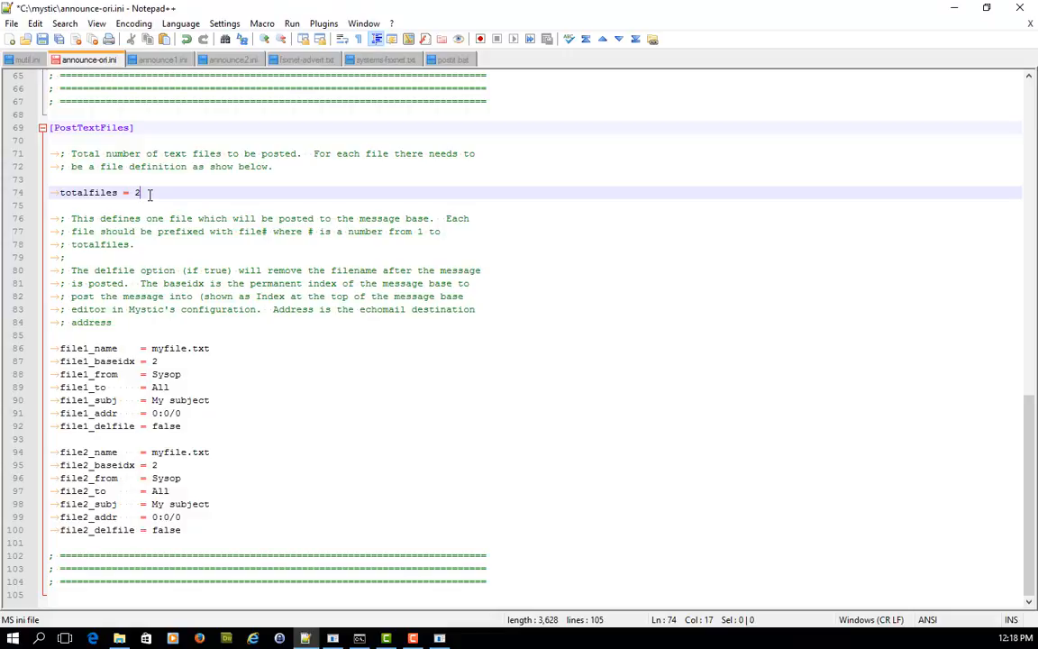
key("Backspace")
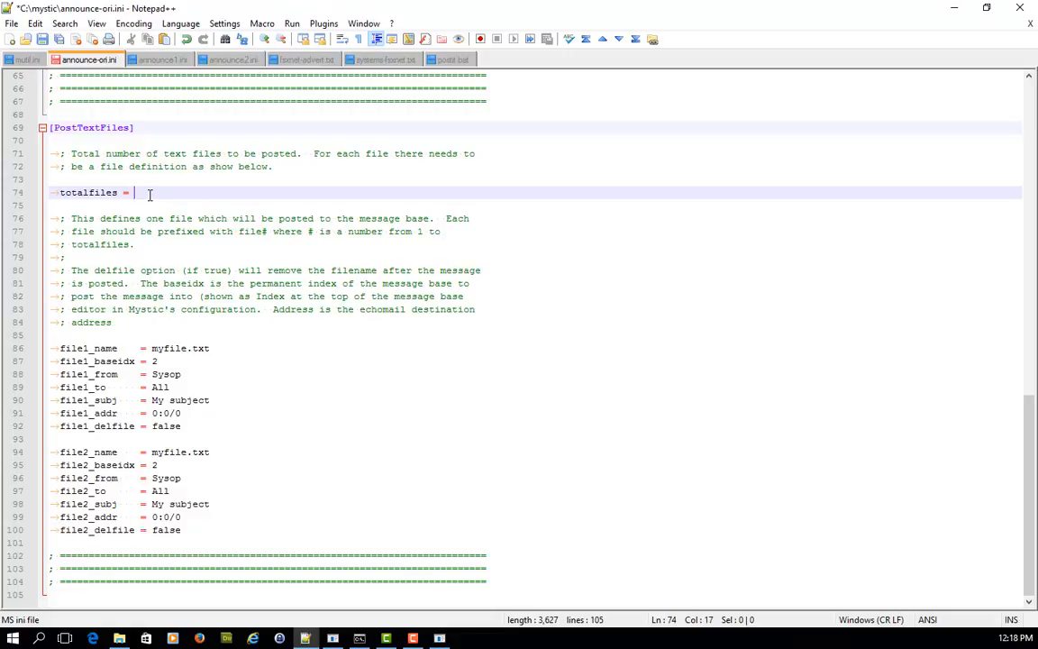
type("2")
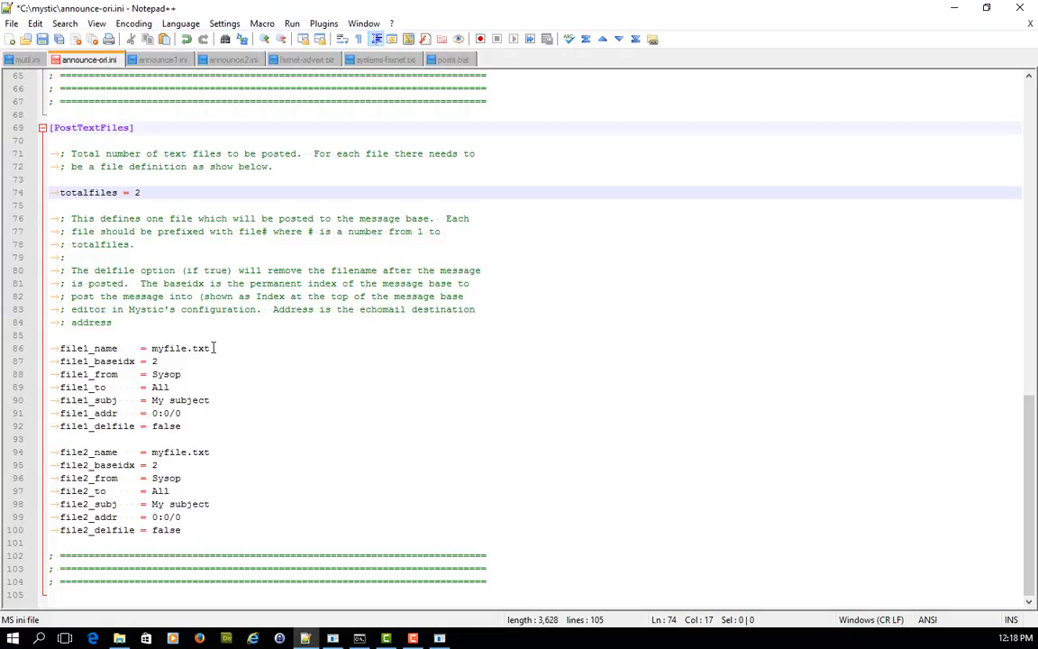
double_click(180, 348)
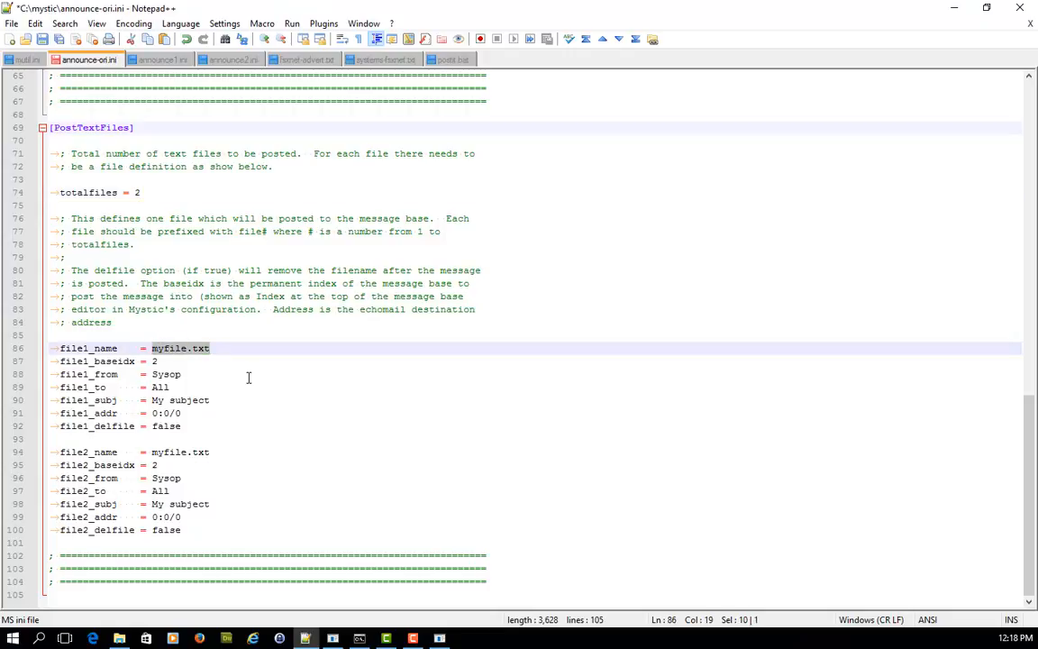
left_click(154, 361)
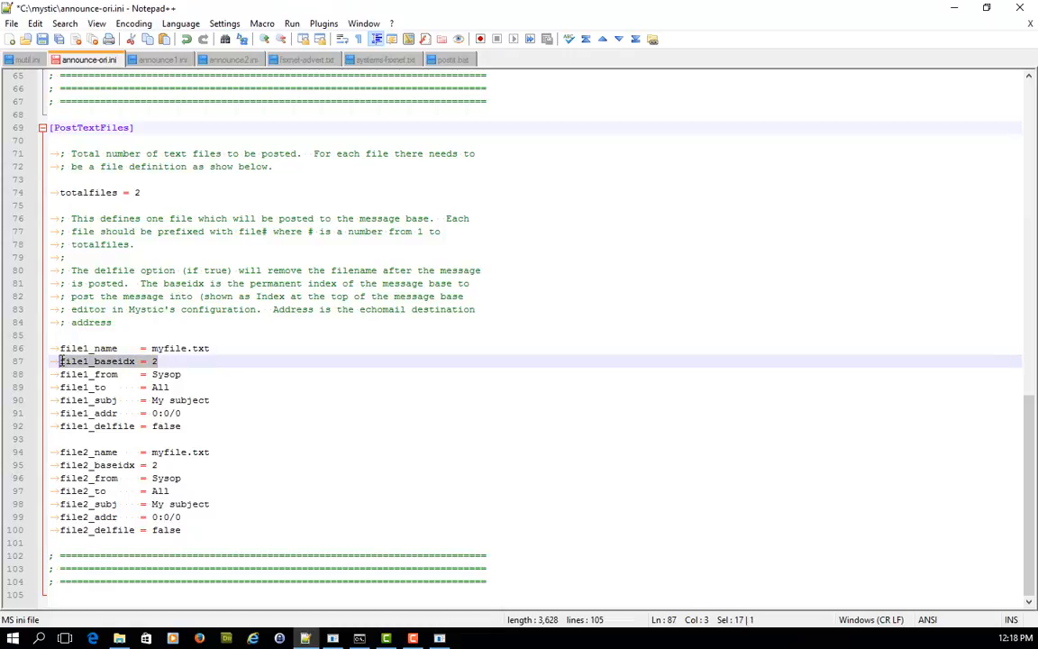
Look up base IDs in Mystic's Message Base Editor down to Mystic BBS Support/Dev, then return to the ini file.
left_click(178, 360)
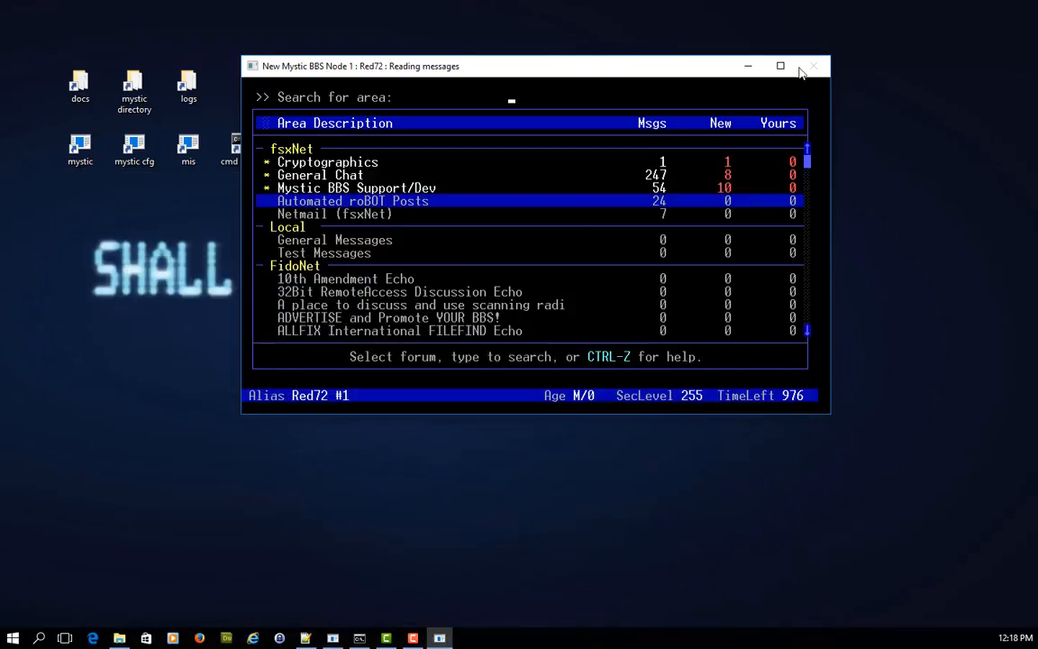
left_click(359, 637)
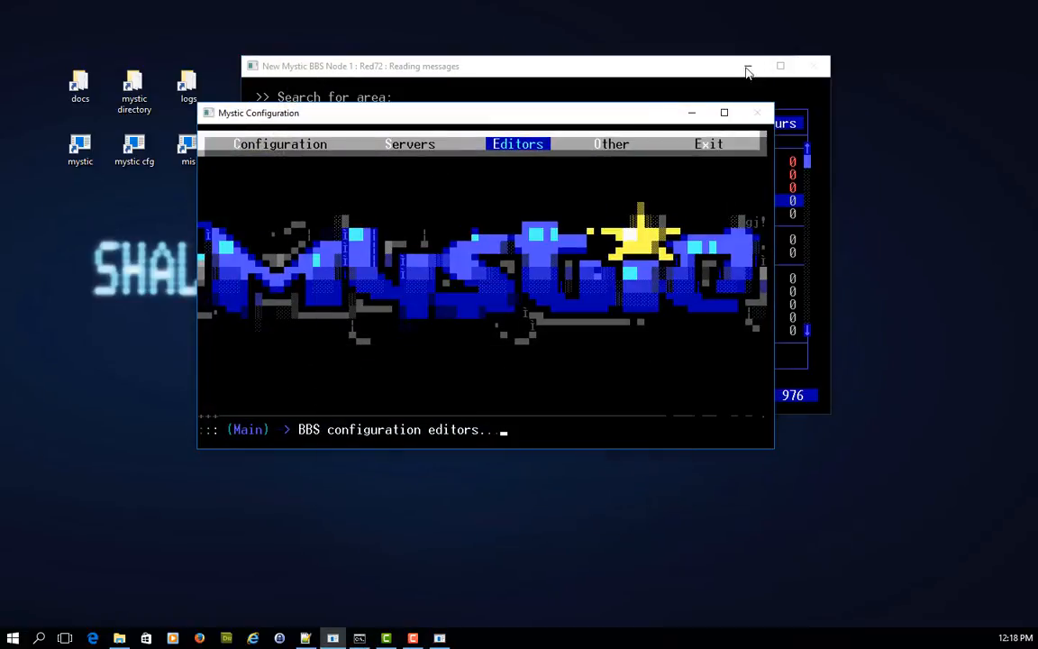
left_click(517, 144)
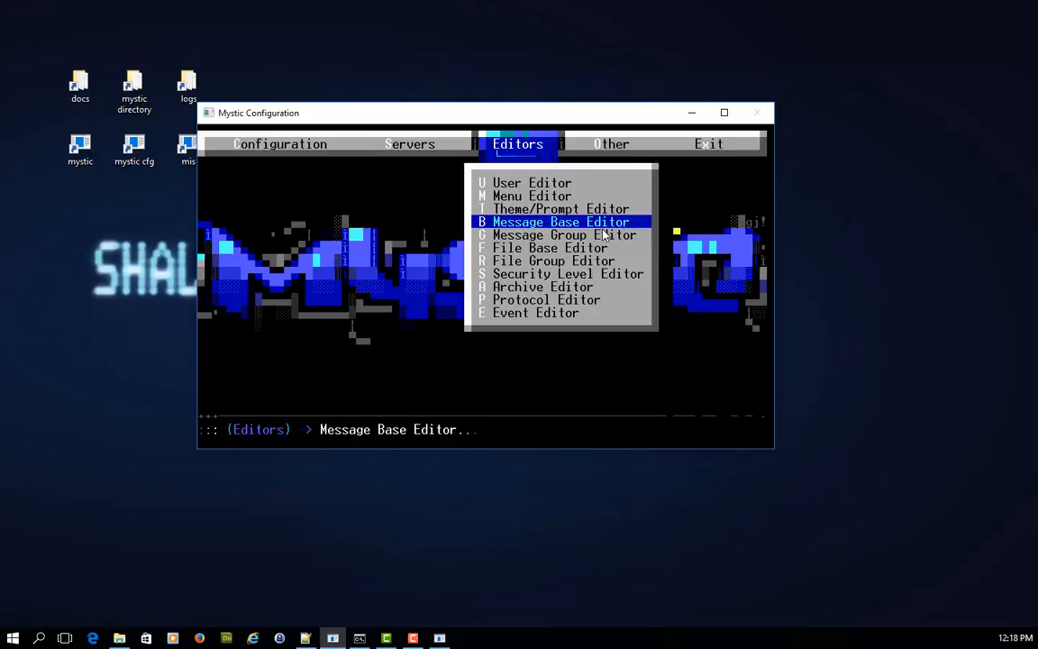
left_click(558, 221)
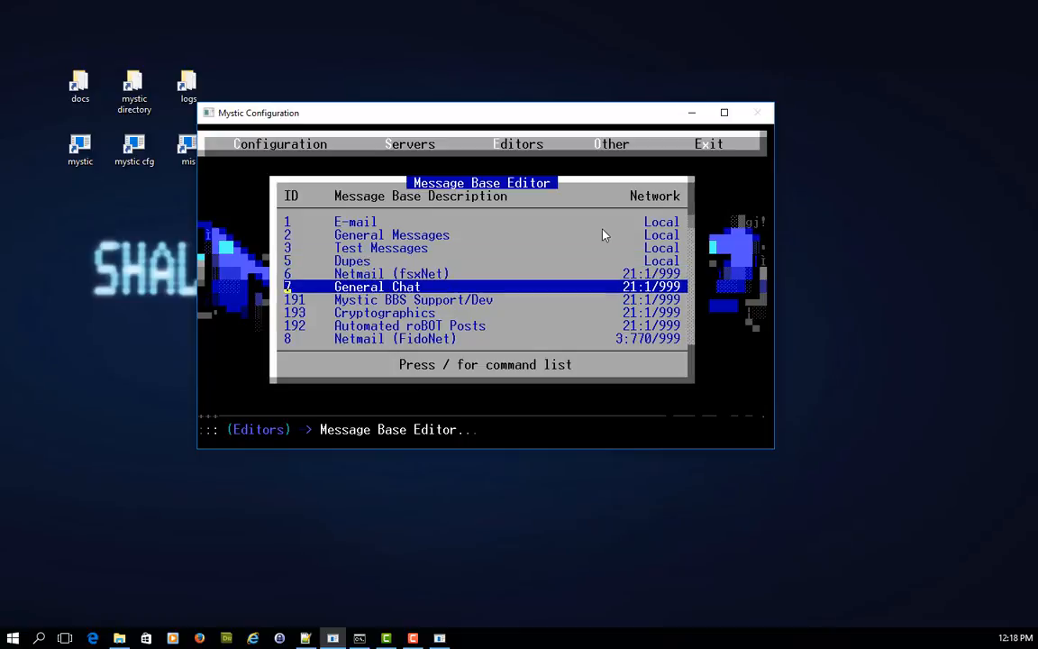
key("Down")
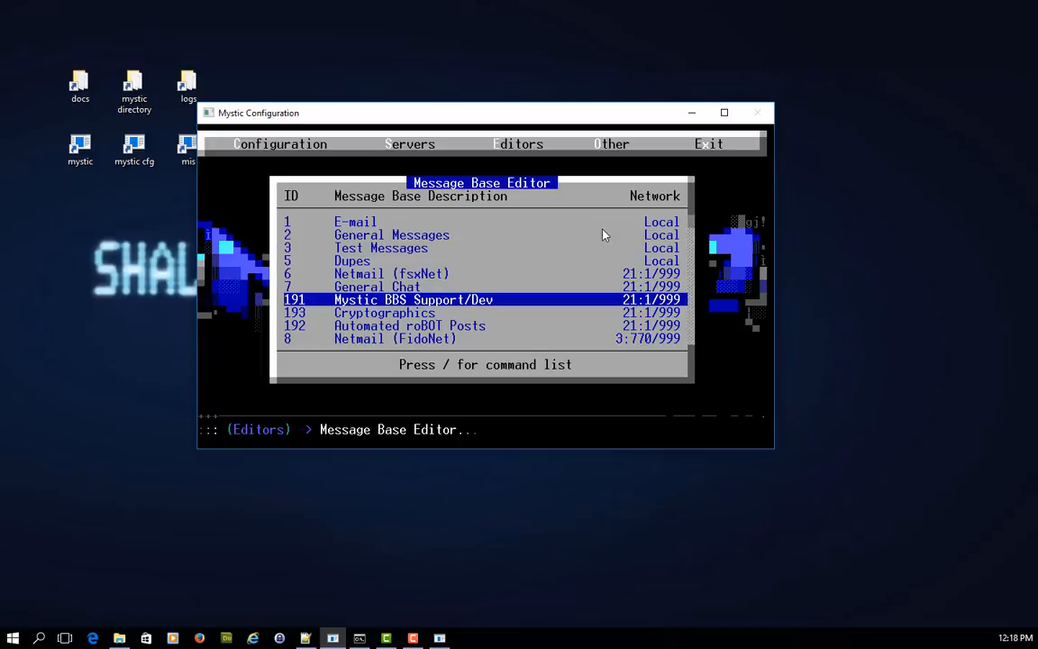
left_click(306, 638)
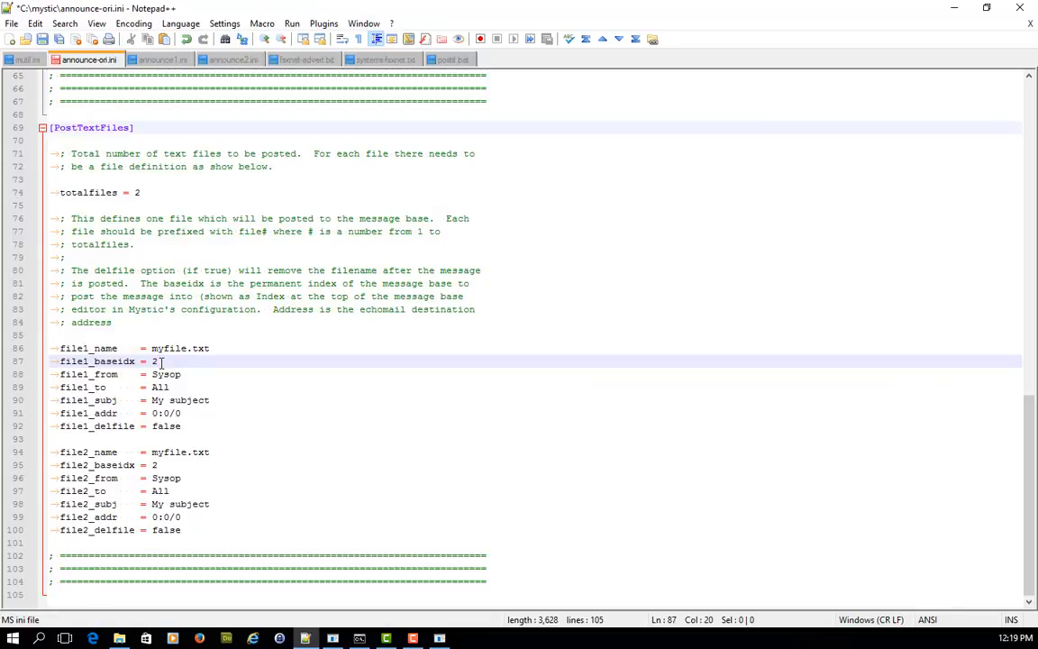
Step through the template's first file definition: recipient All, subject, address, name and delfile false.
double_click(166, 373)
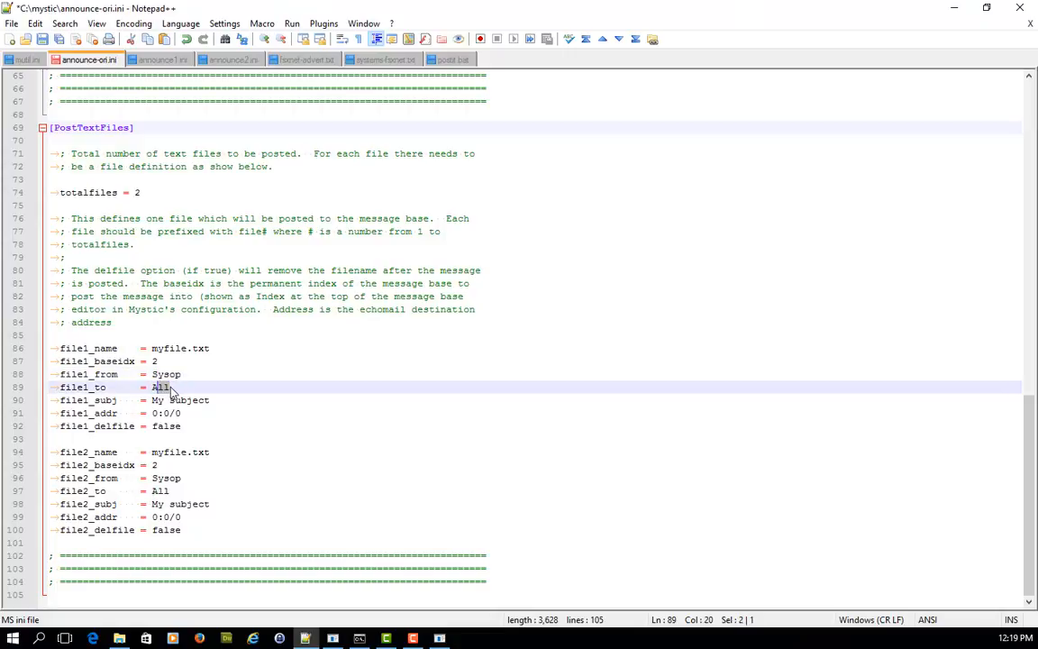
double_click(180, 400)
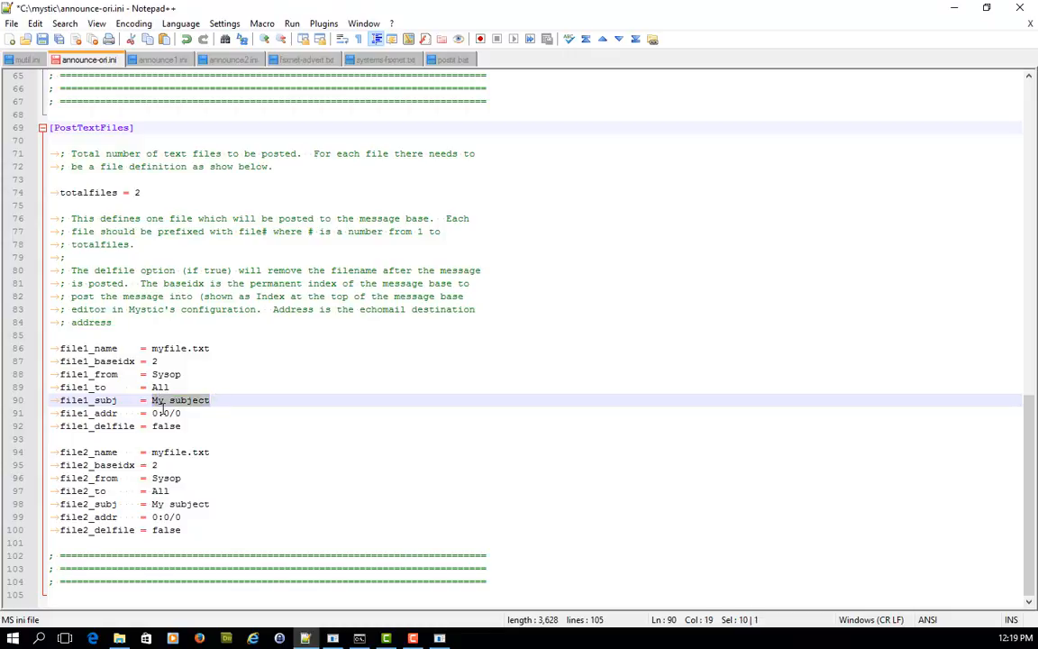
left_click(180, 413)
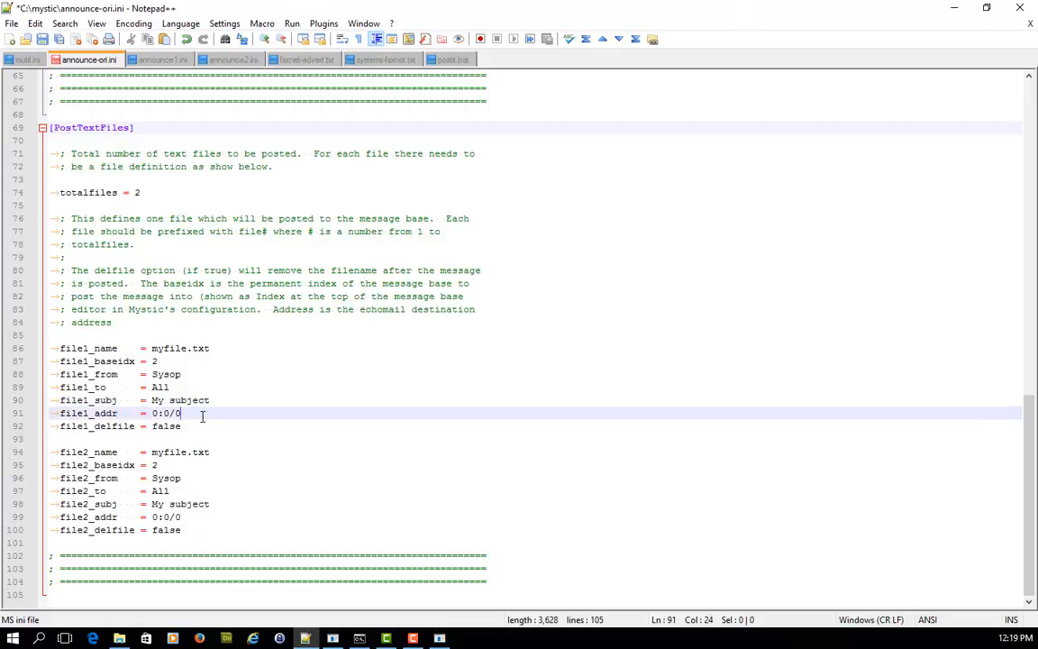
mouse_move(188, 413)
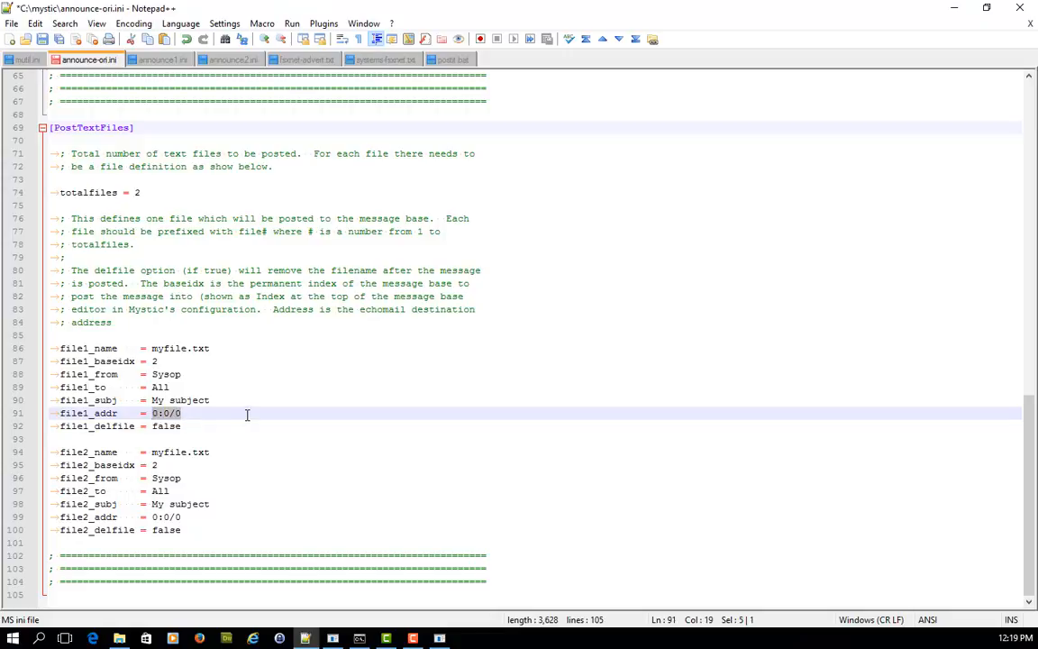
left_click(191, 425)
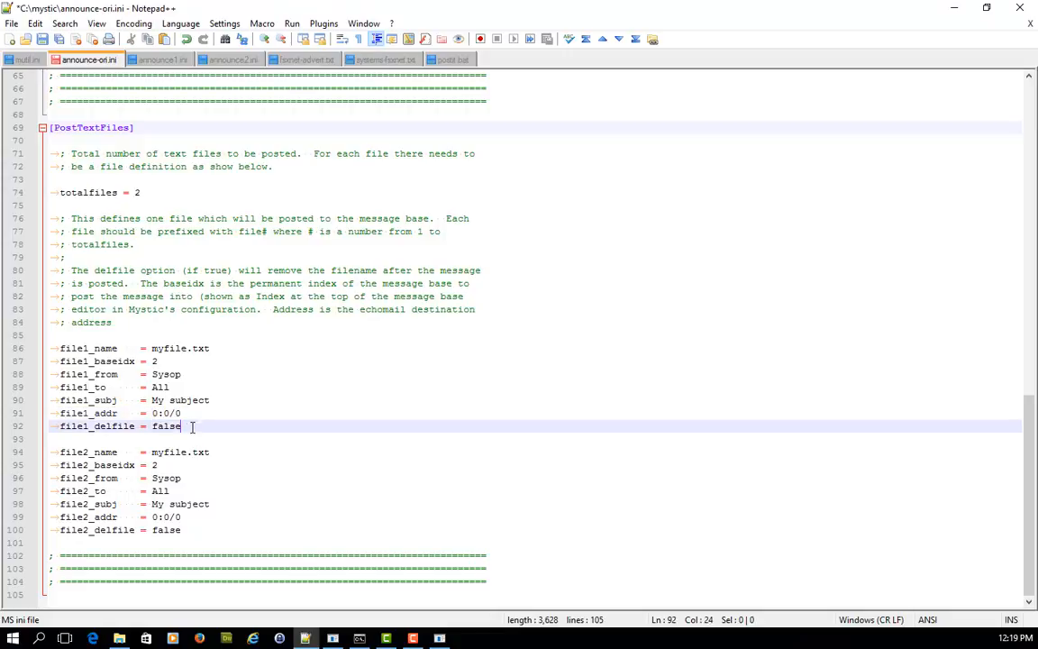
double_click(166, 425)
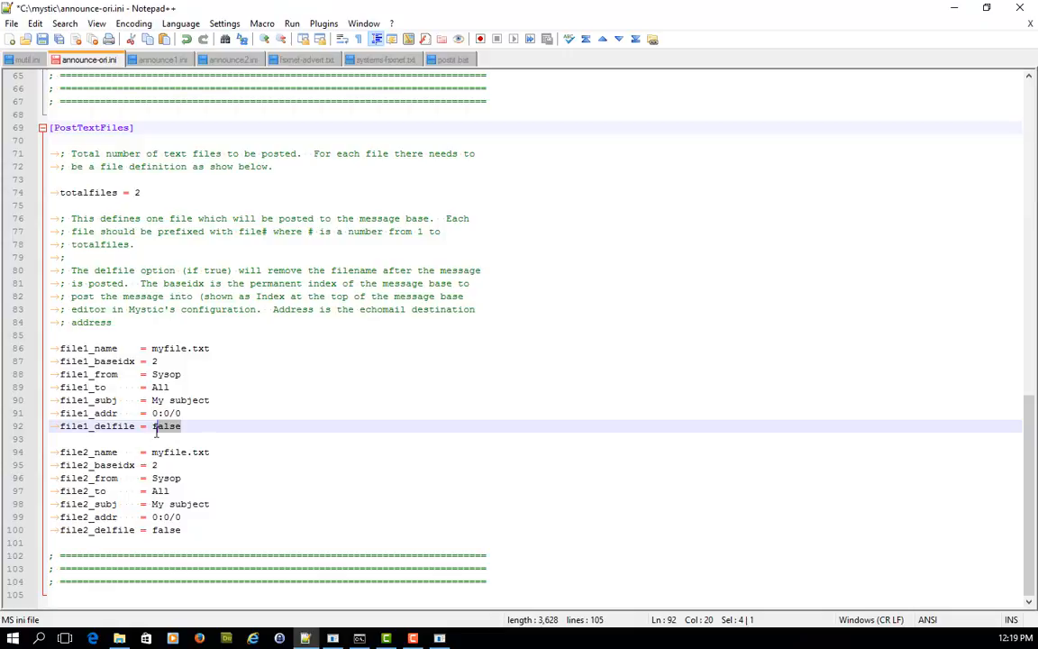
left_click(209, 348)
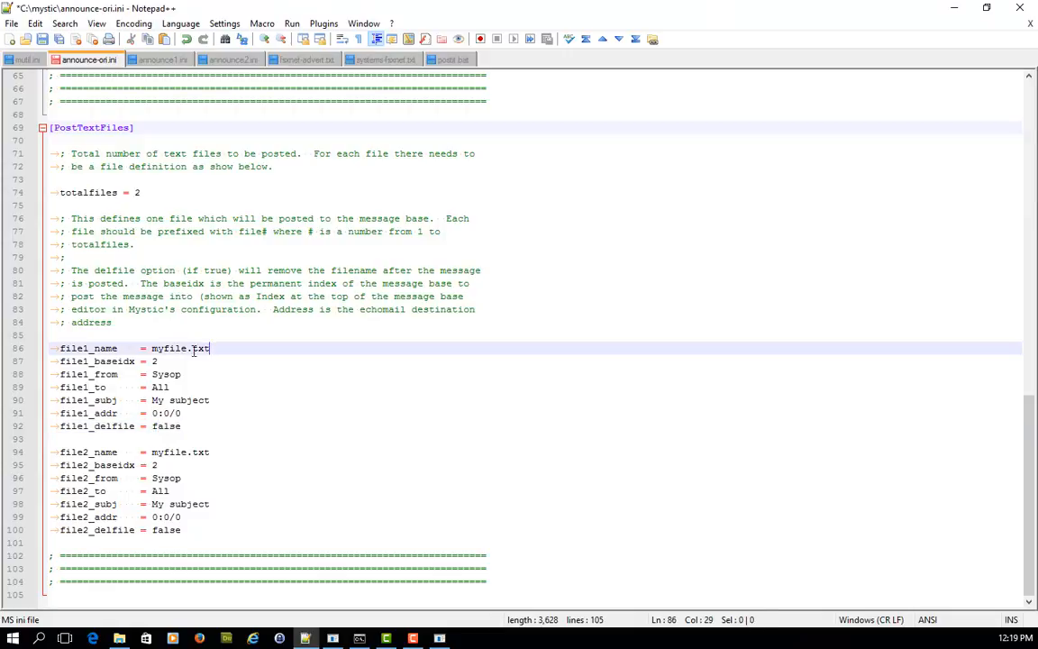
left_click(227, 425)
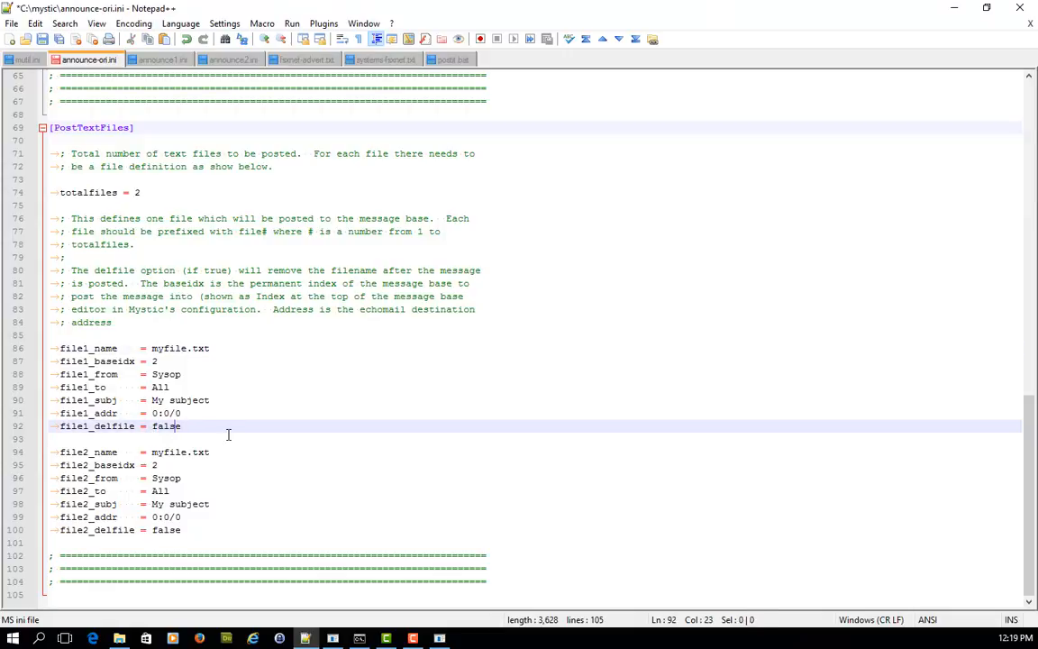
mouse_move(136, 373)
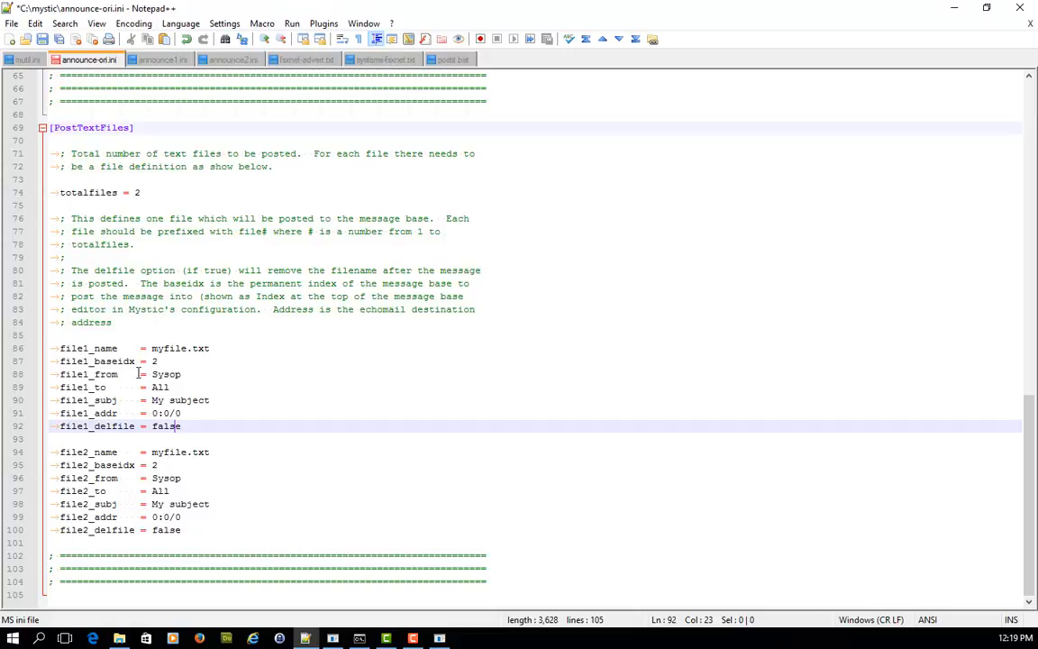
mouse_move(158, 497)
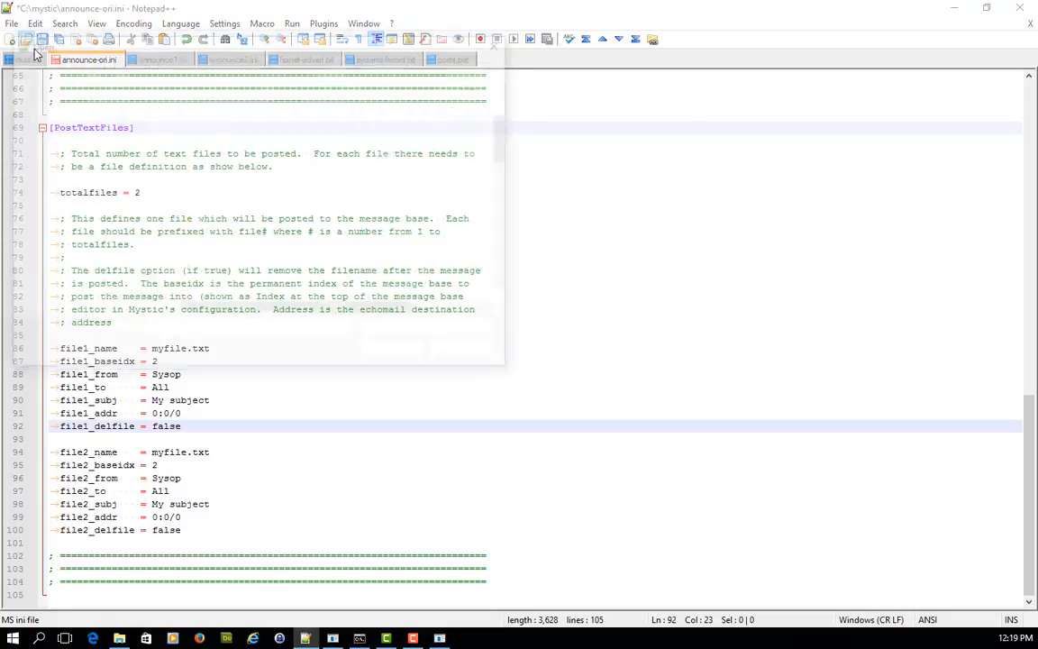
Review announce.ini down to [PostTextFiles] with totalfiles = 2 for fsxnet-advert.txt and systems-fsxnet.txt.
left_click(25, 40)
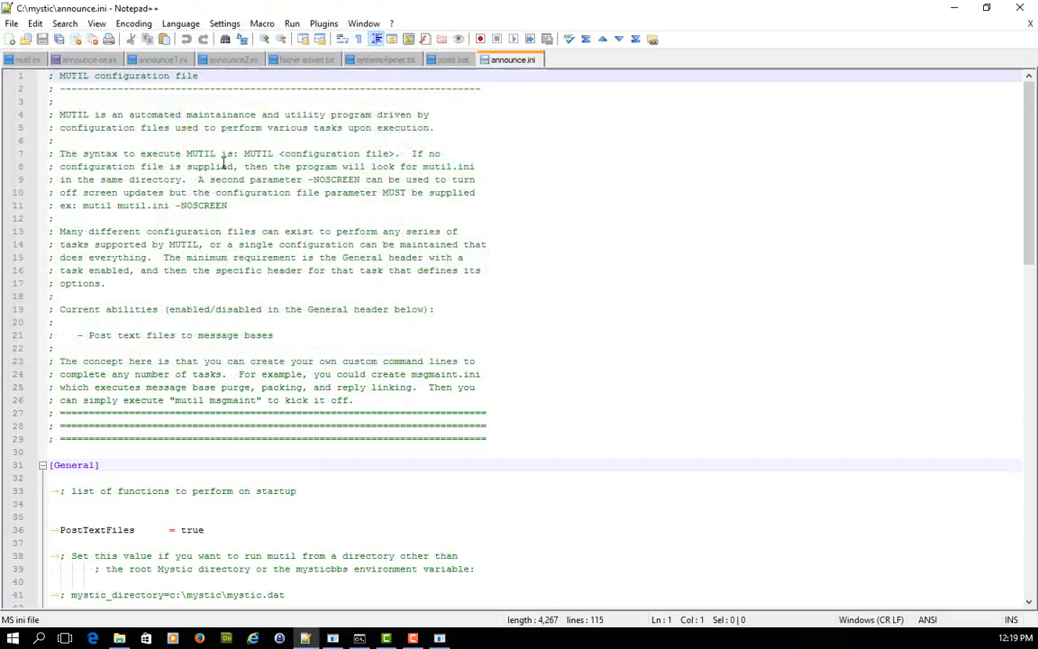
scroll("down", 3)
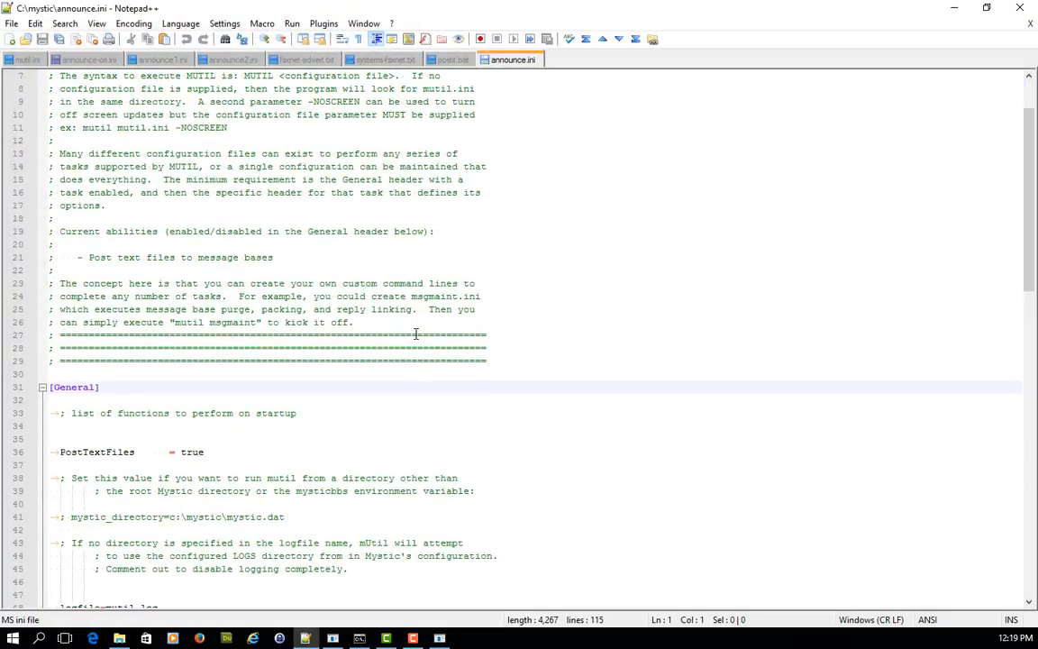
scroll("up", 3)
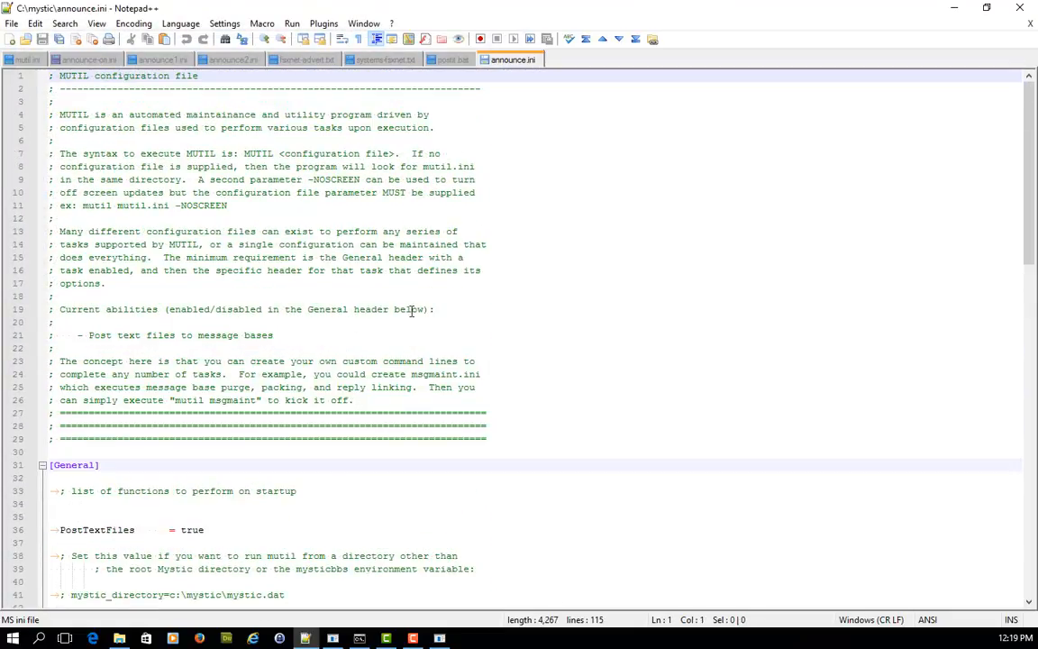
scroll("down", 3)
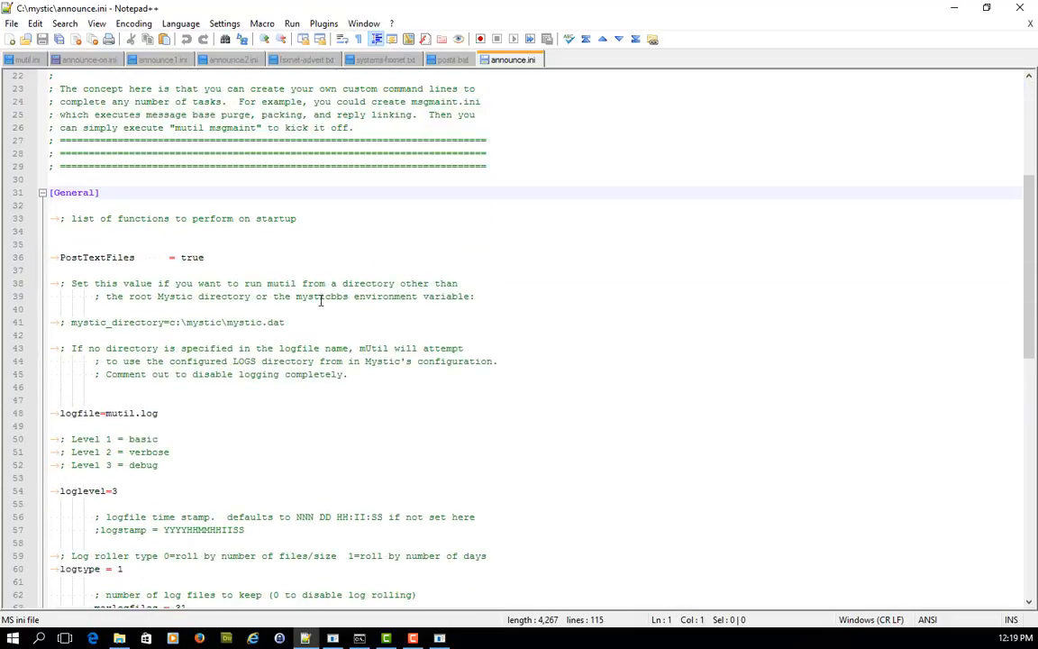
mouse_move(213, 256)
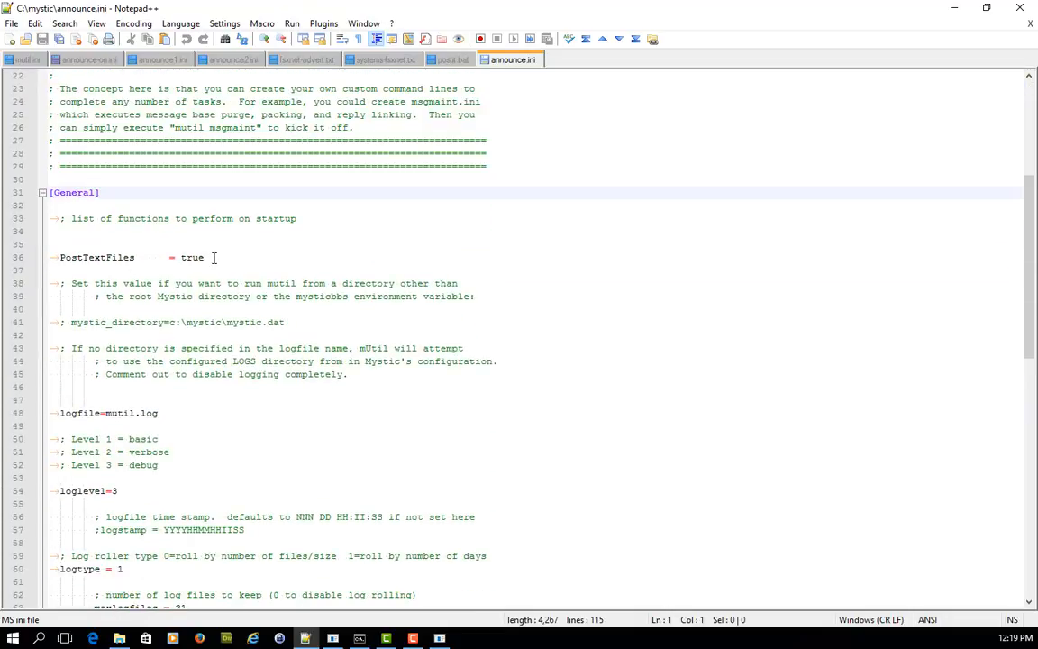
scroll("down", 3)
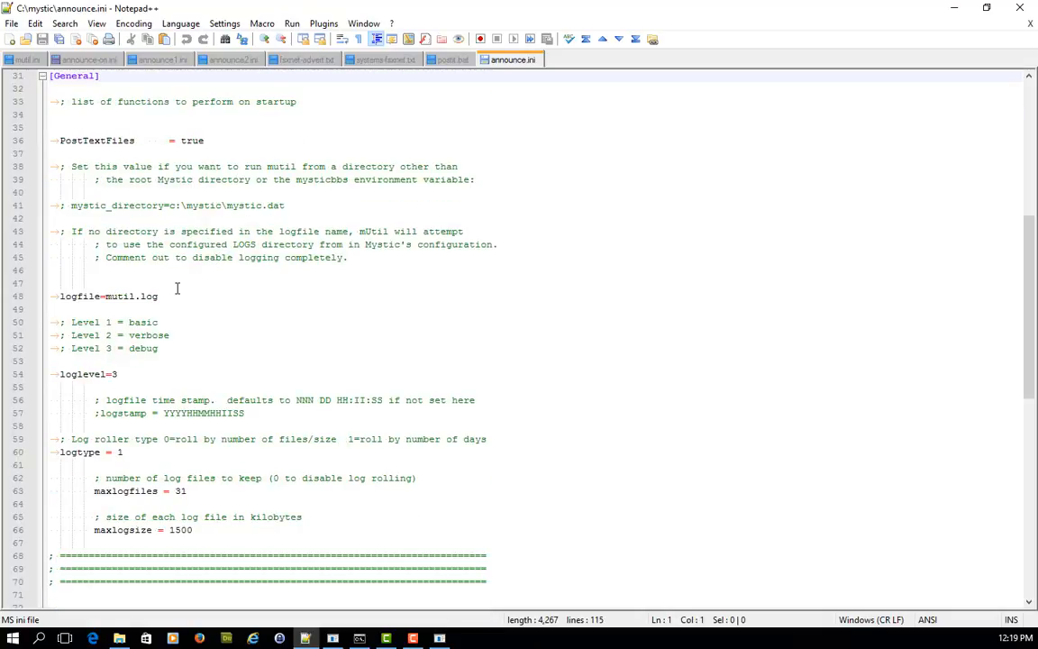
scroll("down", 3)
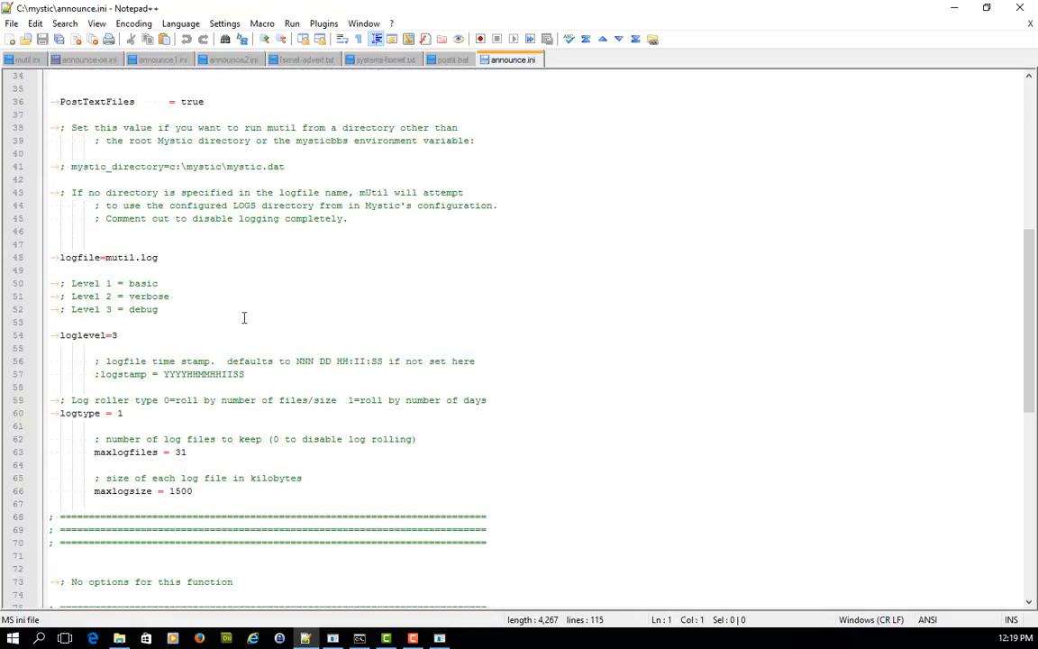
scroll("down", 3)
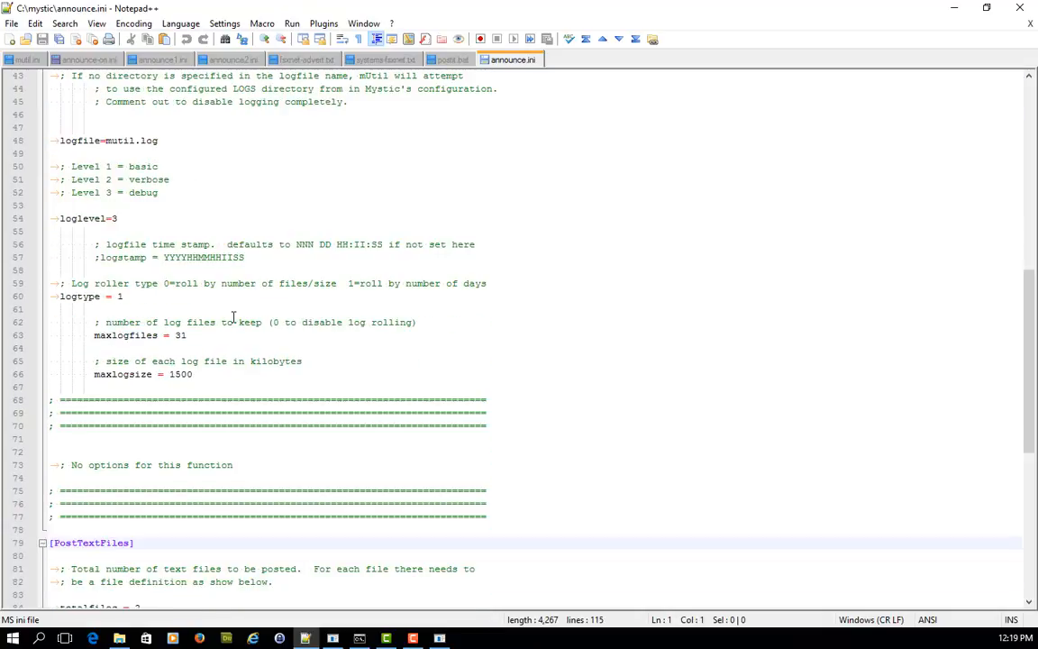
scroll("down", 3)
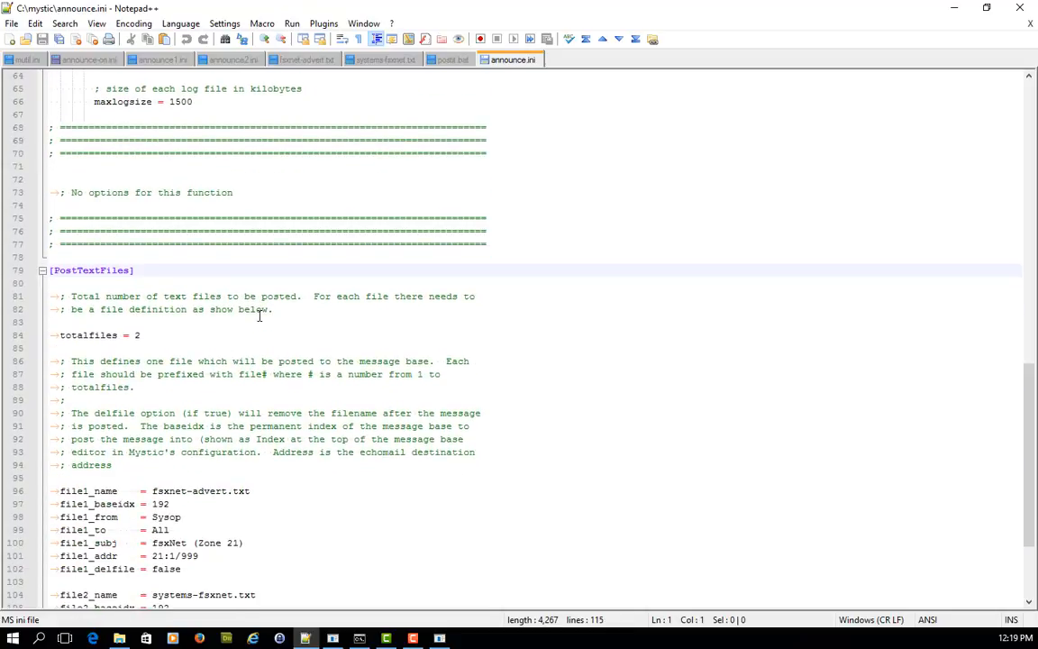
scroll("down", 3)
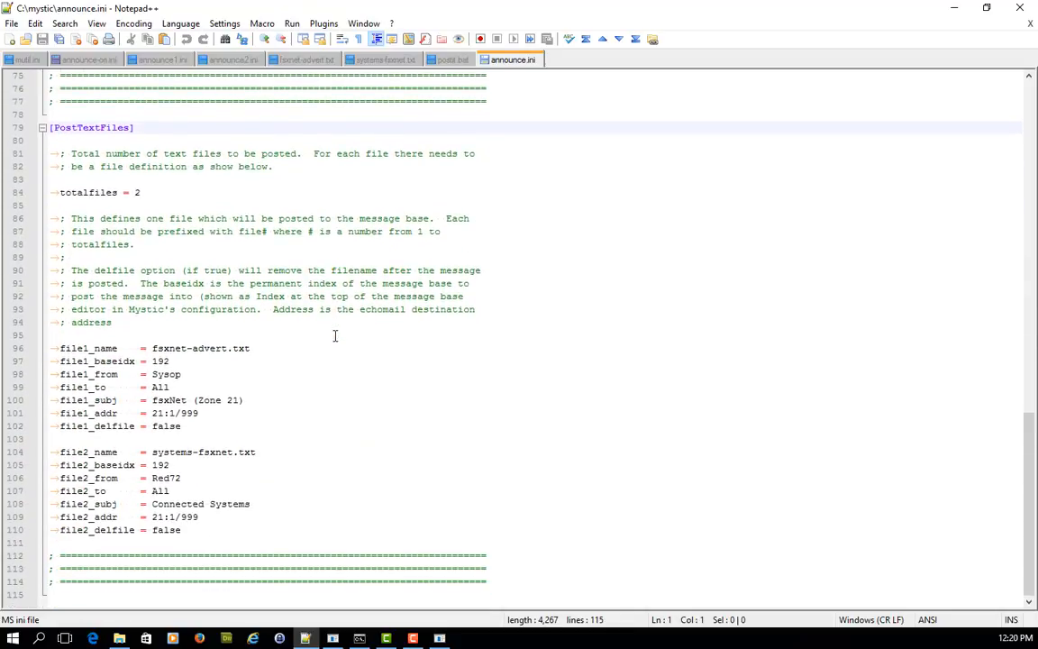
left_click(142, 191)
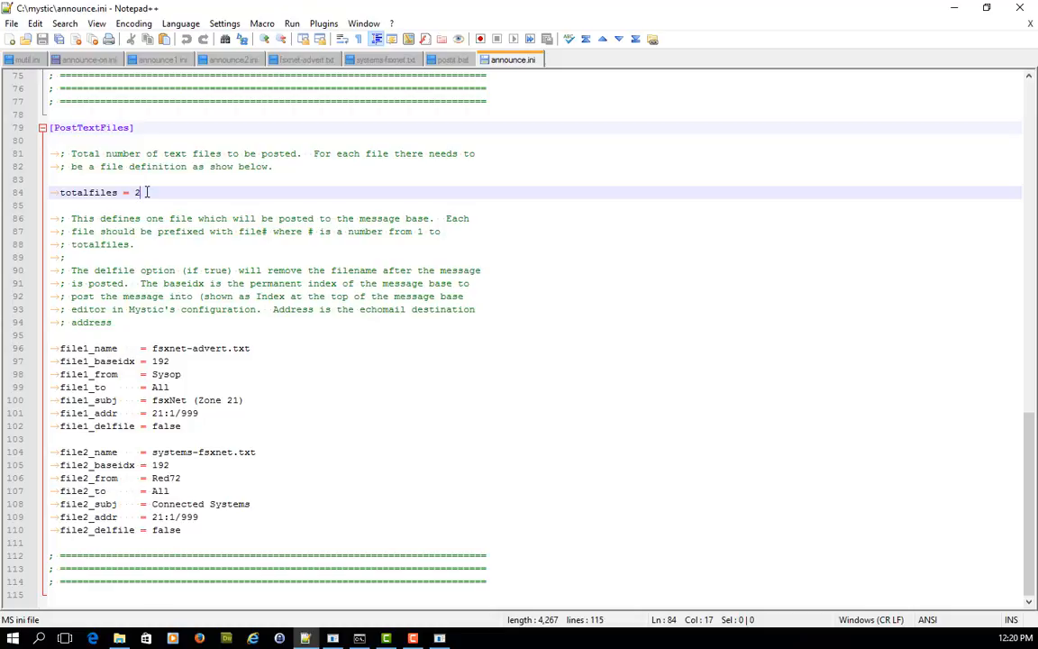
mouse_move(180, 274)
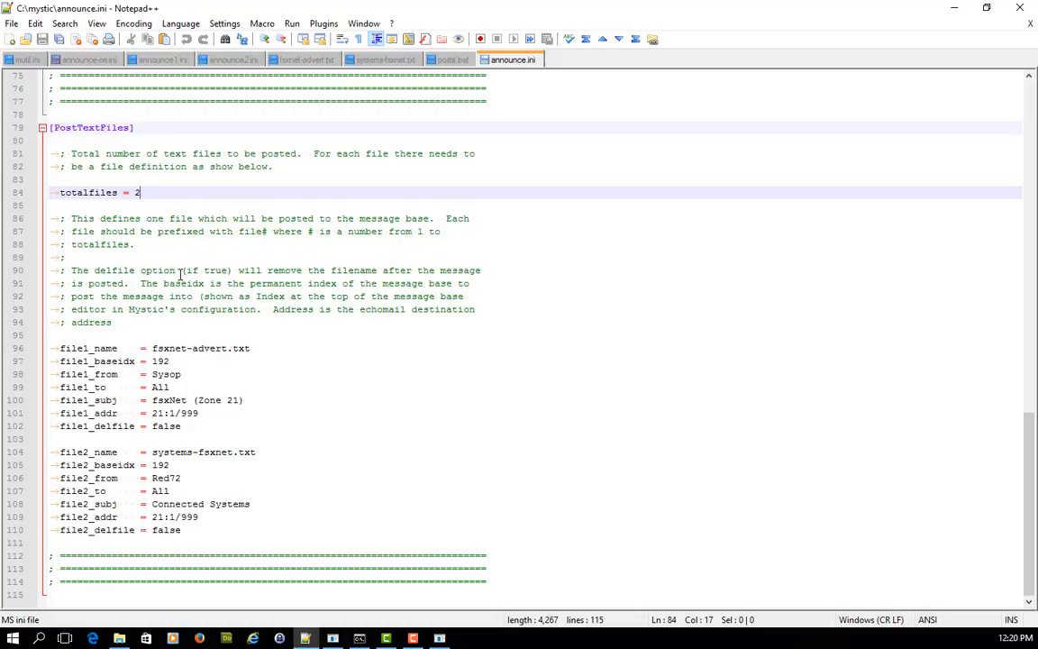
mouse_move(186, 364)
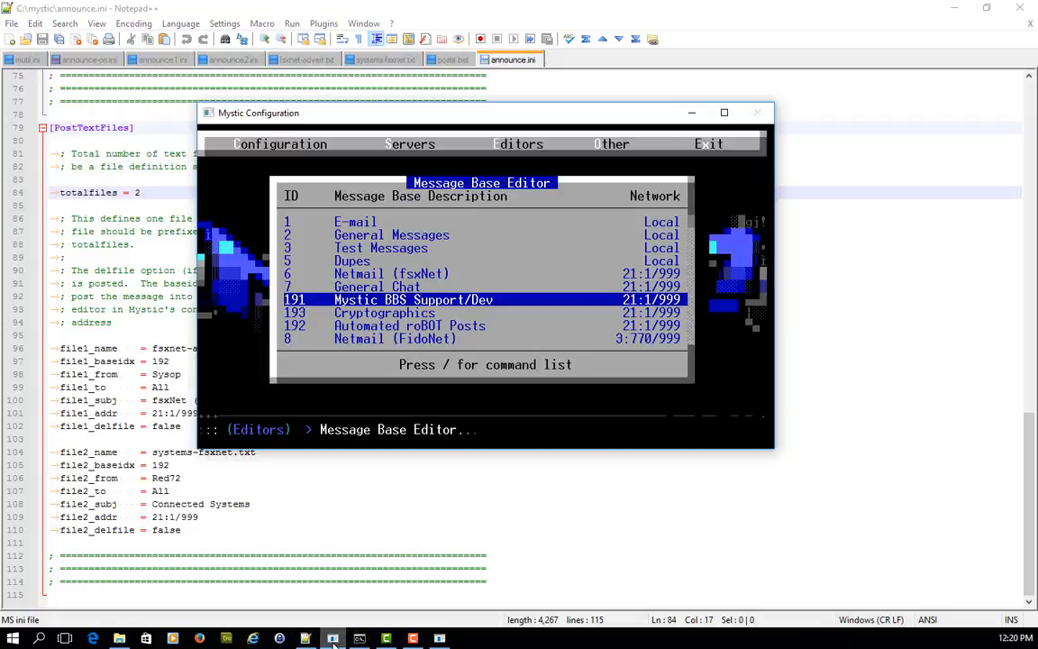
key("down")
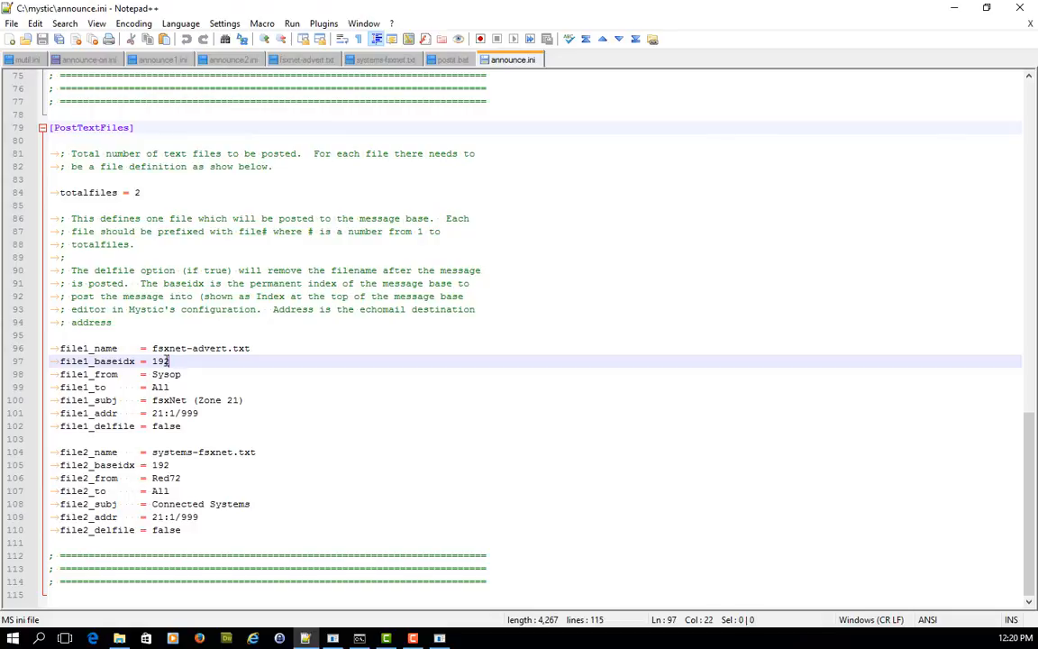
double_click(159, 360)
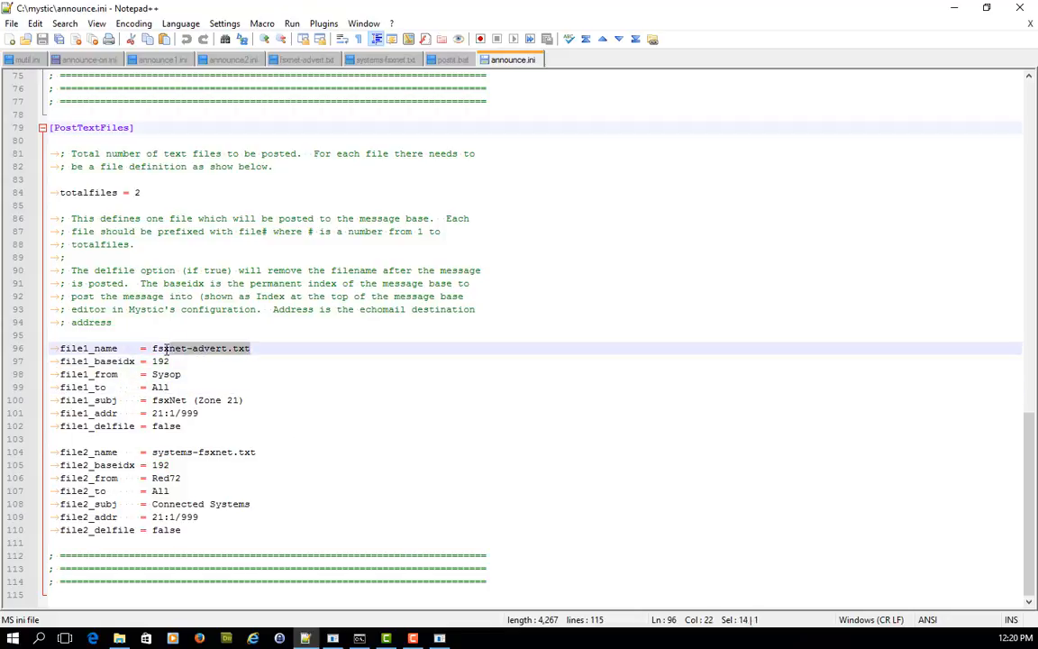
left_click(242, 400)
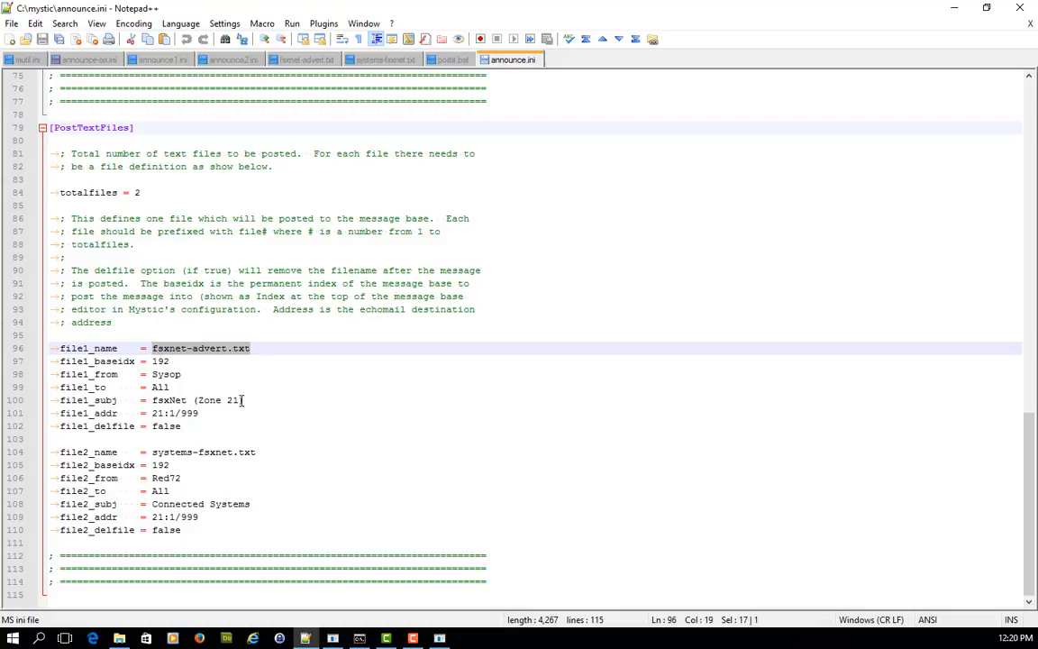
mouse_move(203, 377)
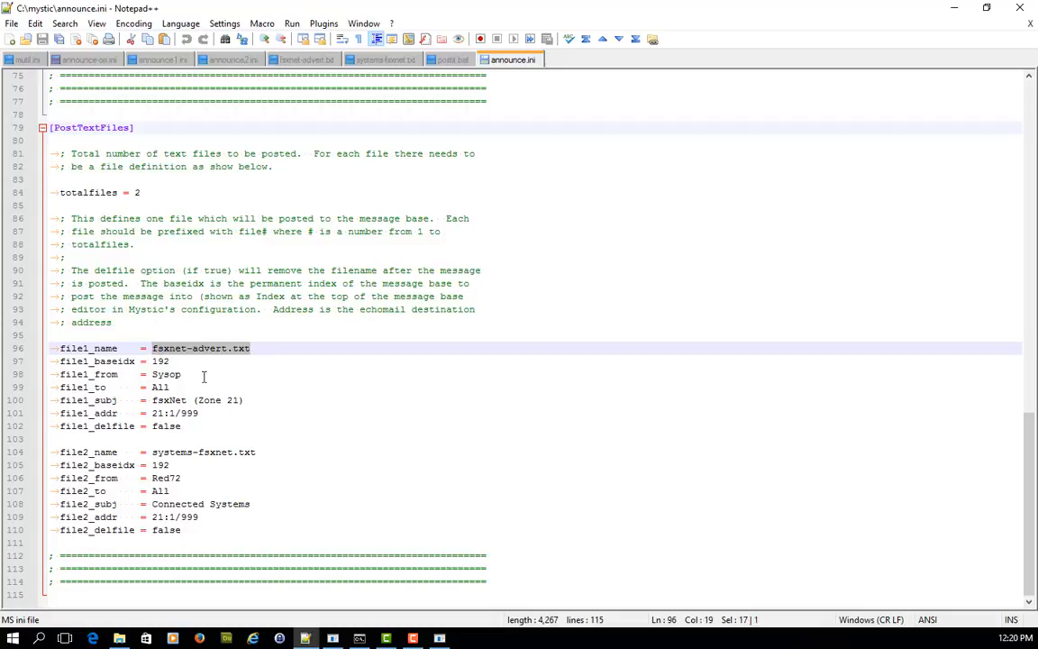
double_click(166, 373)
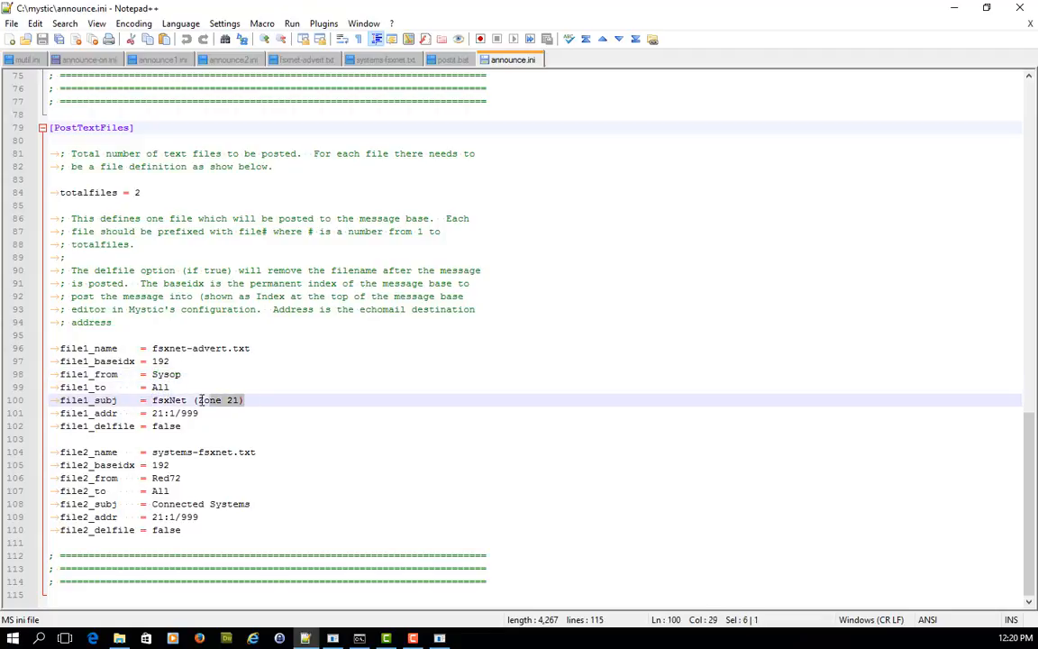
left_click(242, 400)
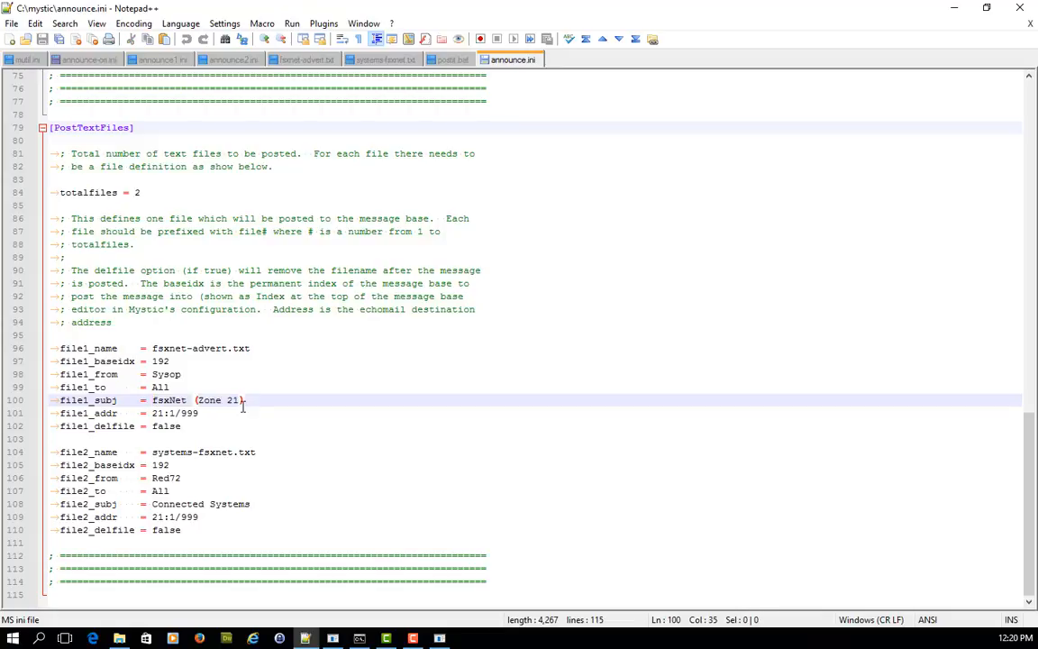
double_click(177, 413)
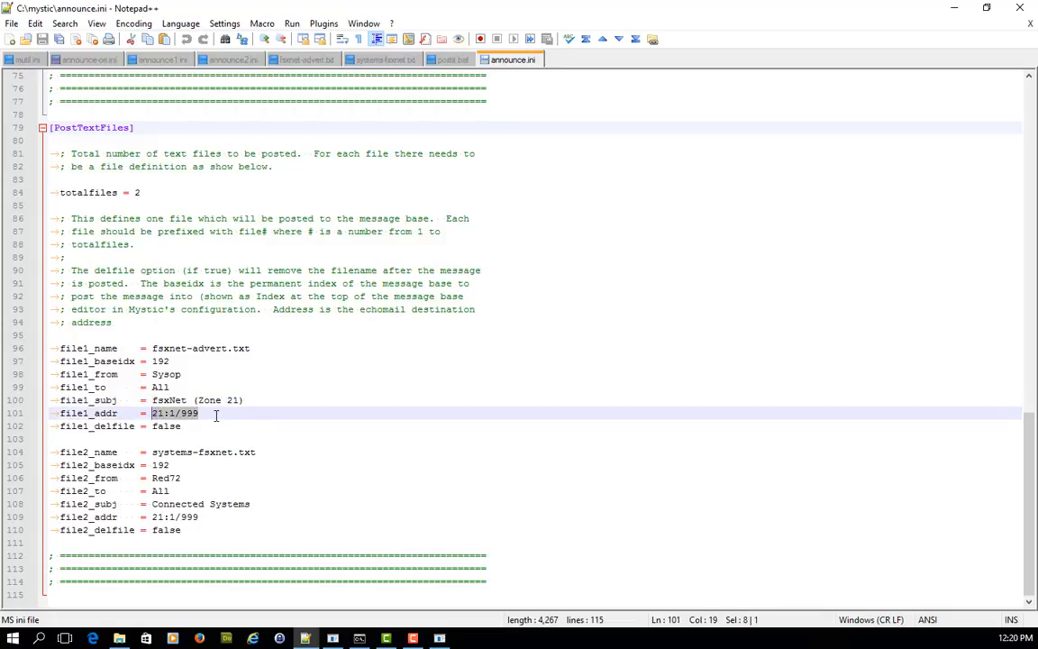
left_click(198, 412)
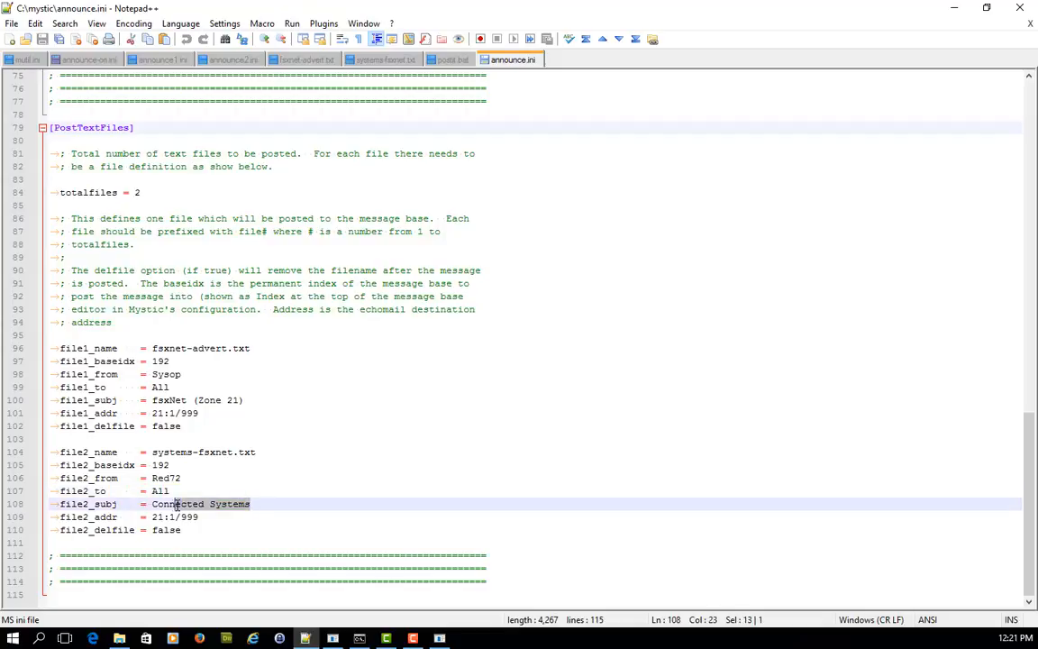
double_click(169, 505)
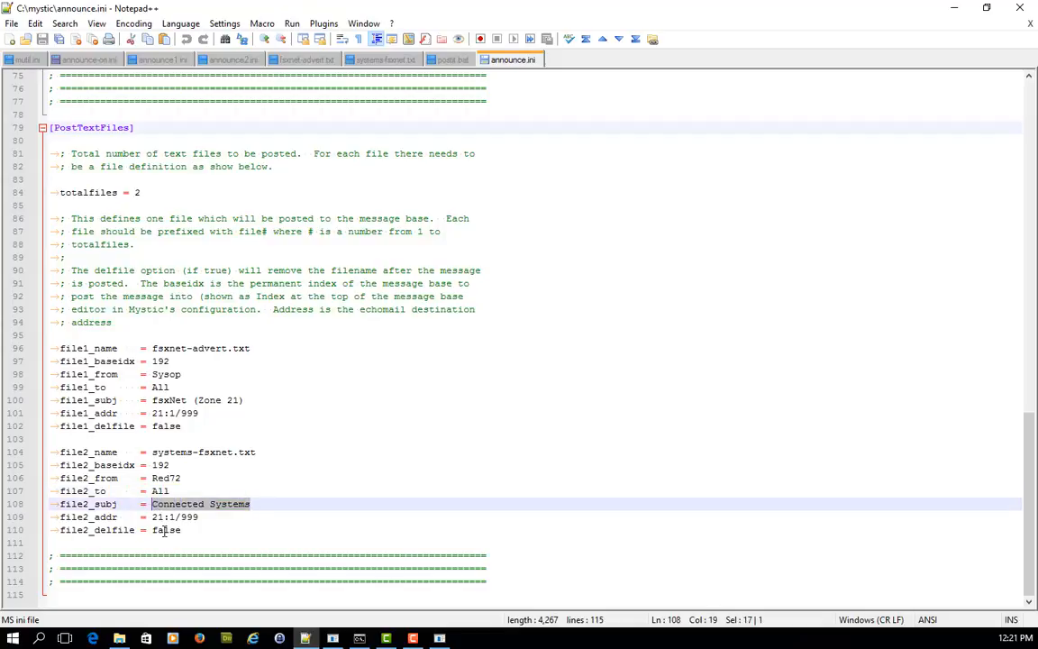
left_click(328, 530)
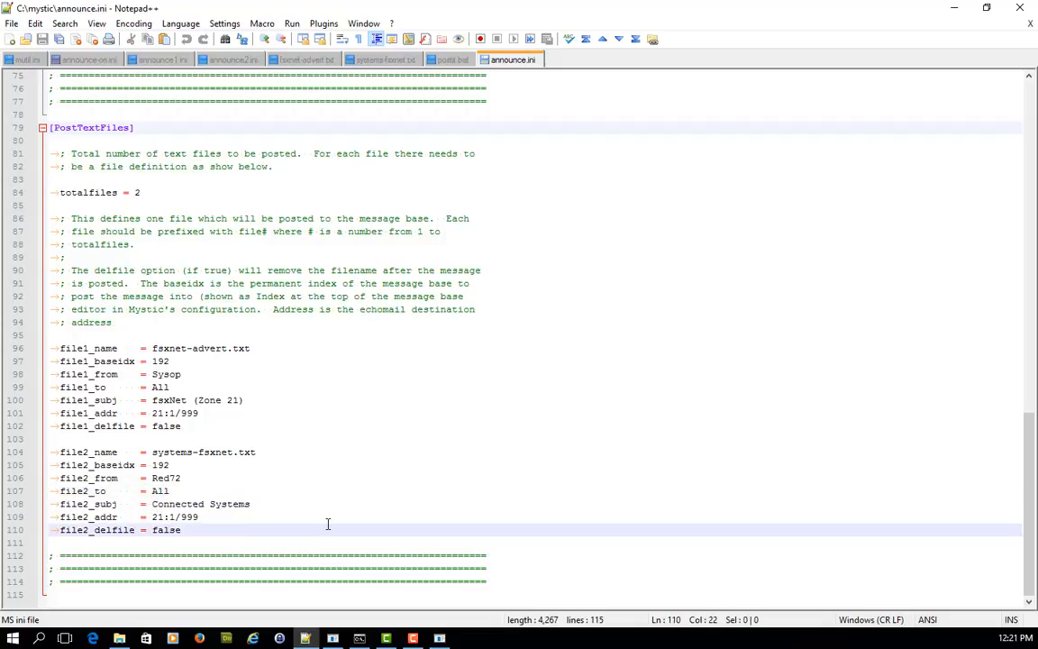
mouse_move(307, 60)
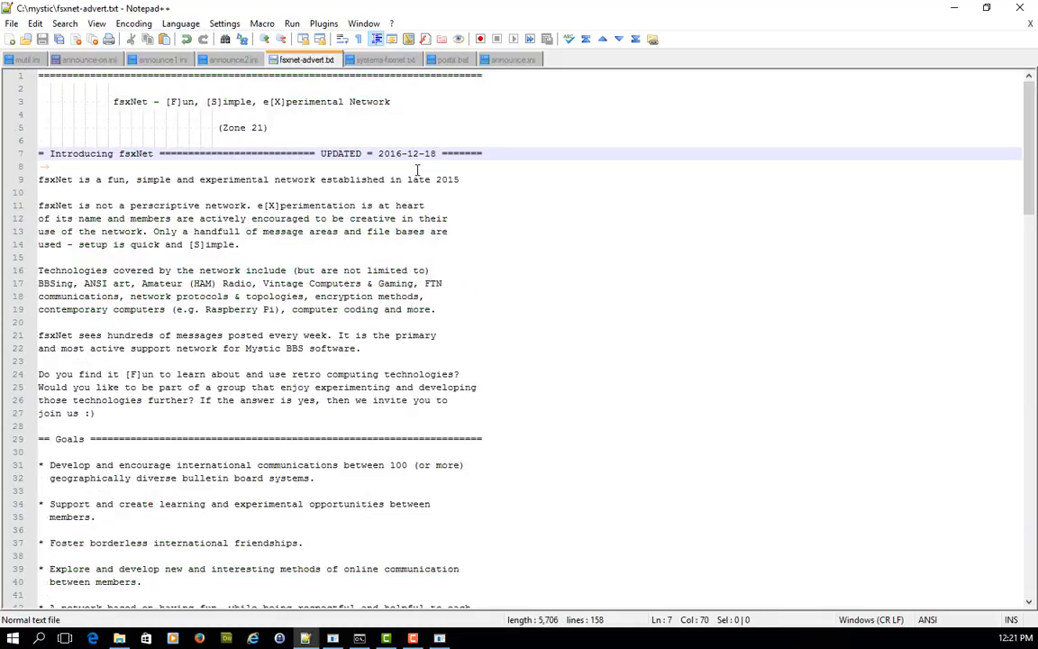
Scroll through fsxnet-advert.txt to review the advert text to be posted.
scroll("down", 3)
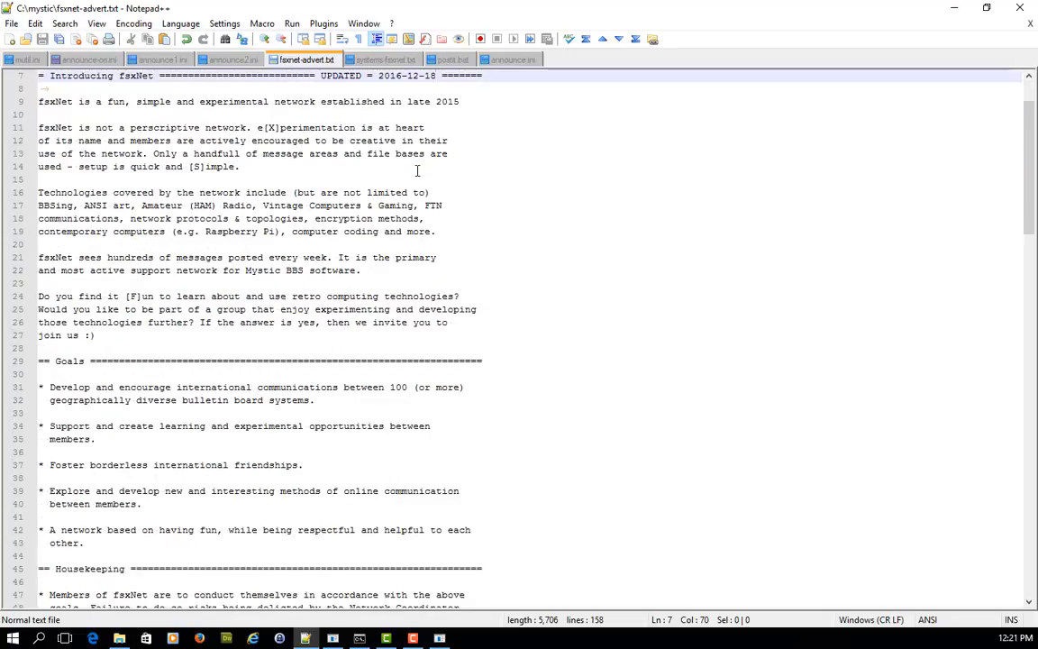
scroll("down", 3)
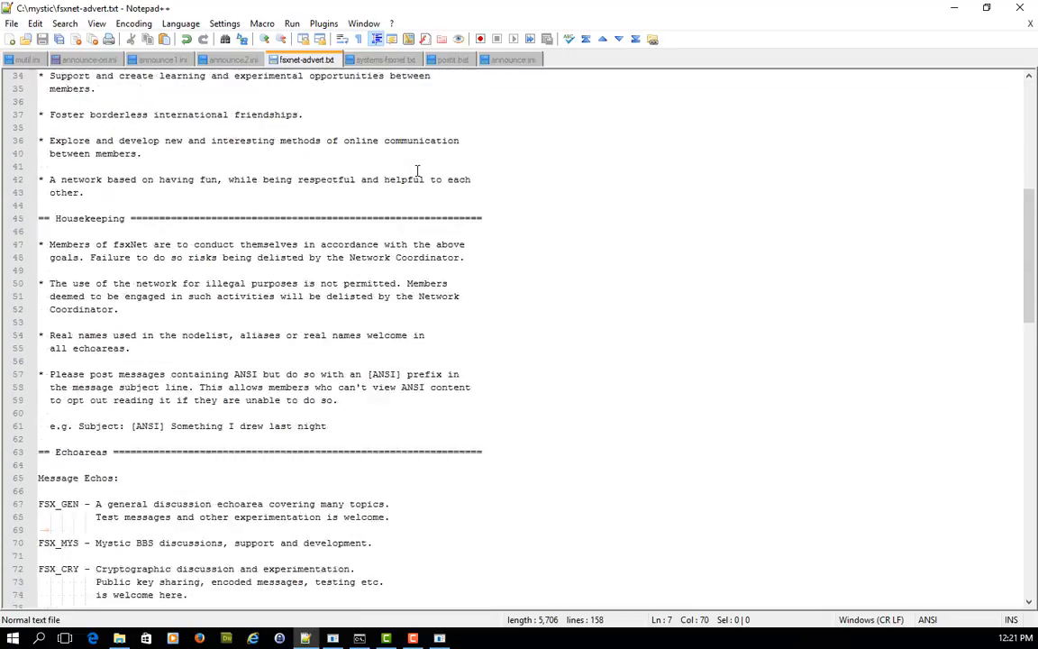
scroll("up", 3)
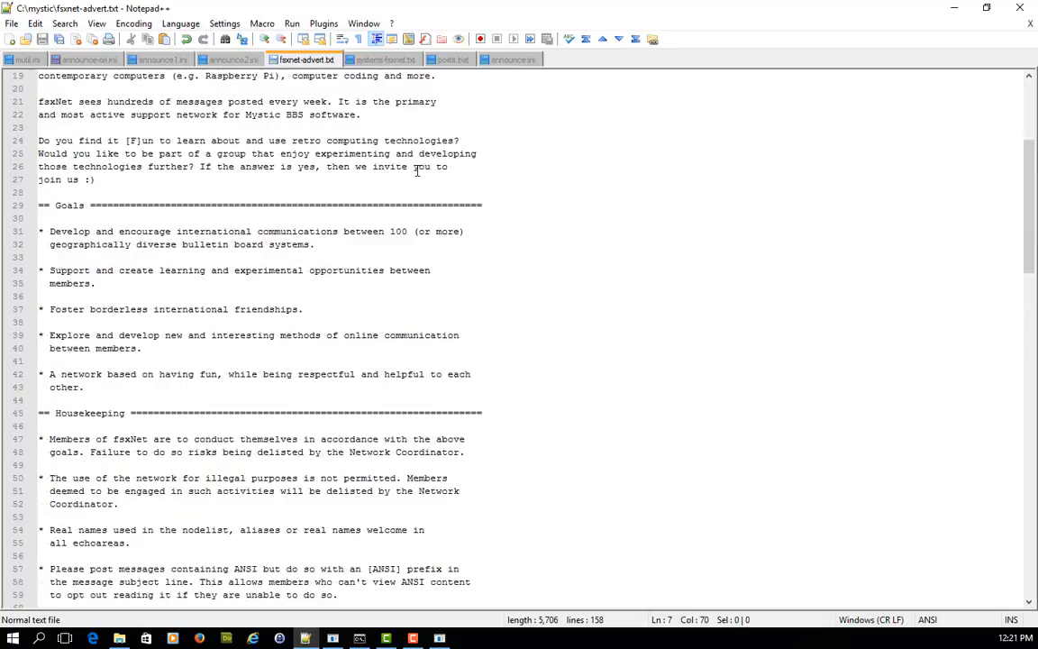
scroll("up", 3)
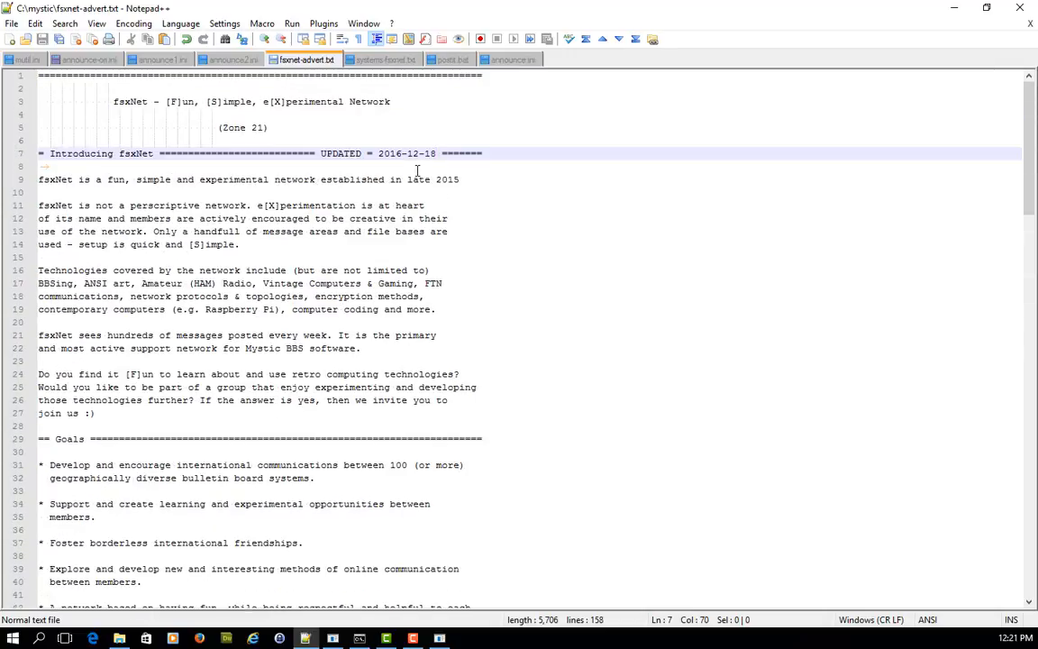
mouse_move(382, 59)
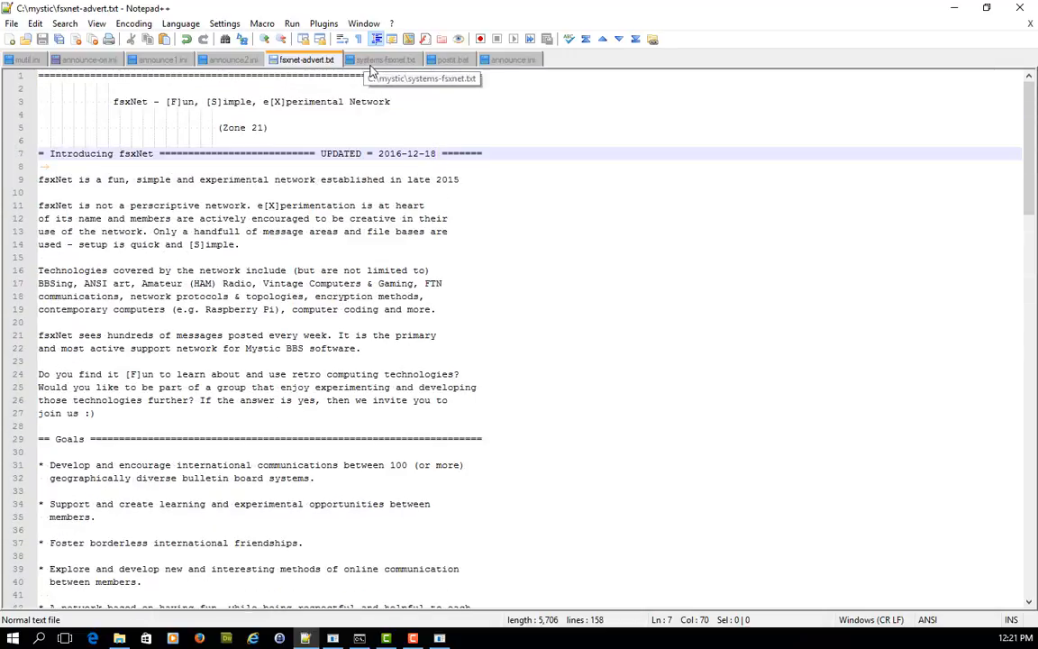
Review the systems-fsxnet.txt connected systems list.
left_click(382, 59)
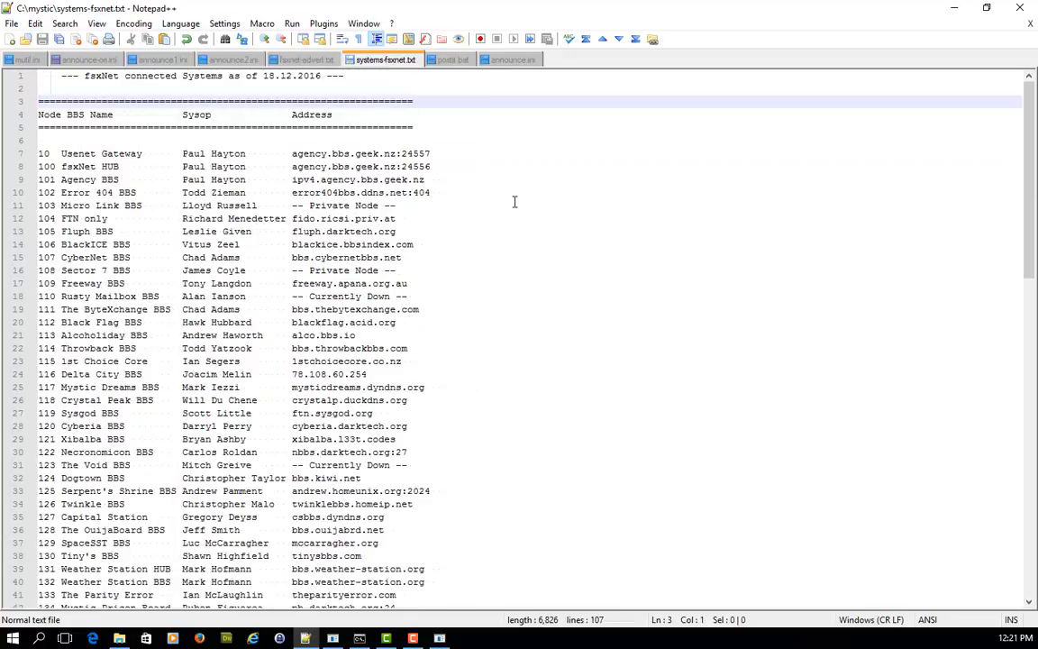
mouse_move(515, 208)
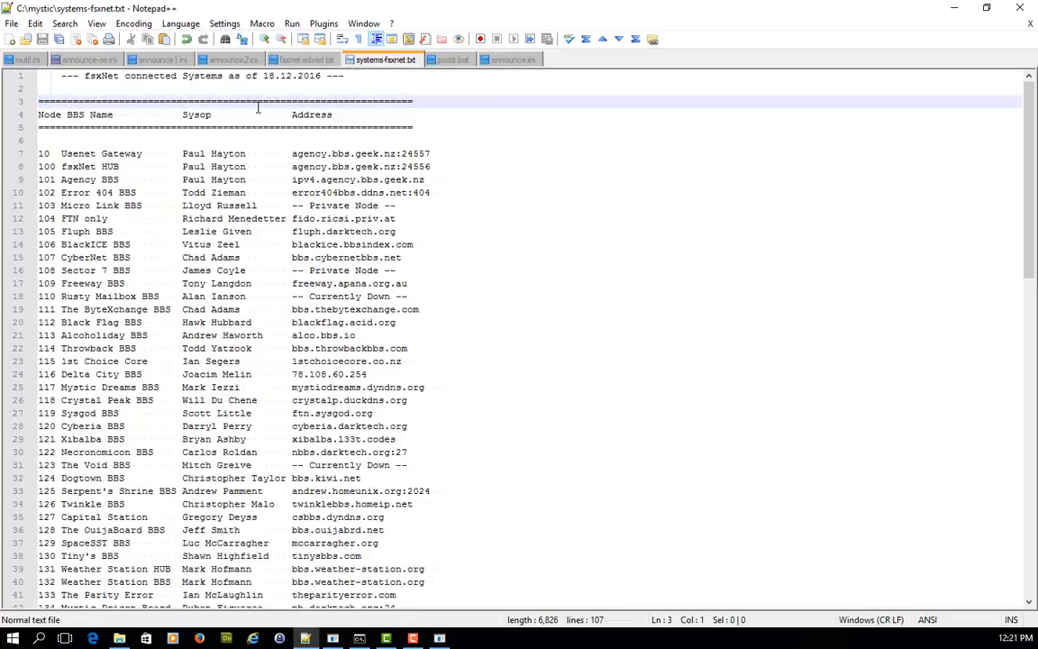
scroll("down", 3)
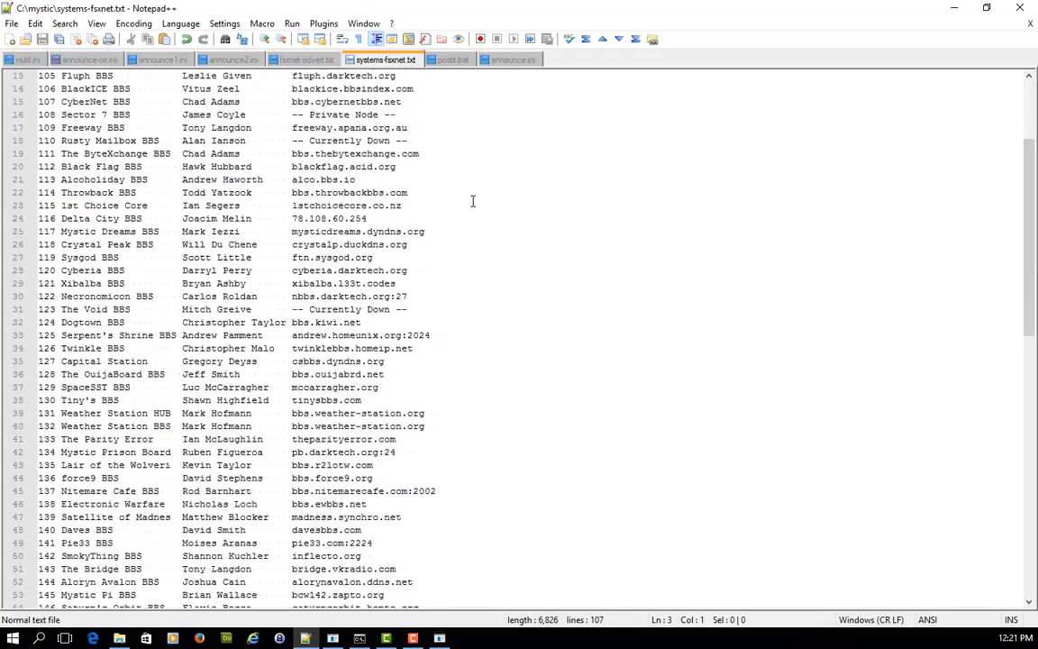
scroll("down", 3)
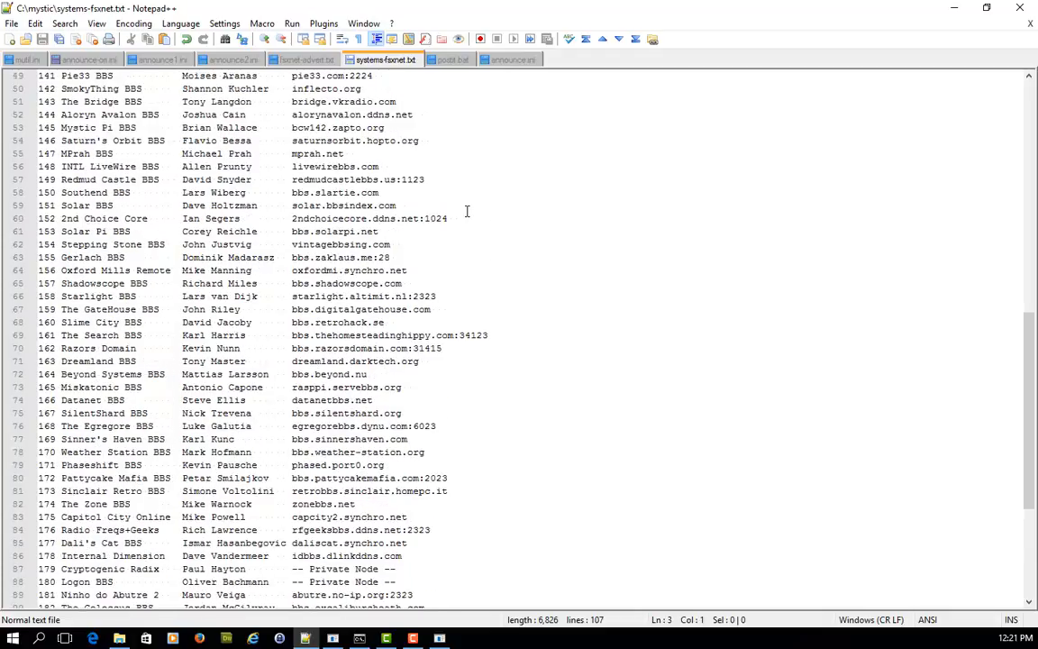
scroll("up", 3)
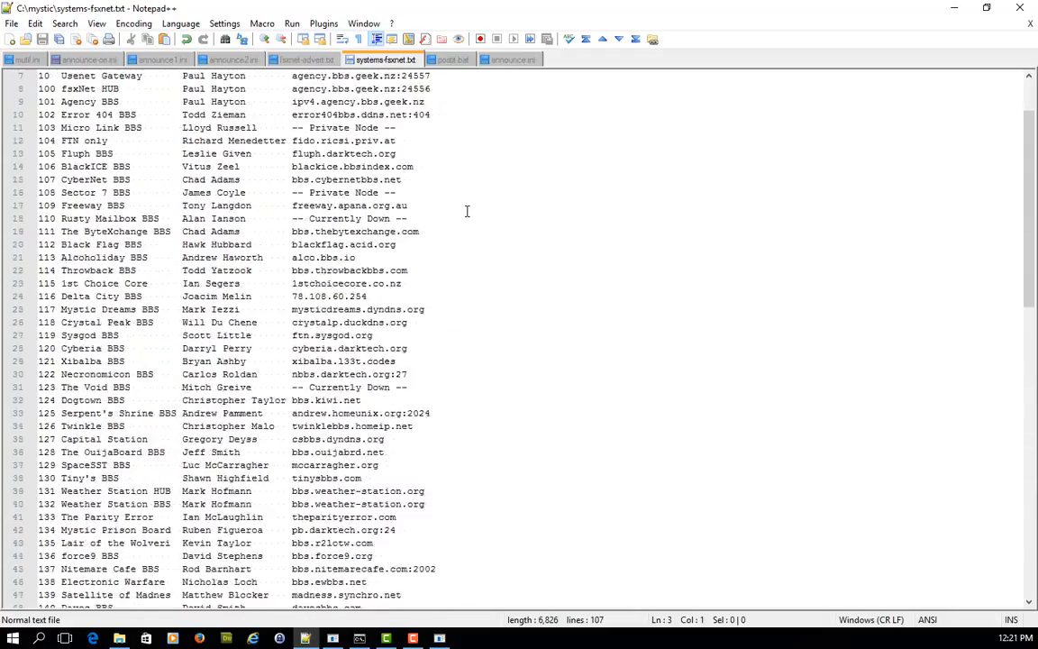
scroll("up", 3)
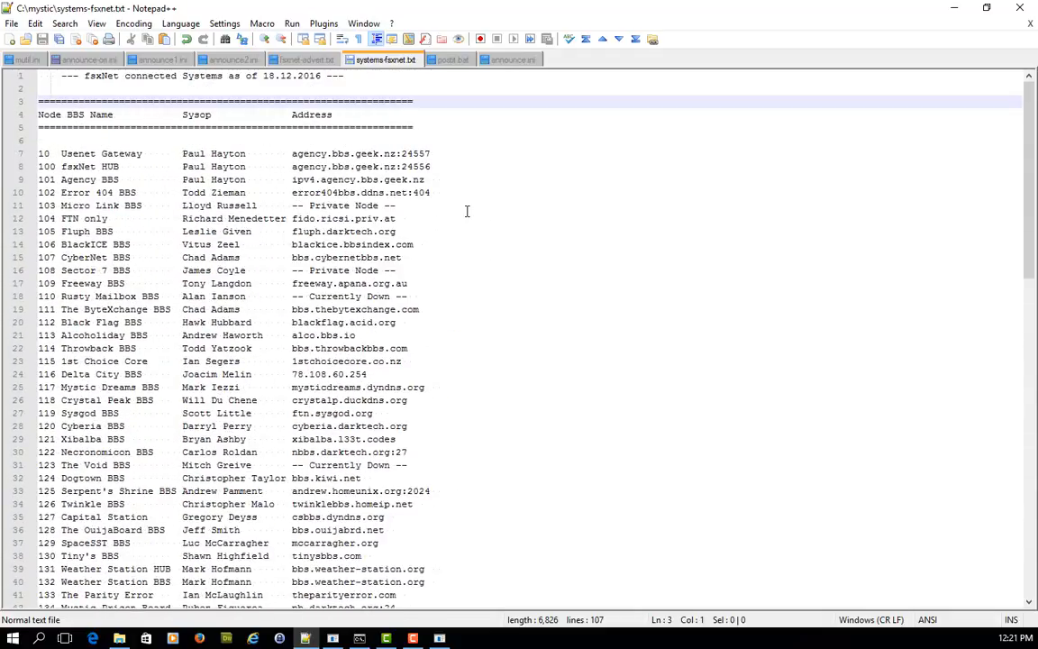
mouse_move(959, 7)
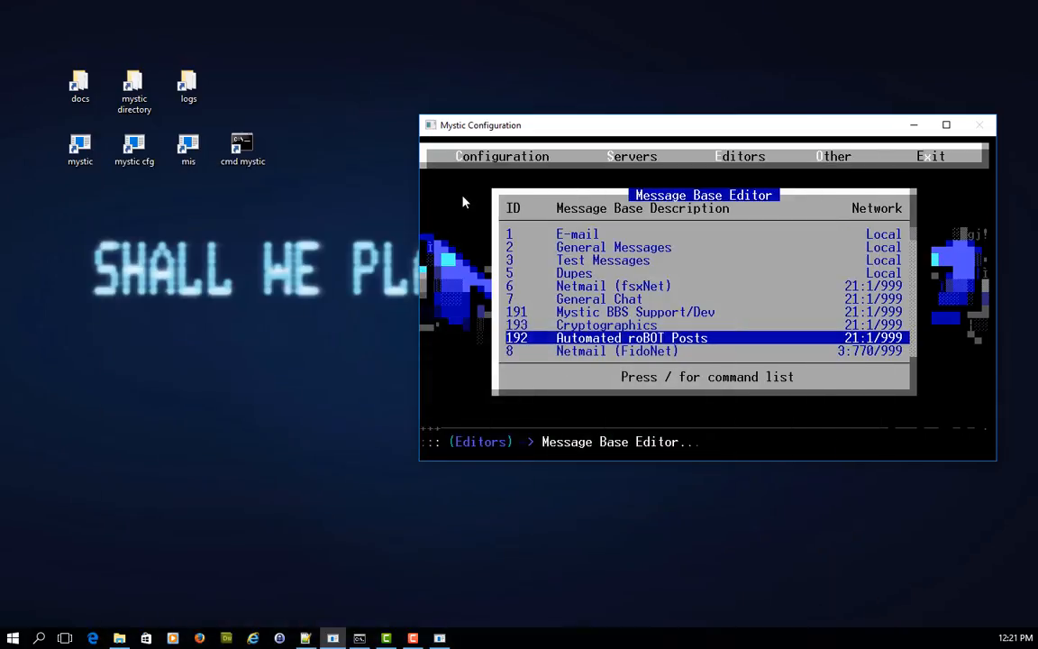
Run MUTIL with announce.ini from a command prompt in the mystic folder, posting 2 messages.
left_click(739, 155)
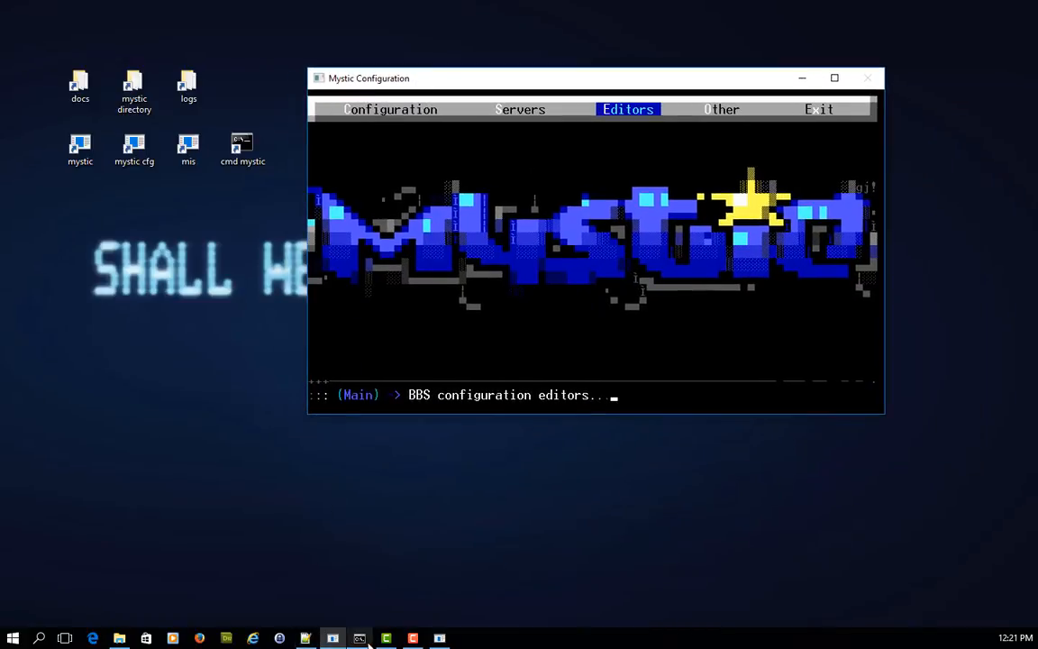
left_click(358, 638)
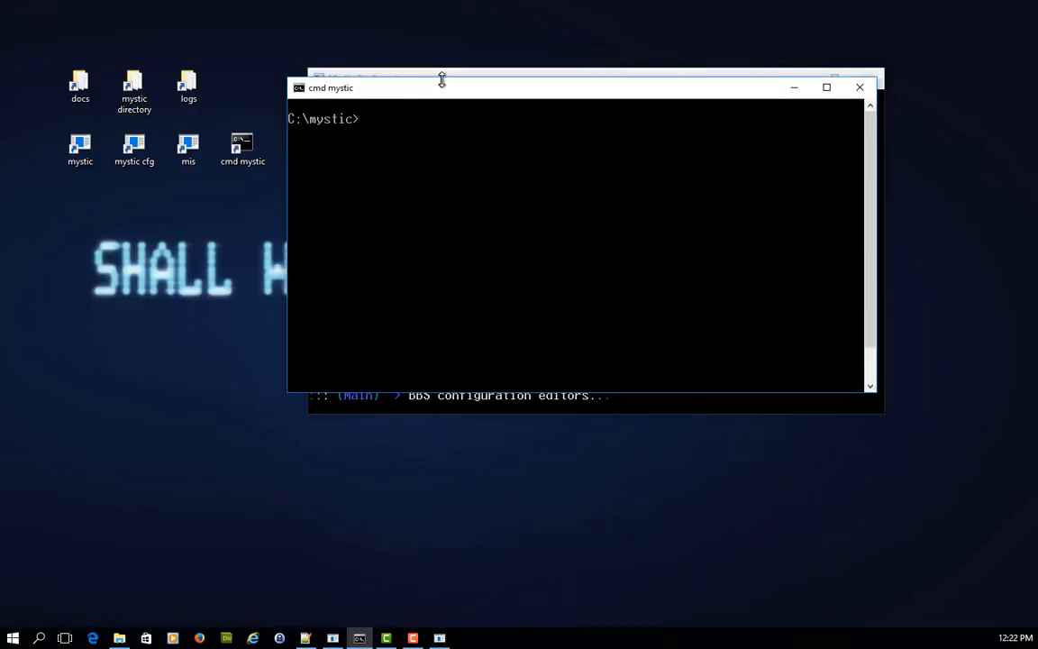
left_click_drag(442, 87, 436, 58)
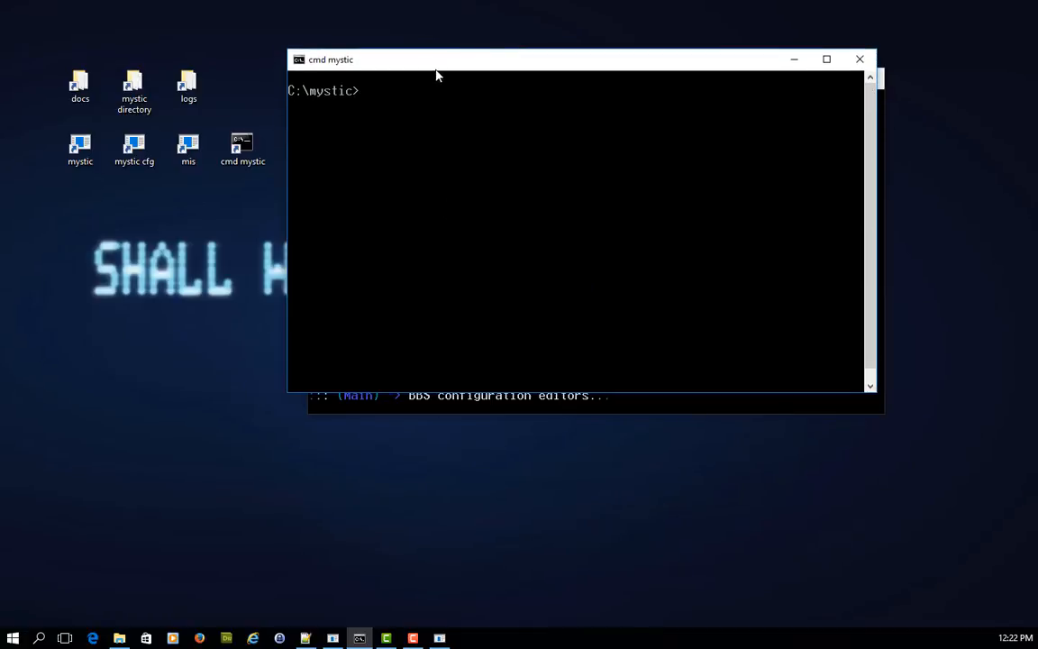
type("mutil annou")
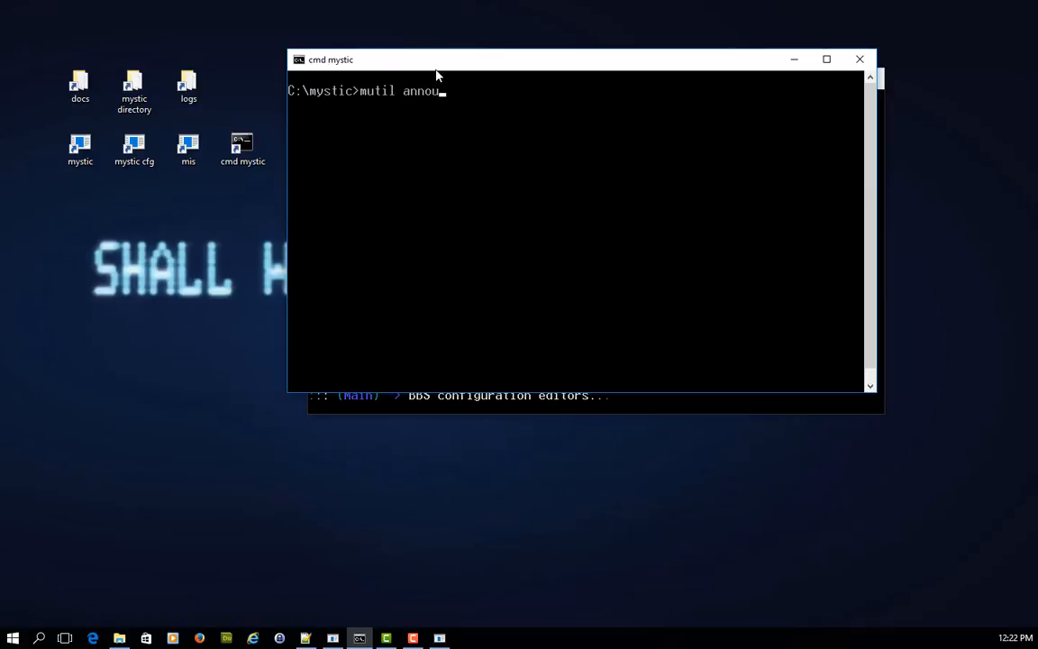
key("Return")
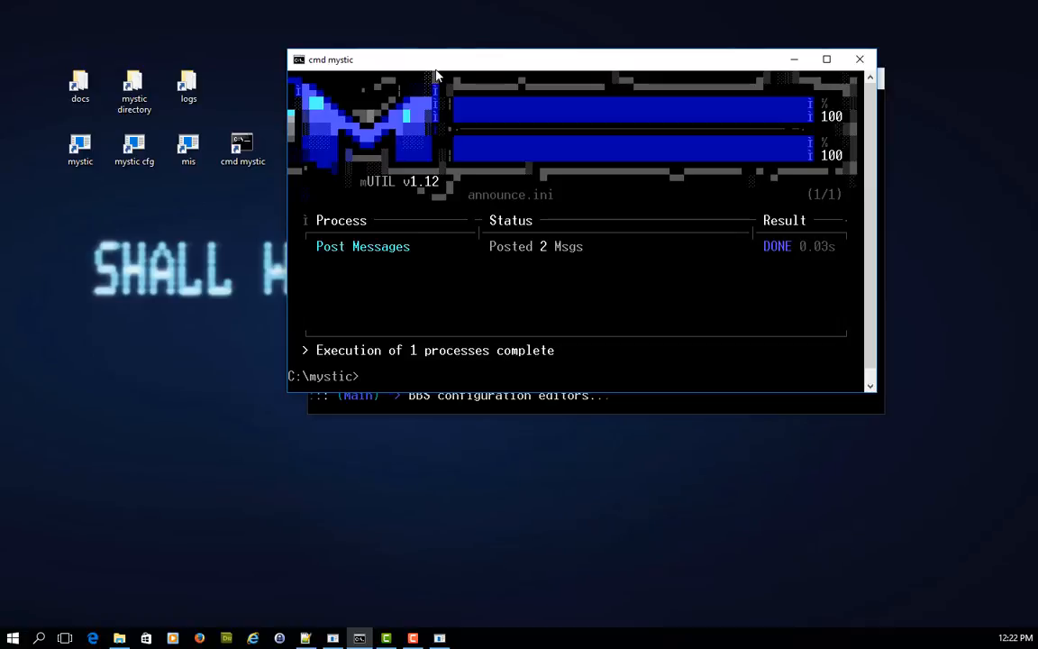
mouse_move(333, 256)
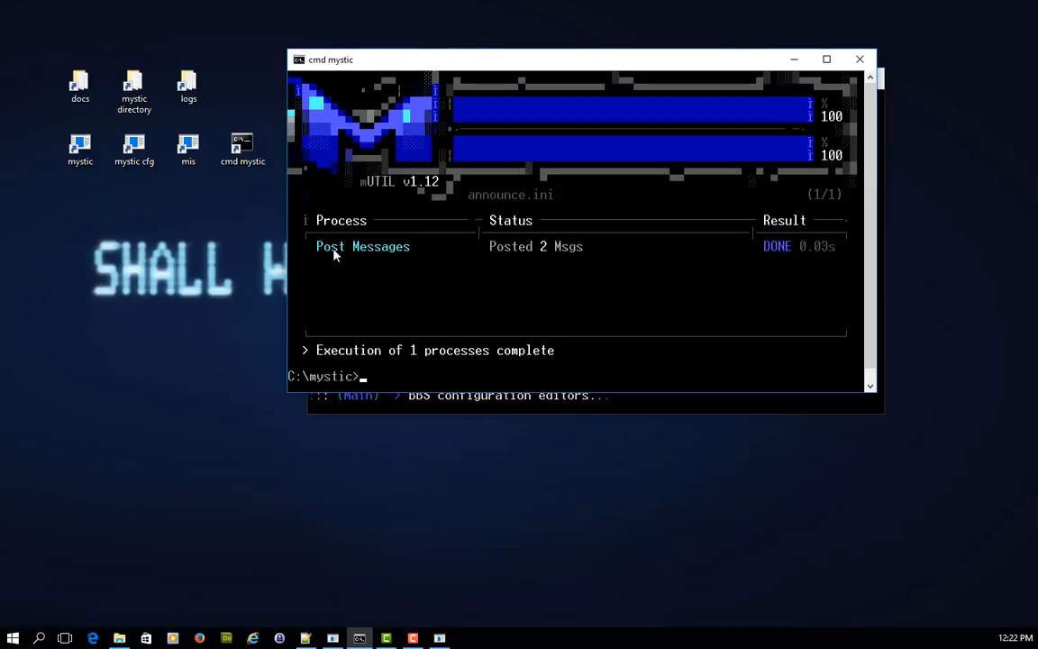
mouse_move(564, 256)
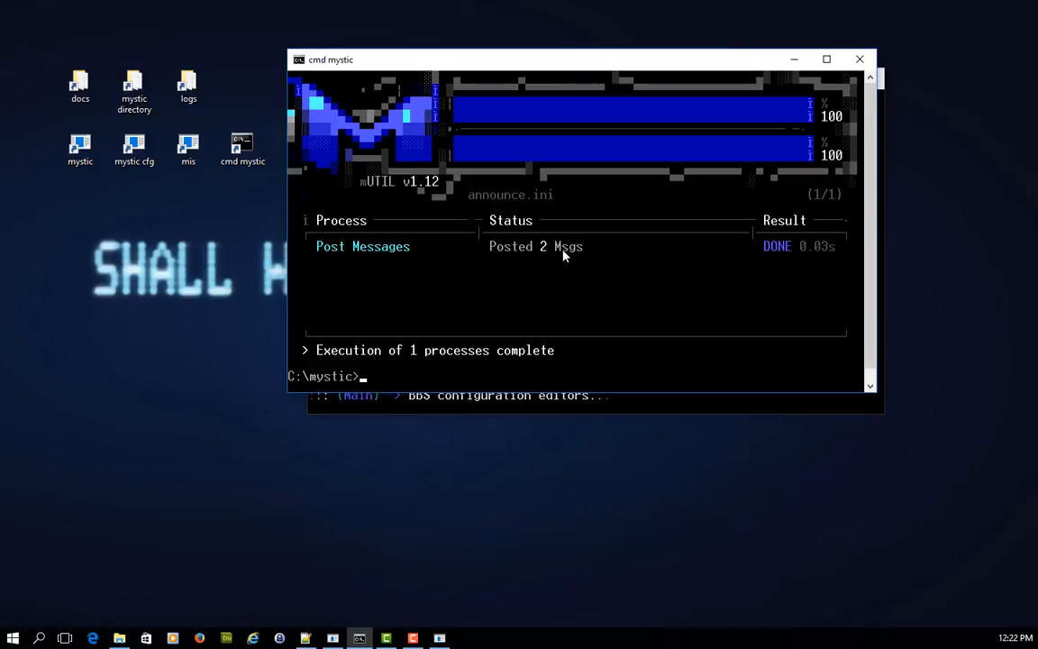
mouse_move(815, 256)
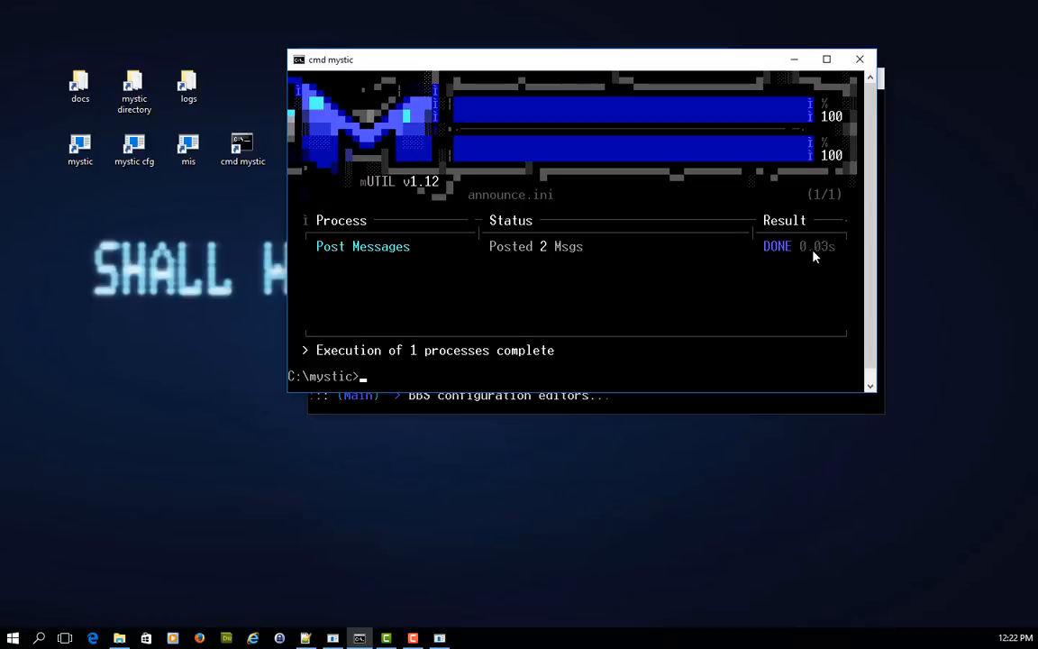
mouse_move(209, 261)
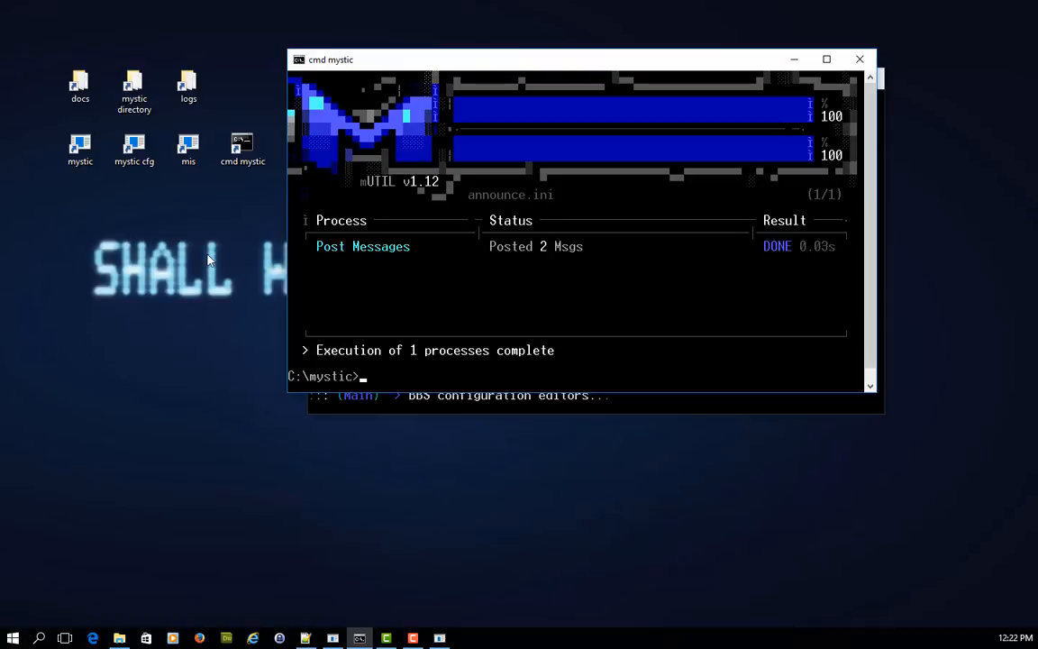
Open mutil.log from the logs folder in Notepad.
double_click(188, 87)
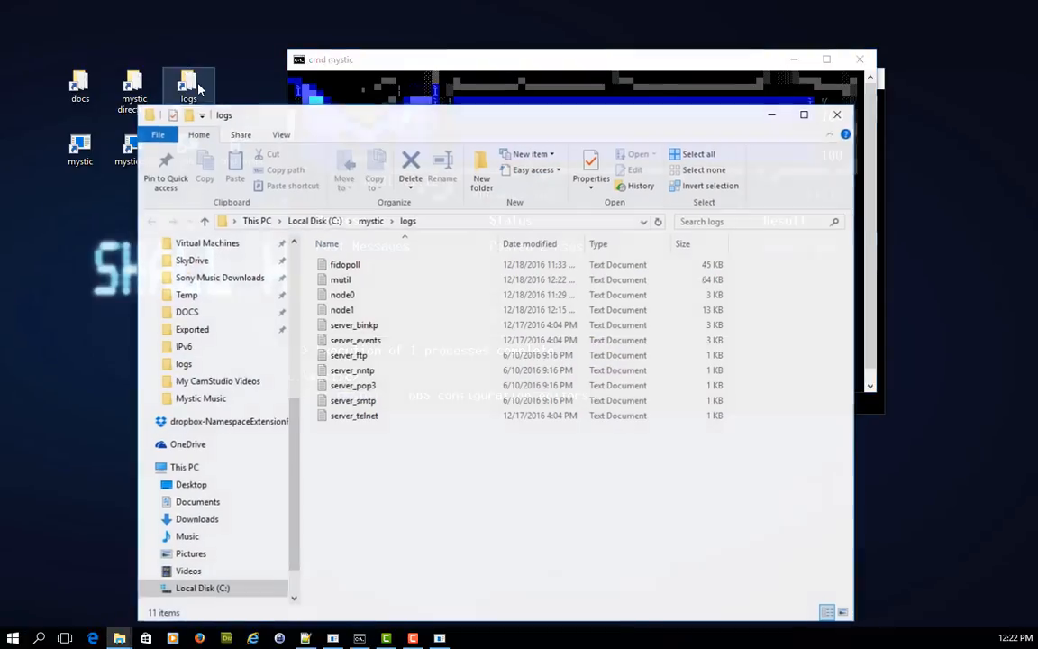
left_click(340, 279)
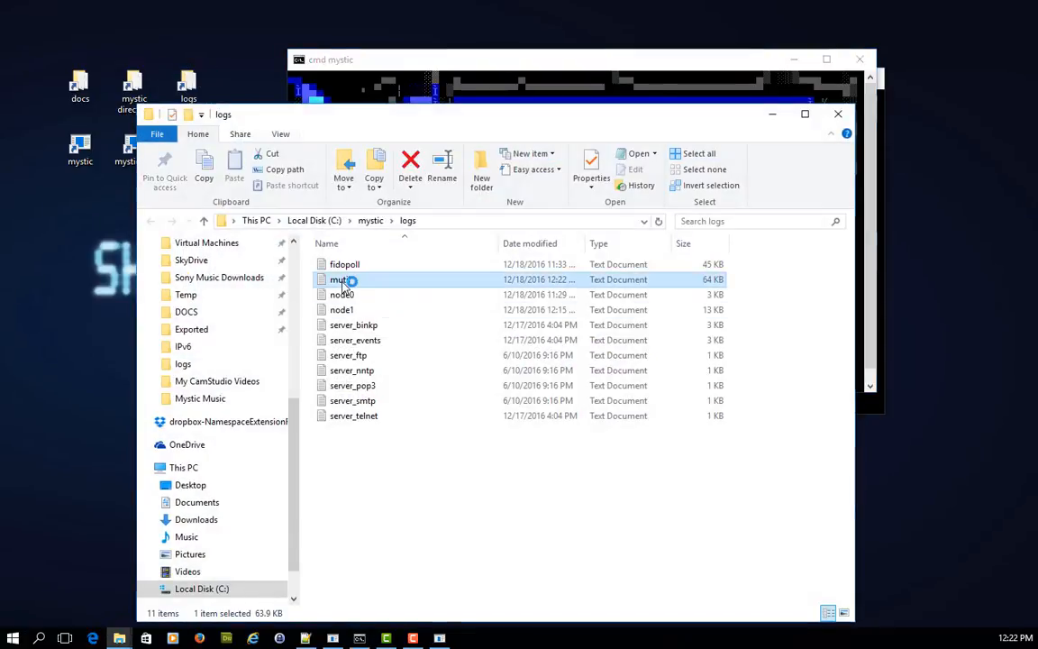
double_click(342, 279)
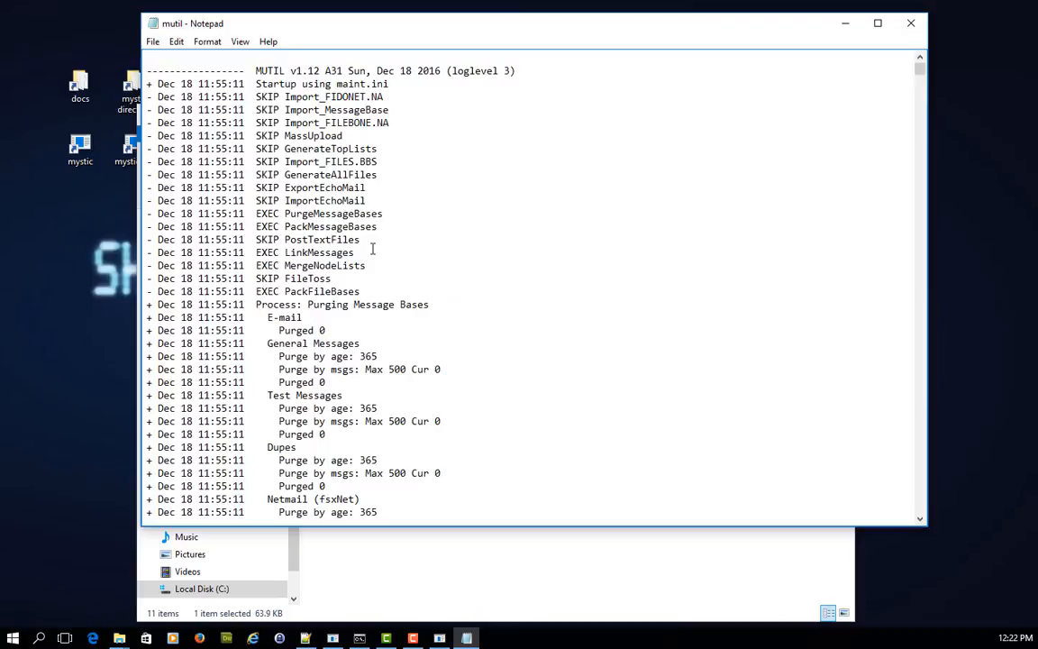
Check the latest run's two Post lines: fsxNet (Zone 21) and Connected Systems to base 192.
scroll("down", 3)
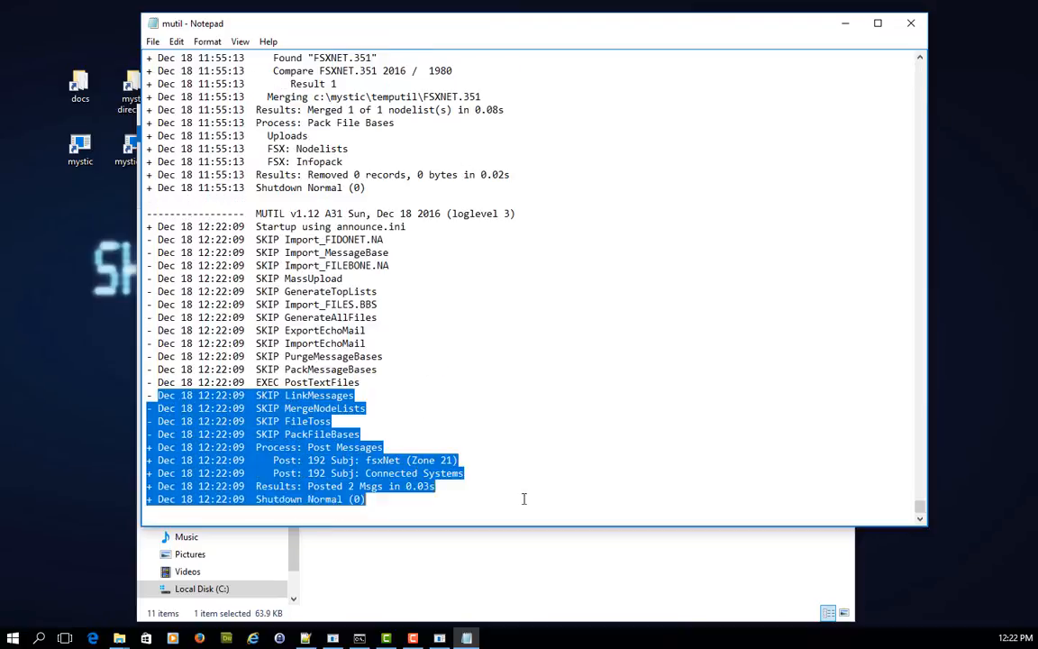
left_click(576, 395)
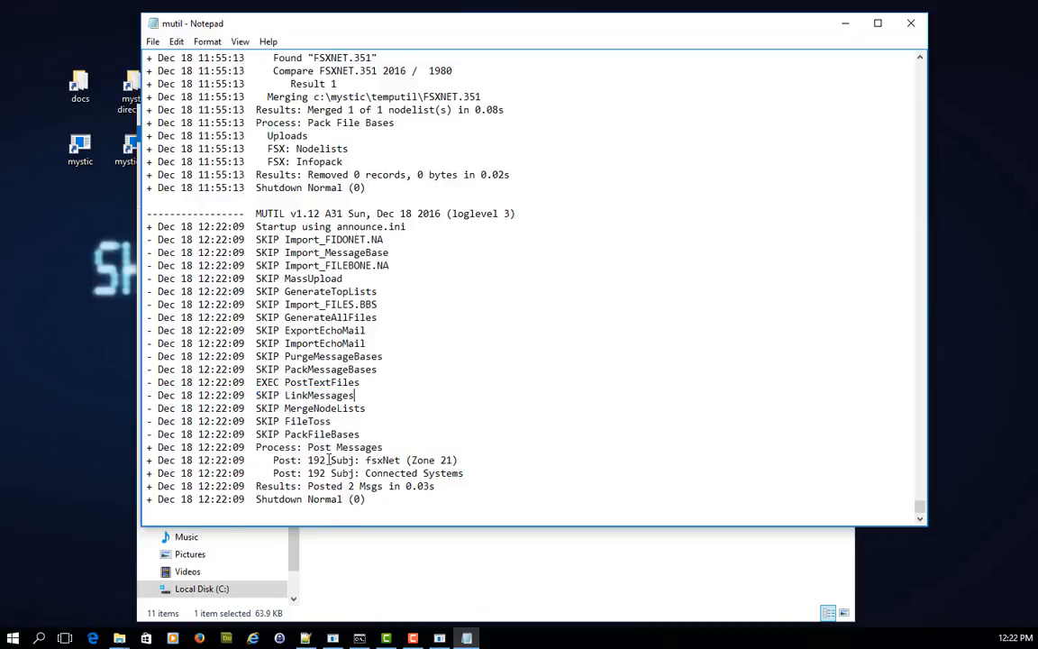
double_click(317, 459)
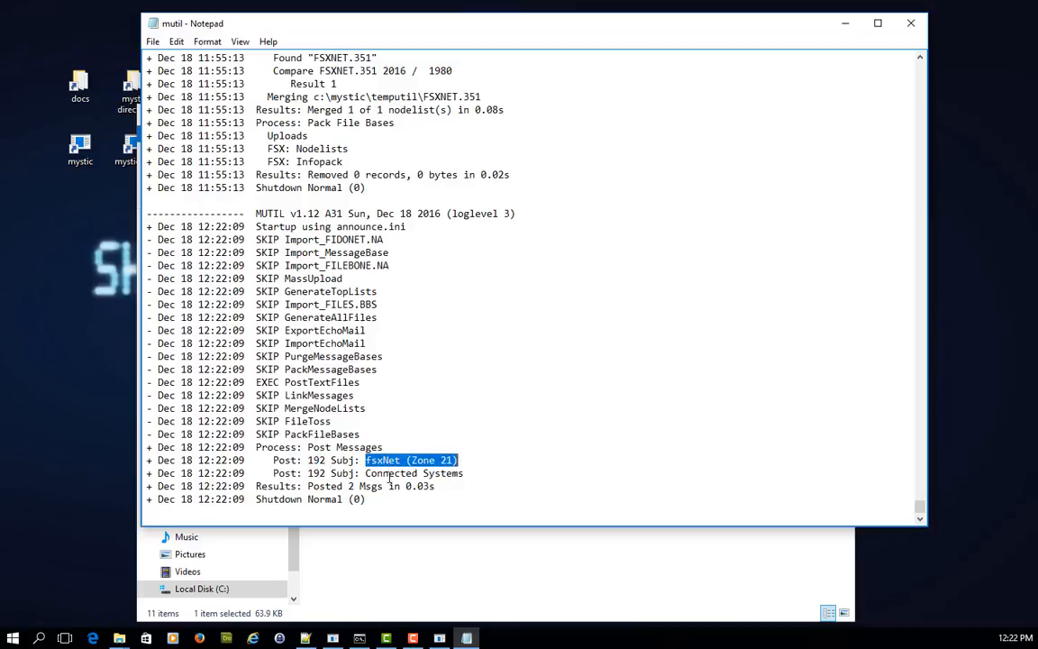
left_click(465, 472)
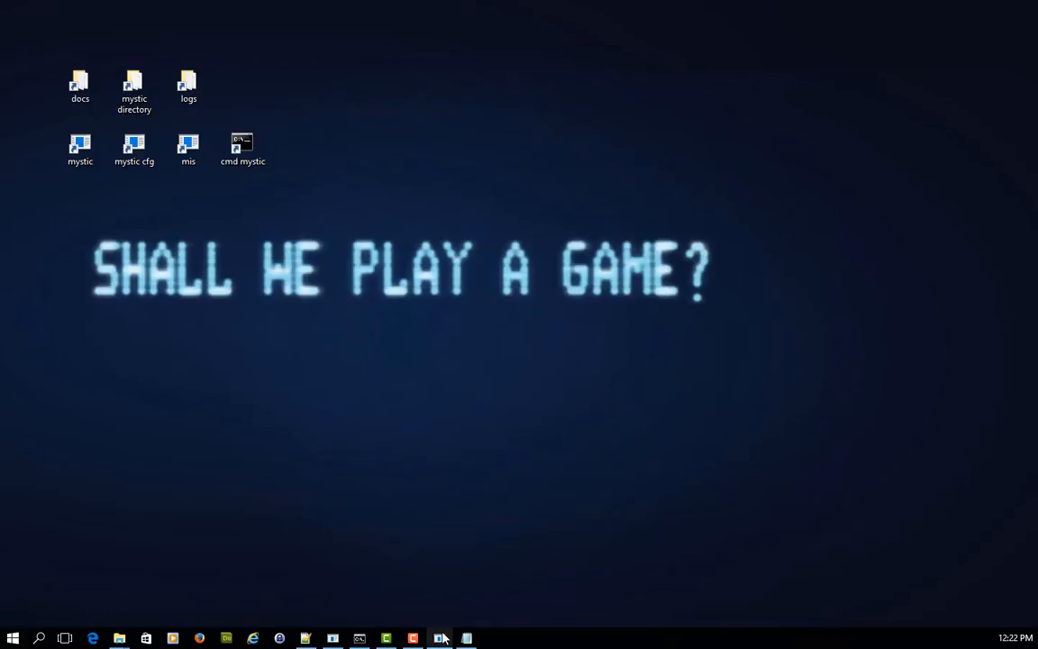
Bring up the BBS node and list the Automated roBOT Posts index showing both new messages.
left_click(439, 638)
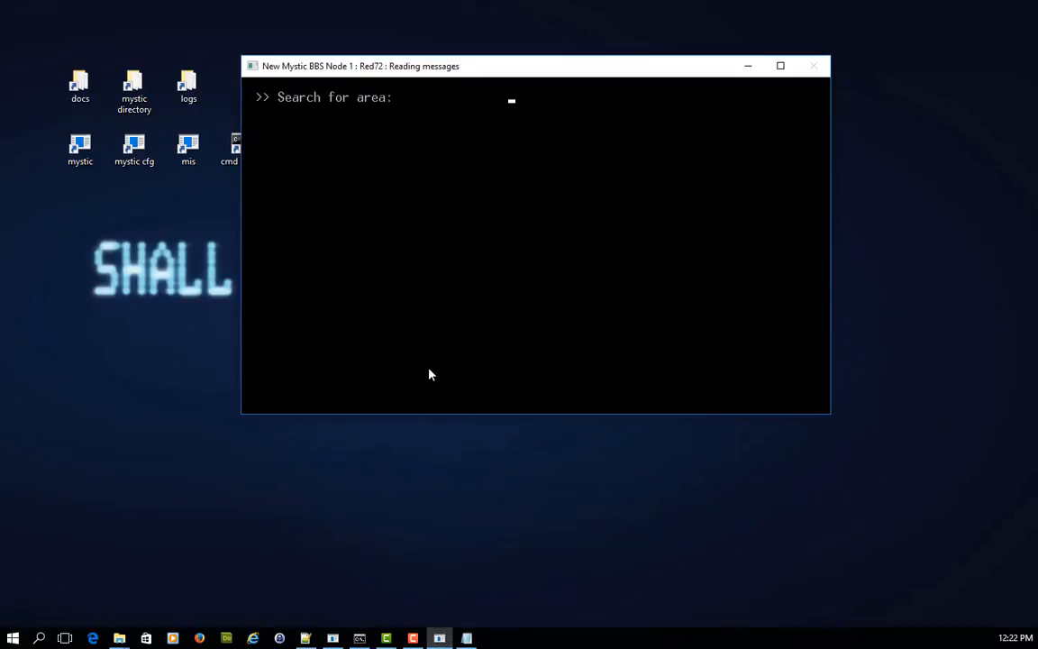
key("Return")
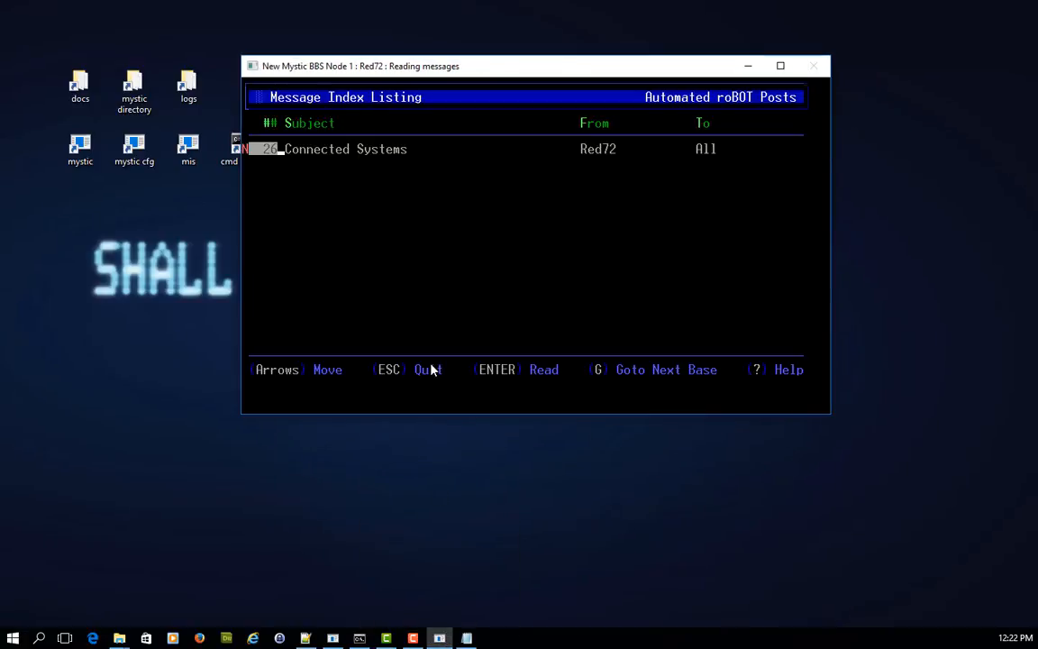
key("Escape")
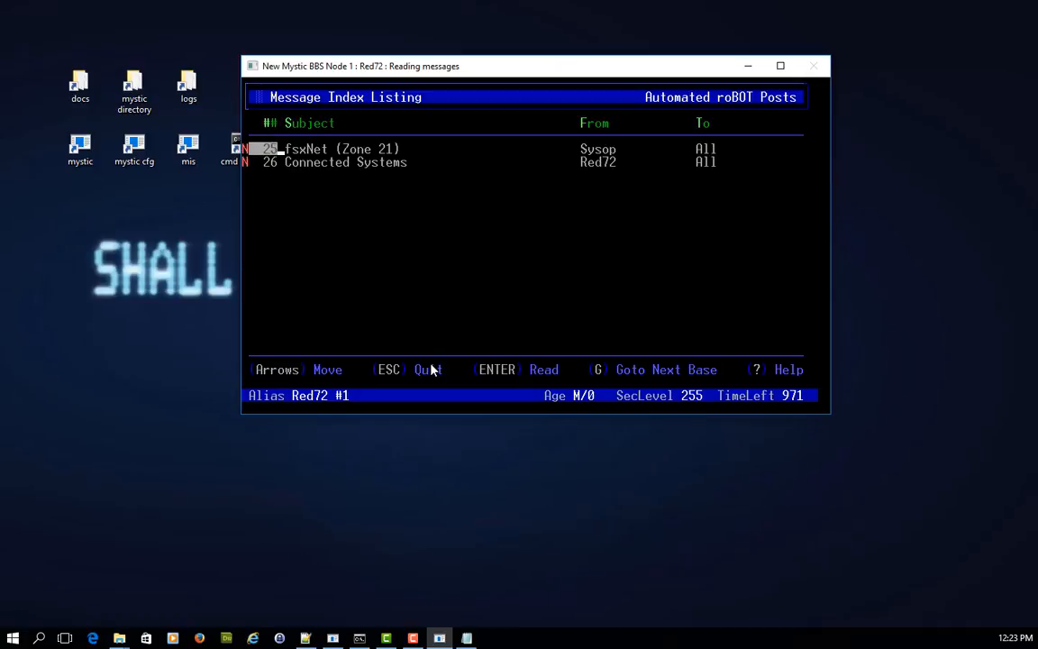
Read message 25, the fsxNet (Zone 21) advert, then advance to message 26, Connected Systems.
key("Return")
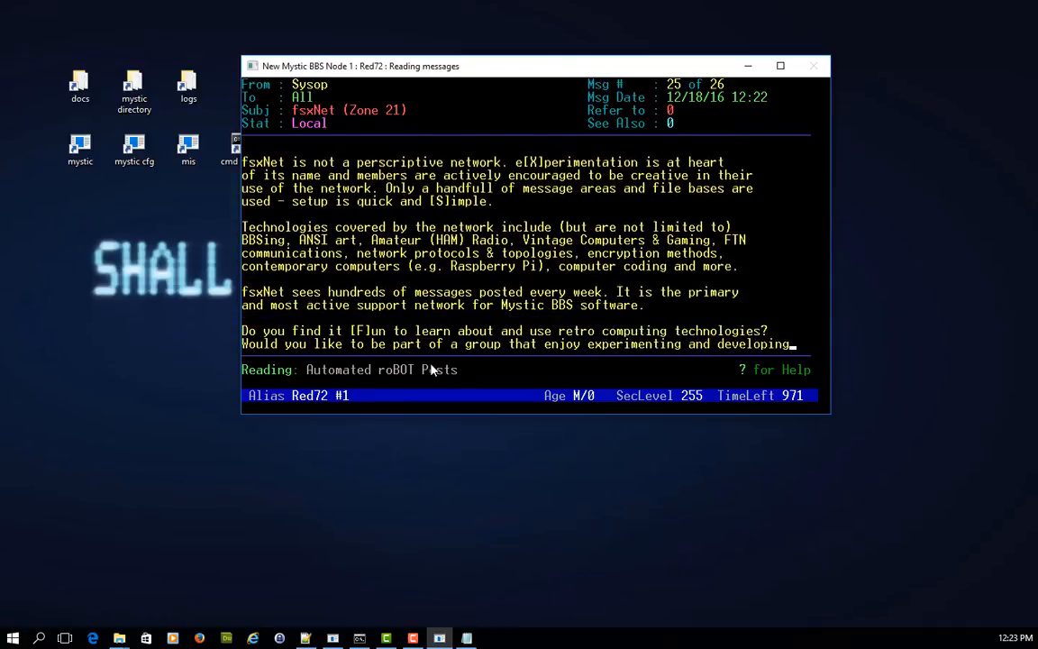
key("space")
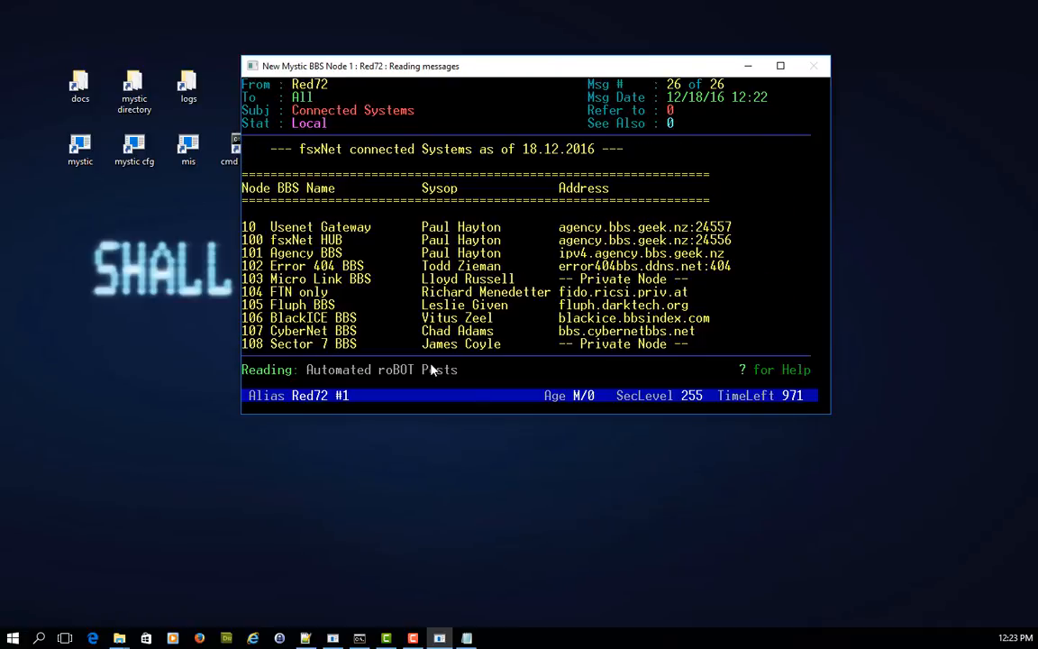
scroll("down", 3)
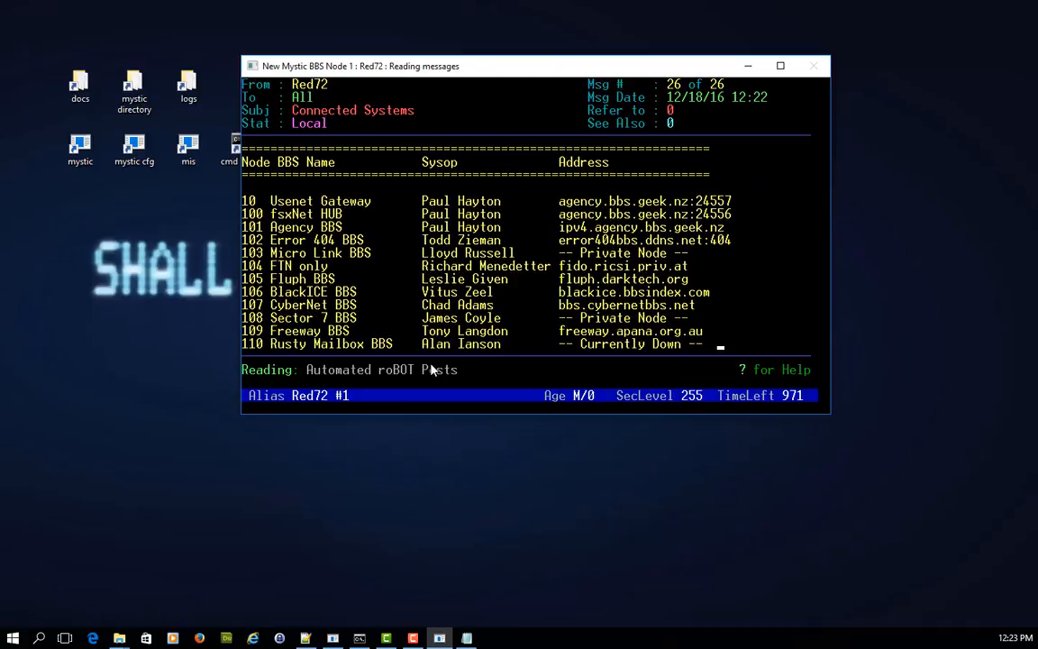
Reopen message 25, the fsxNet (Zone 21) advert from Sysop, showing its echomail header.
scroll("down", 3)
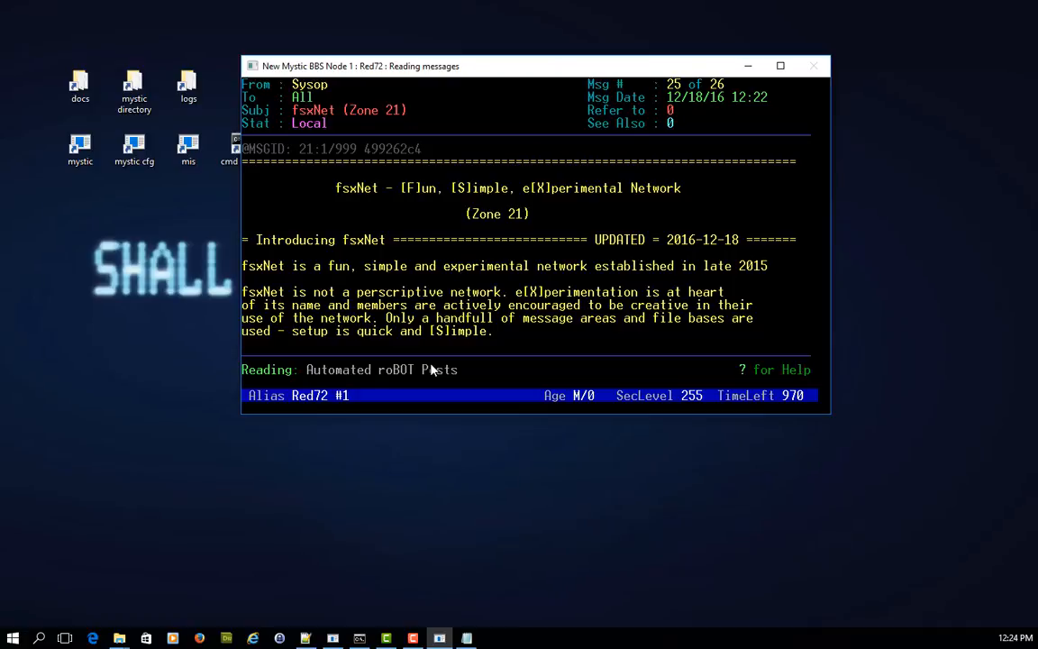
mouse_move(269, 160)
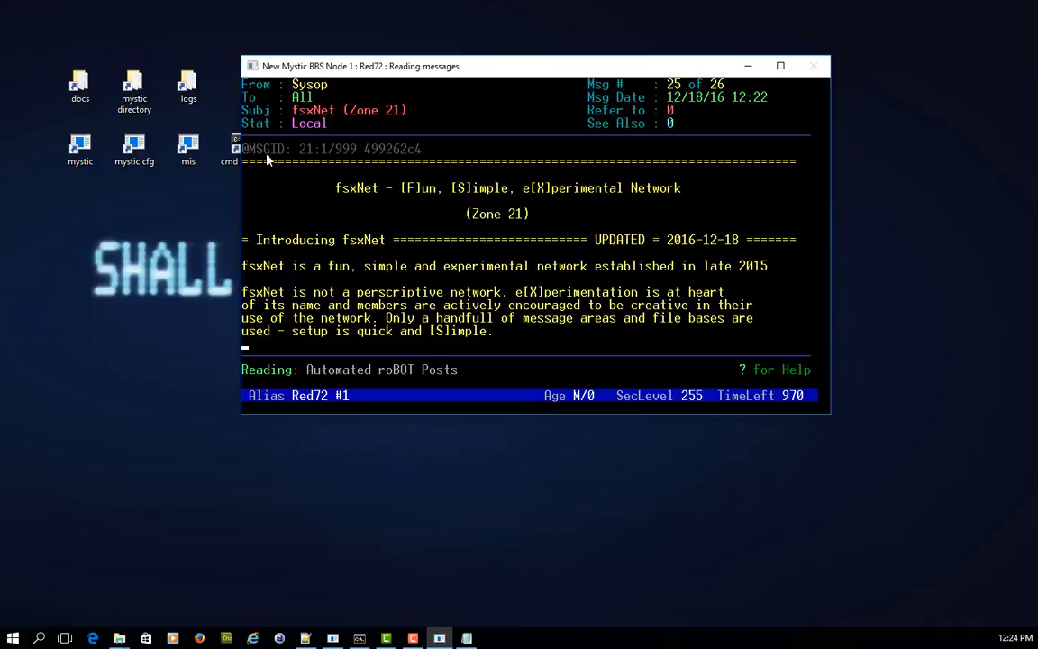
mouse_move(307, 161)
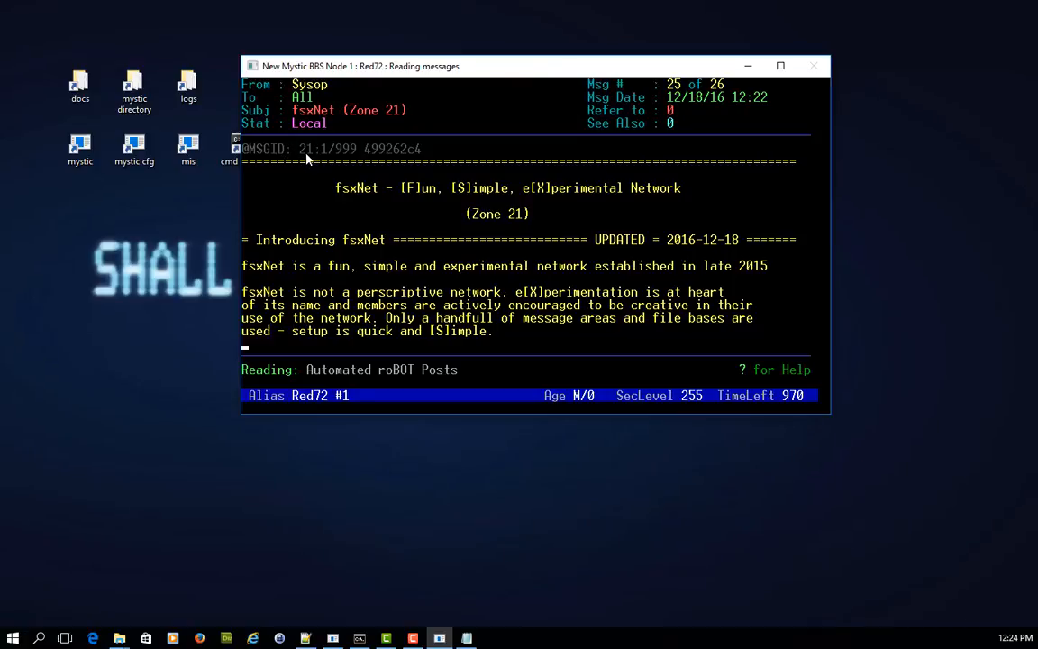
mouse_move(335, 158)
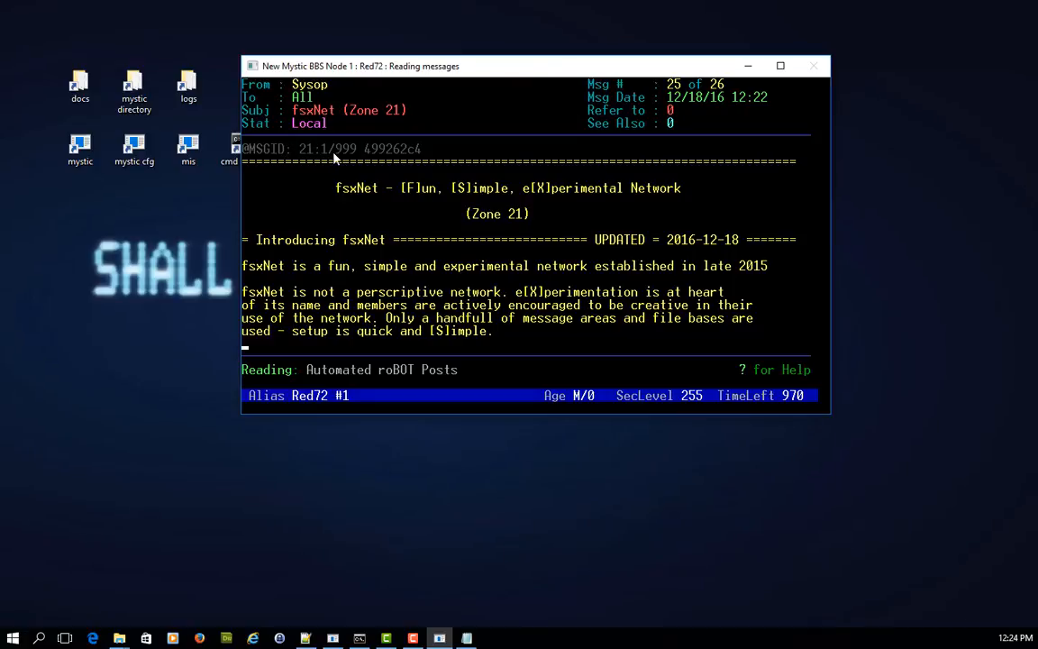
mouse_move(387, 160)
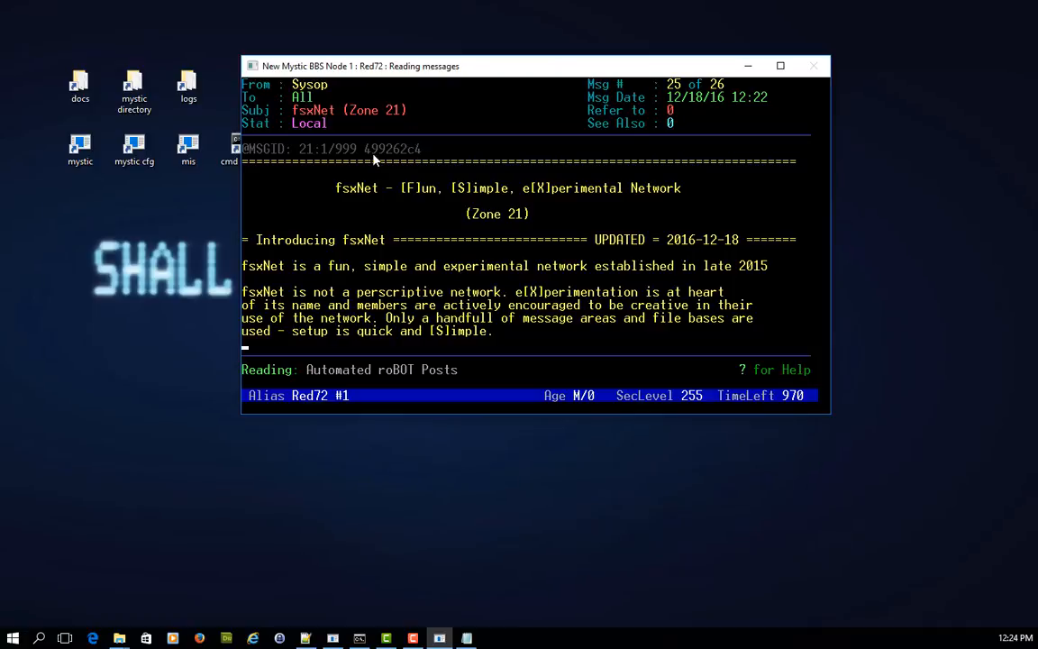
mouse_move(423, 159)
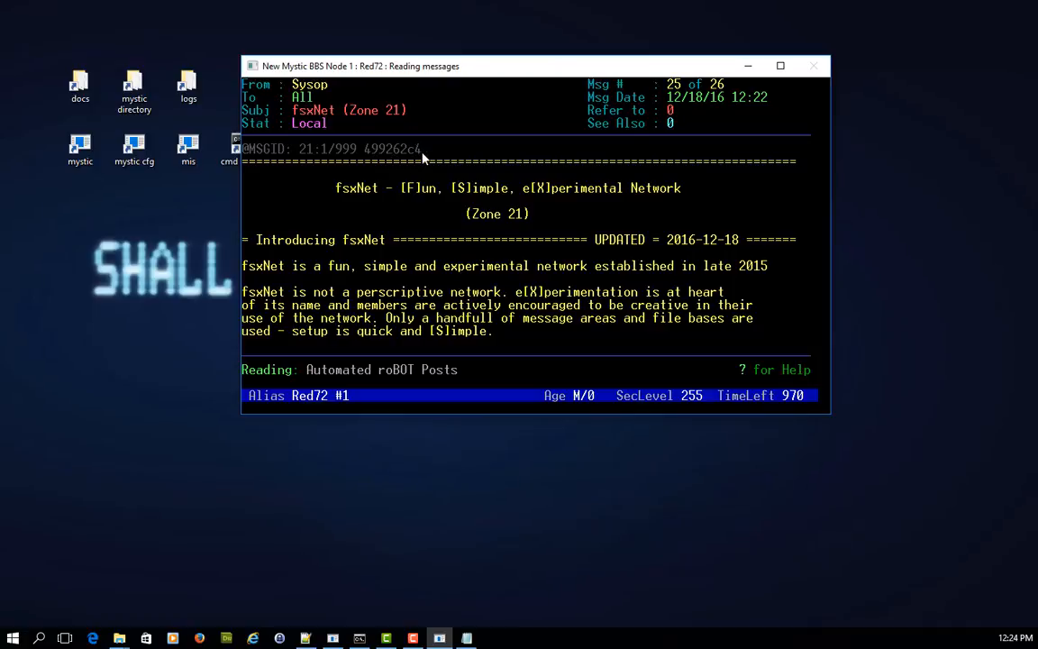
mouse_move(476, 168)
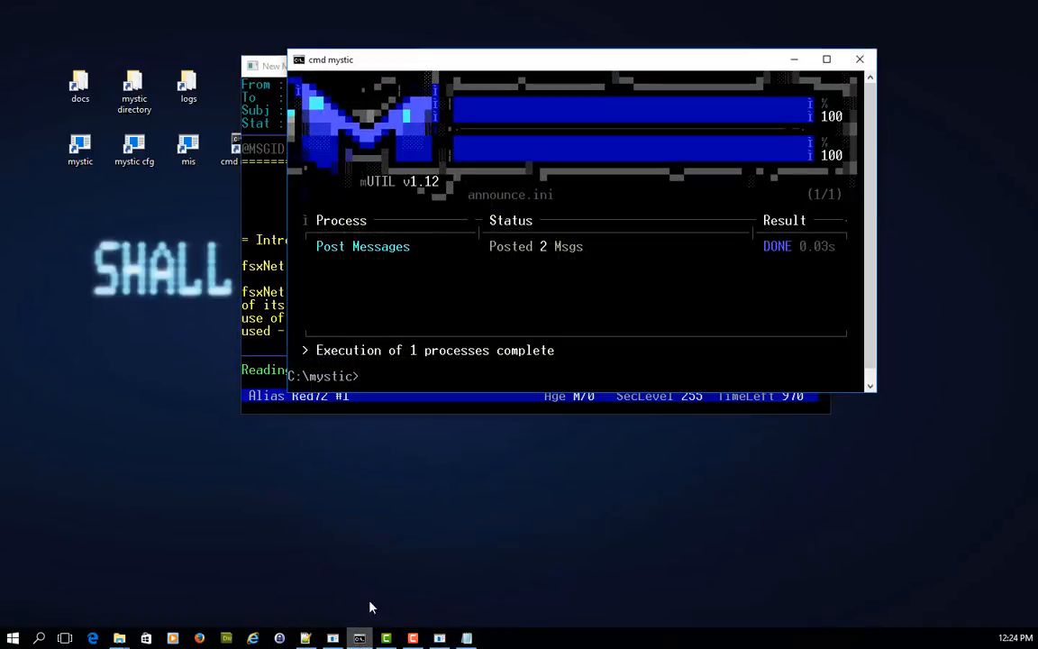
mouse_move(487, 376)
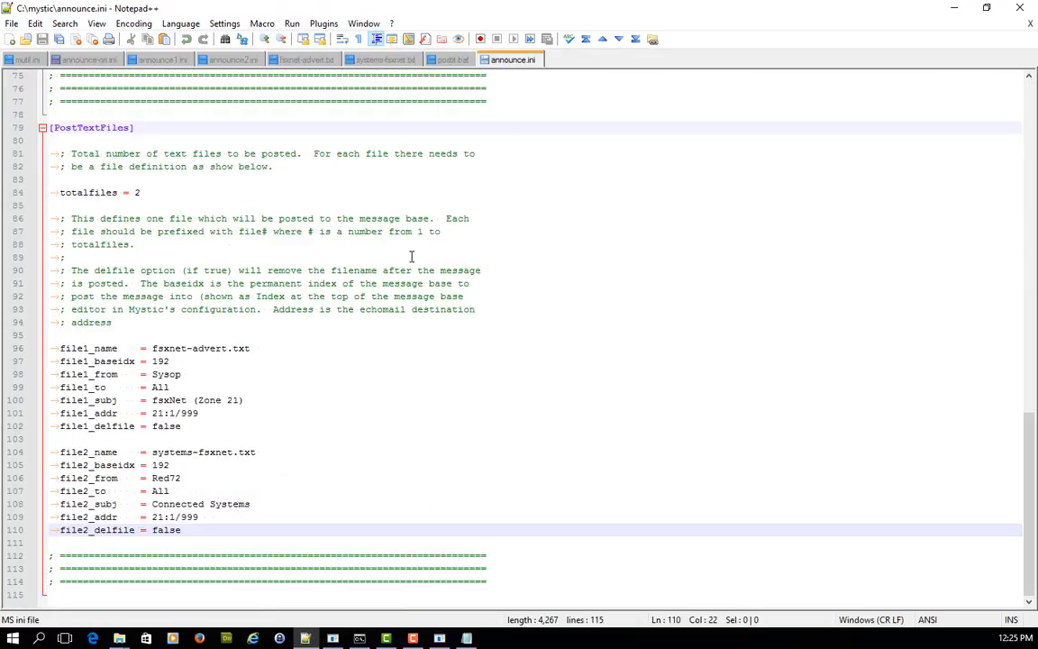
mouse_move(148, 185)
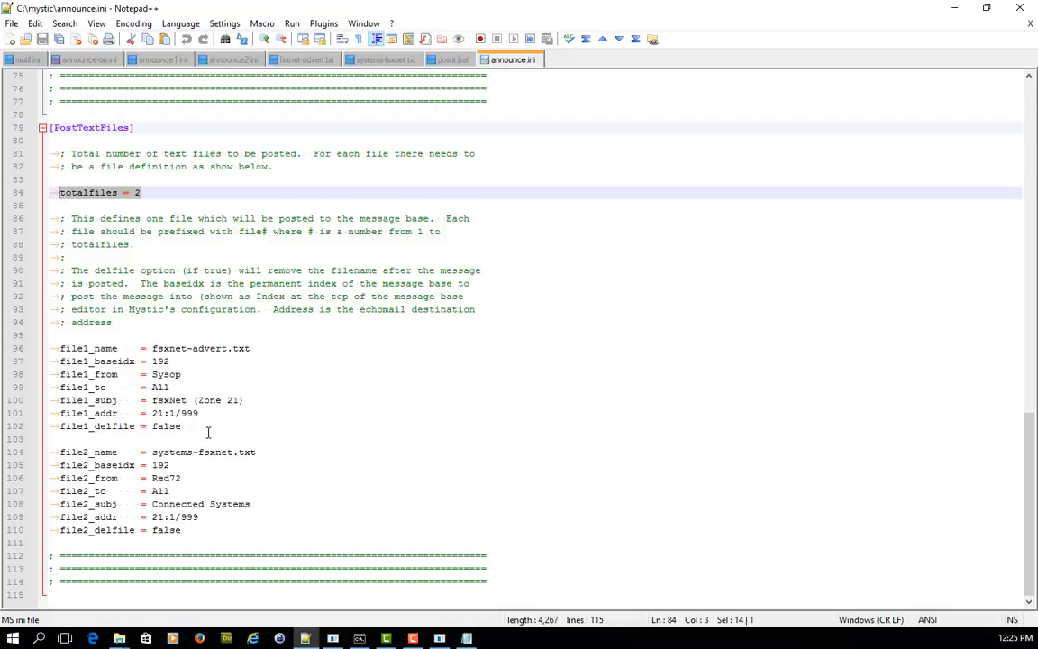
Review announce1.ini posting only fsxnet-advert.txt and announce2.ini posting only systems-fsxnet.txt.
left_click(321, 426)
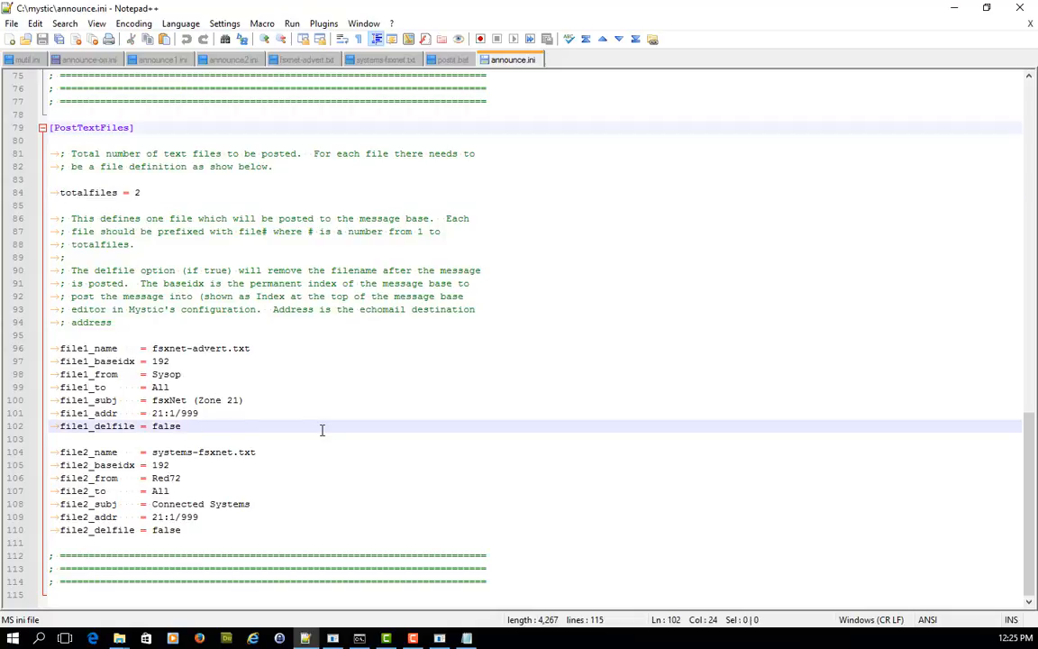
mouse_move(274, 402)
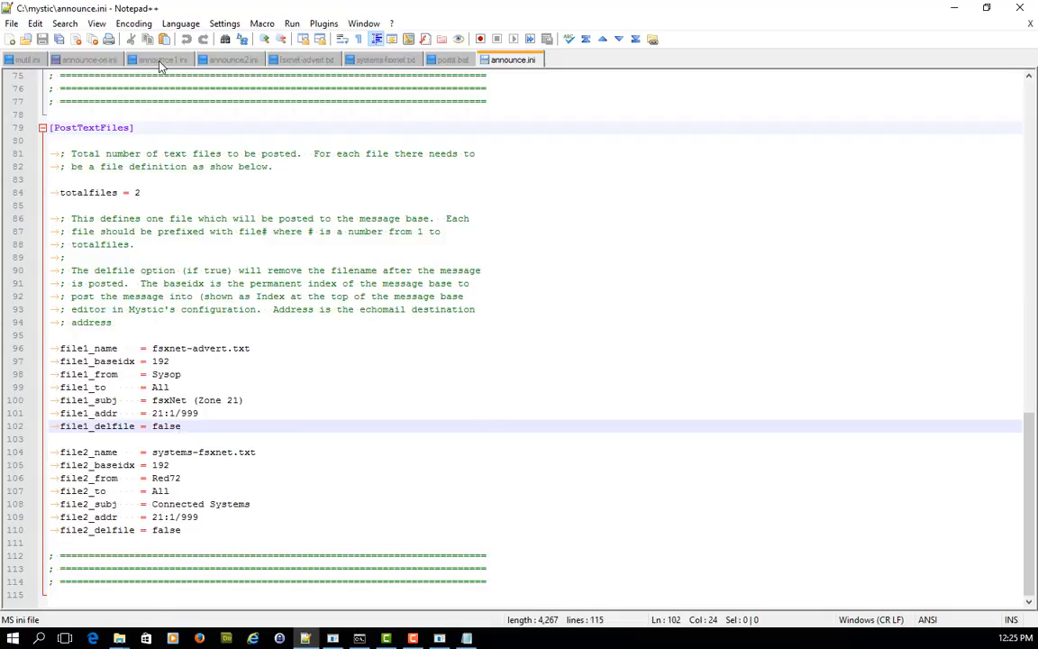
left_click(162, 59)
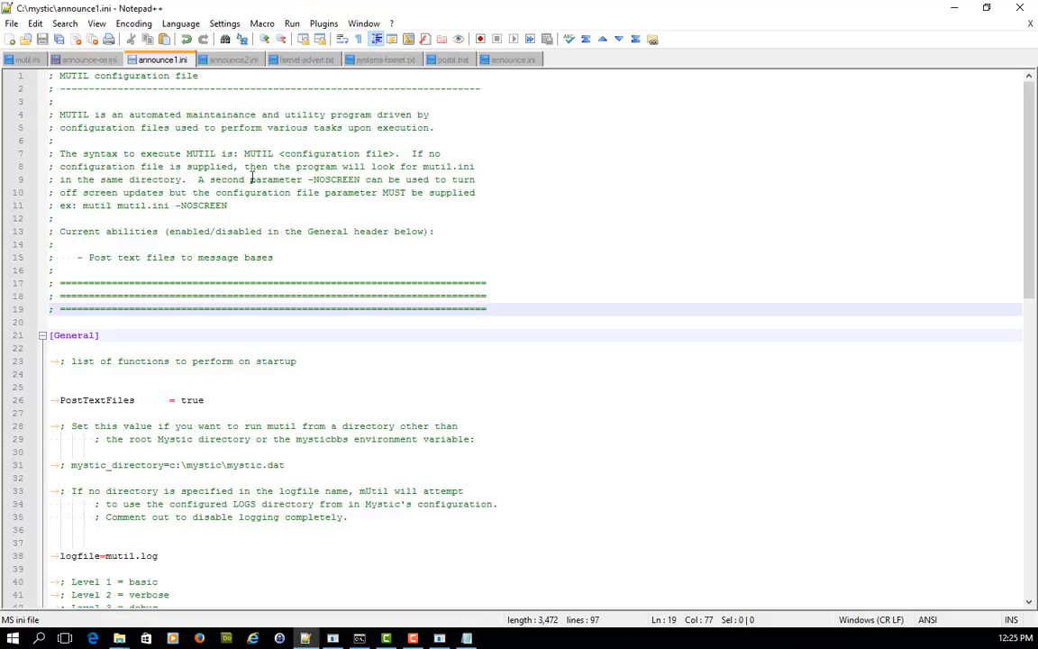
scroll("down", 3)
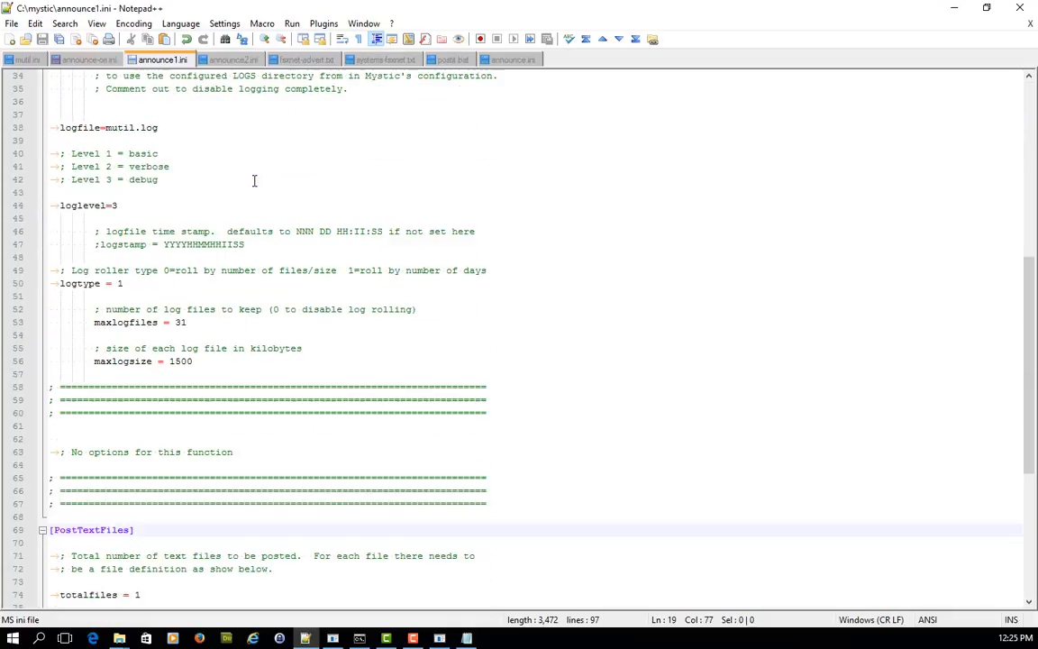
scroll("down", 3)
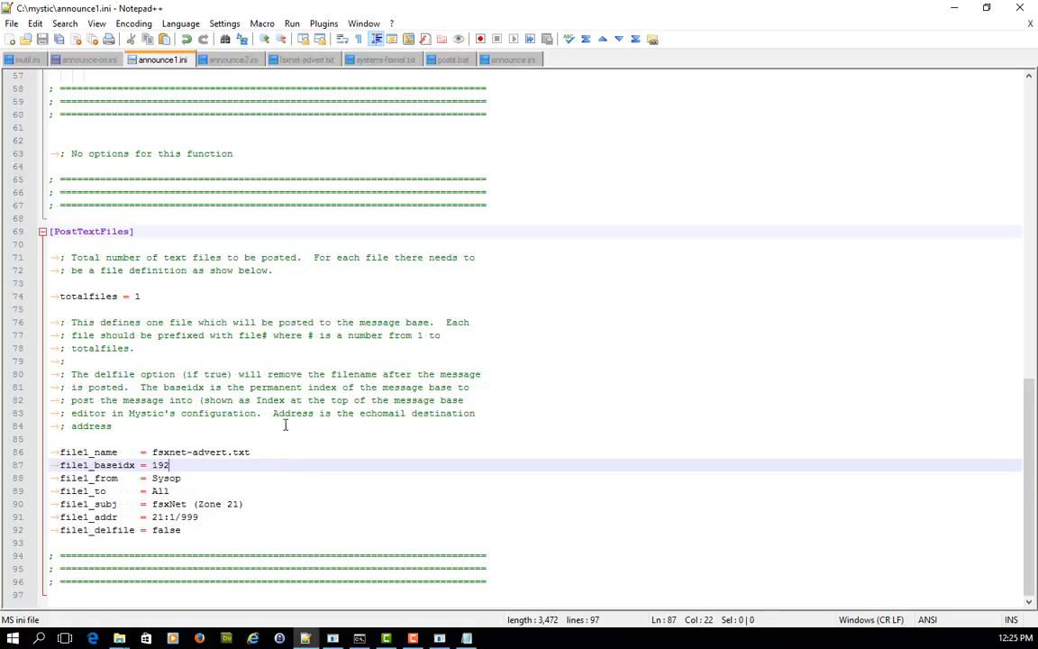
mouse_move(232, 60)
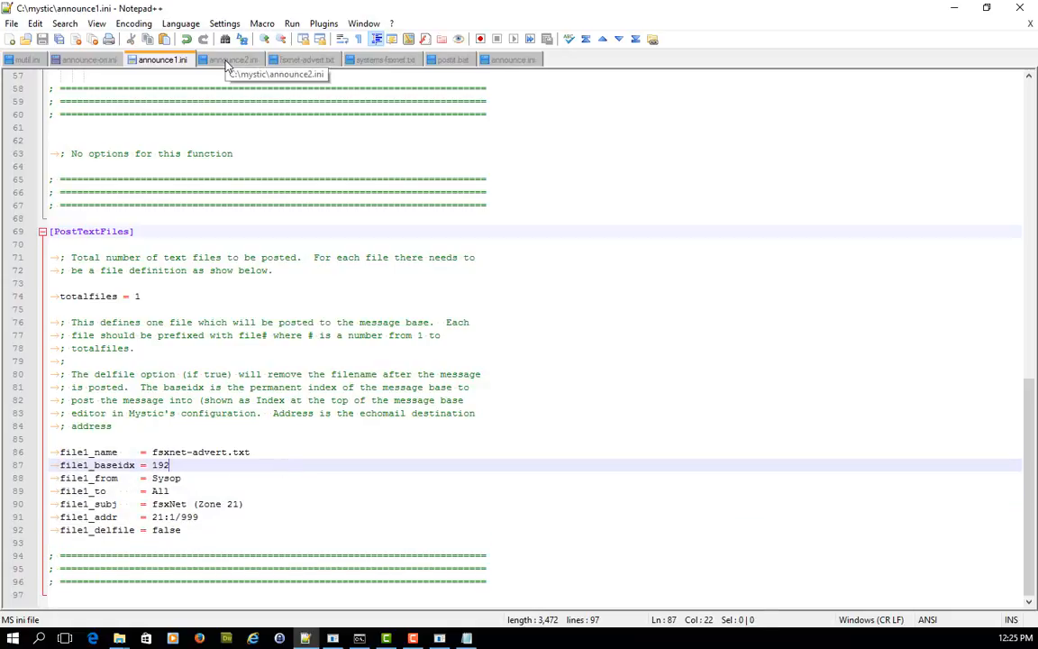
left_click(233, 59)
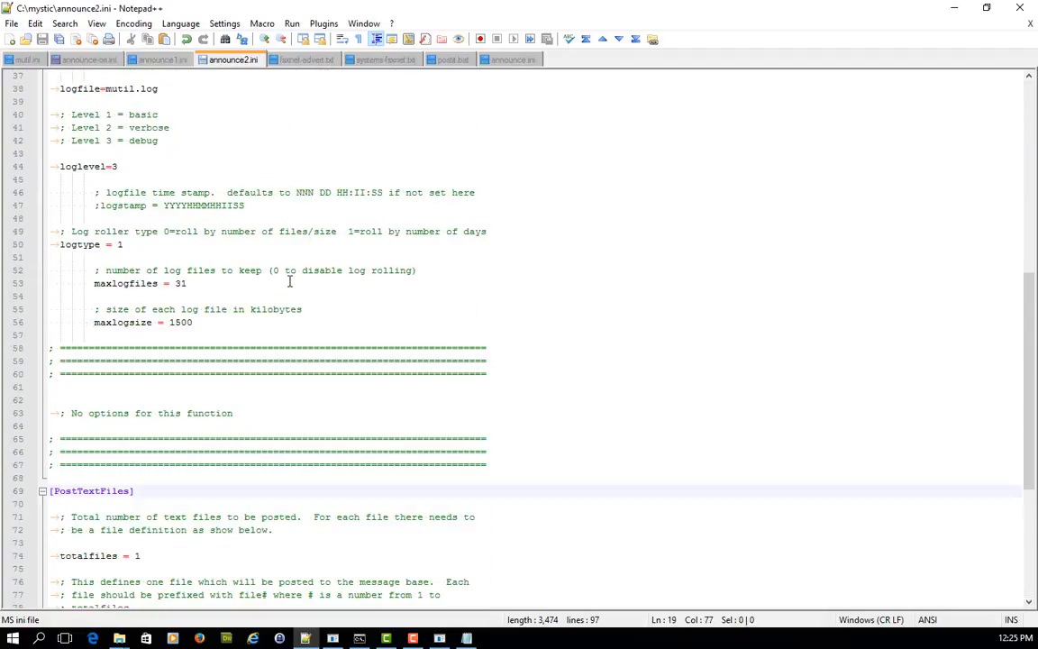
scroll("down", 3)
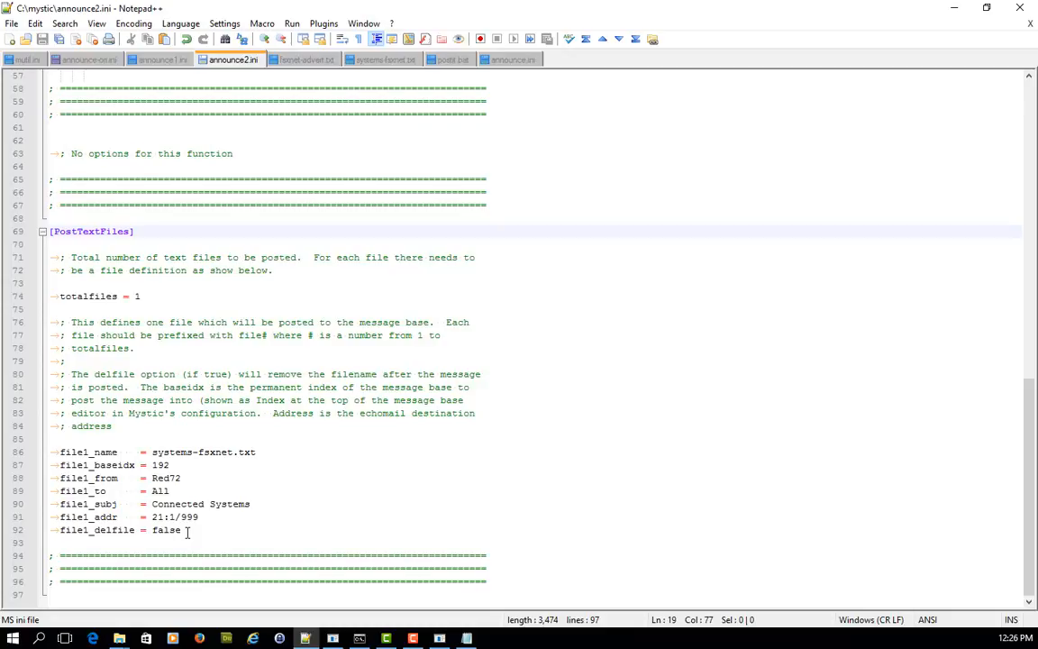
mouse_move(504, 65)
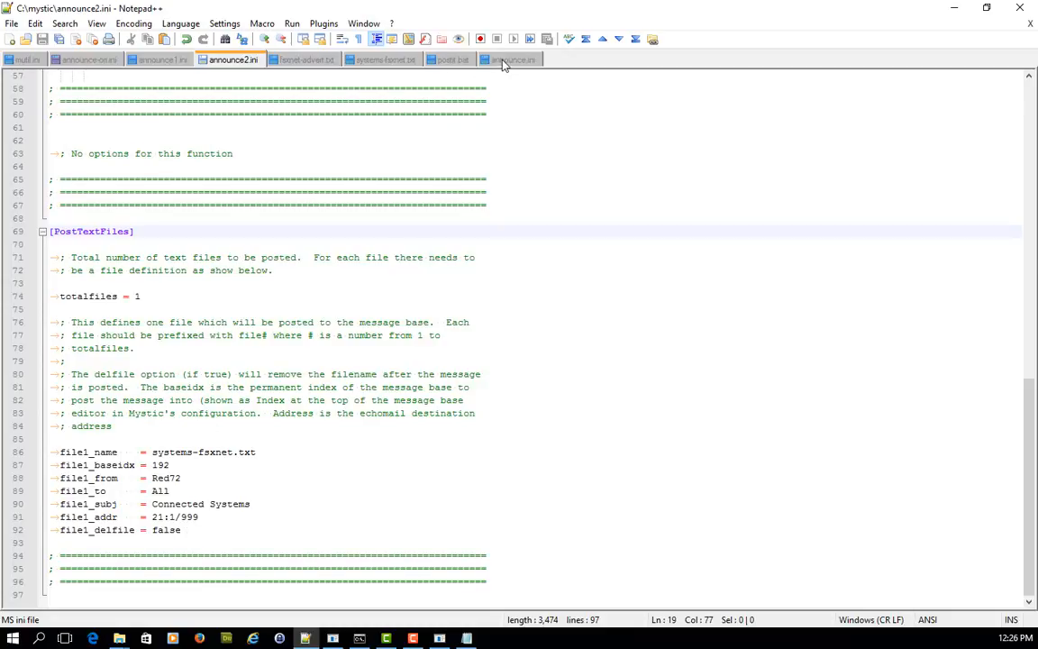
Compare the file1 definitions in both split configs against the combined announce.ini.
left_click(511, 59)
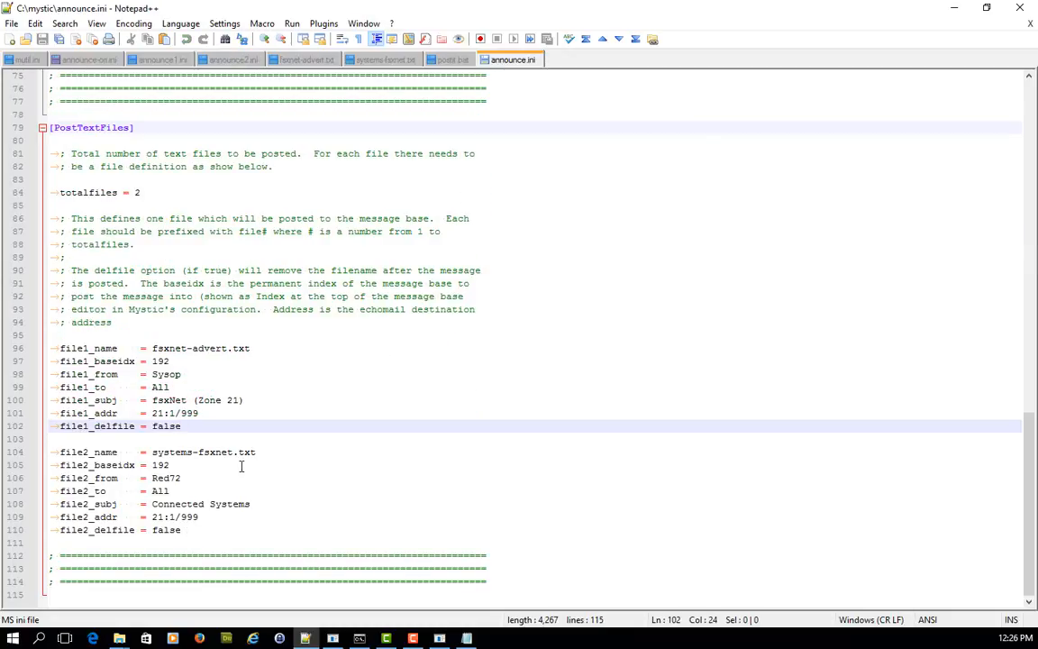
left_click(163, 60)
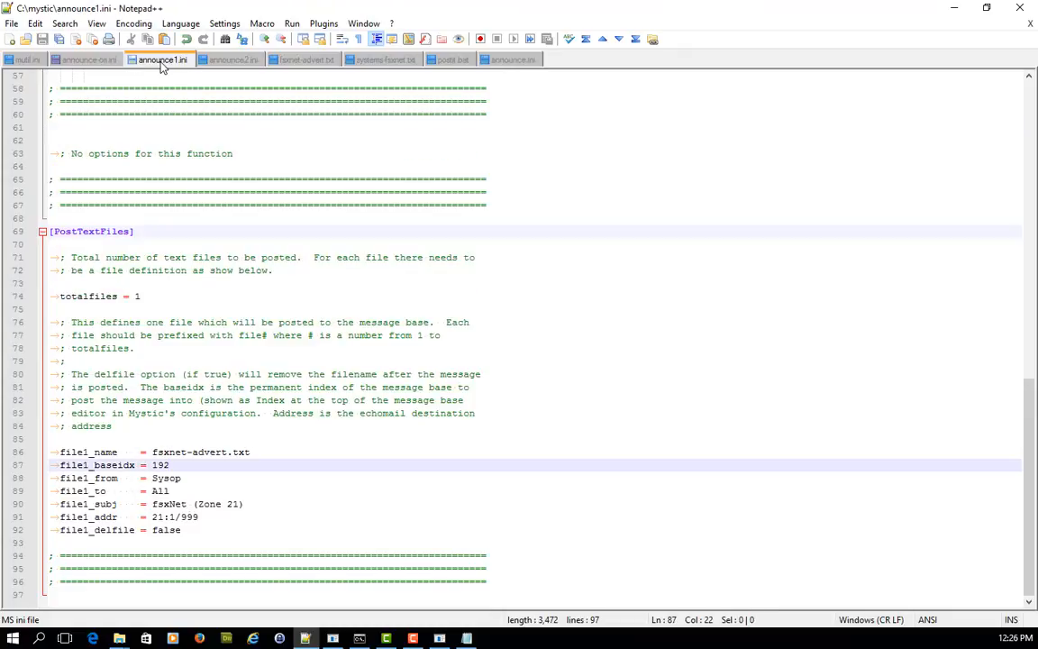
left_click(231, 59)
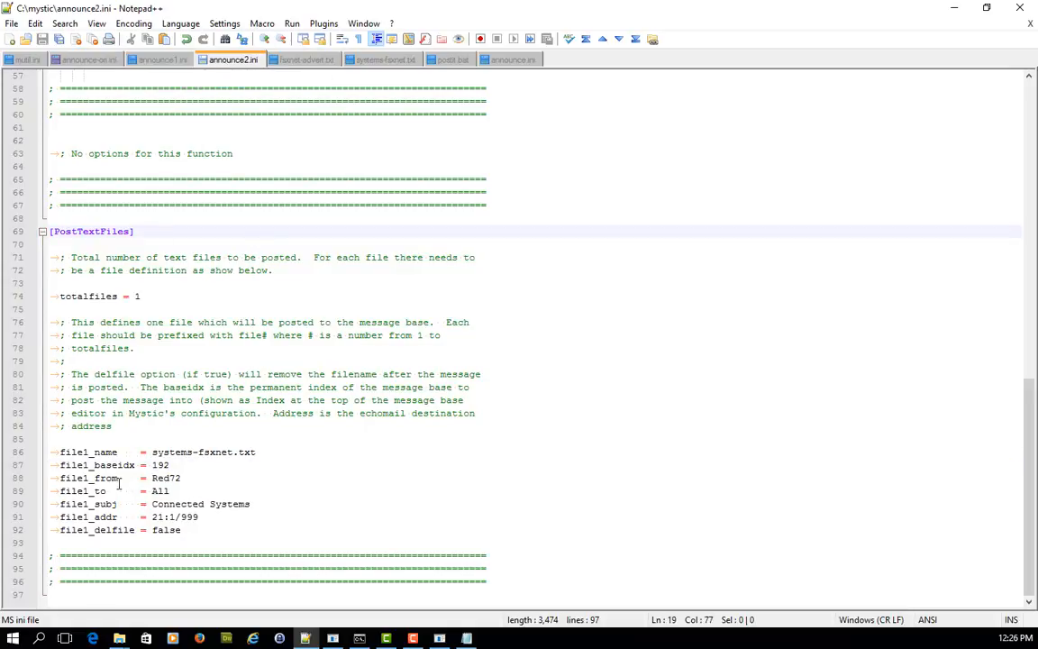
left_click(79, 450)
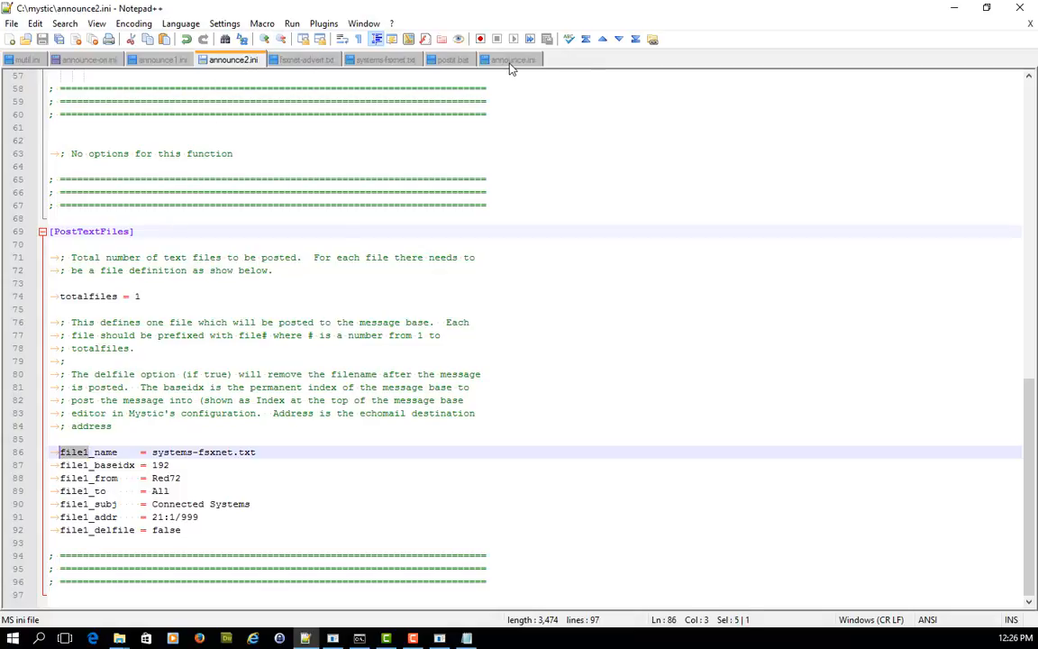
left_click(508, 60)
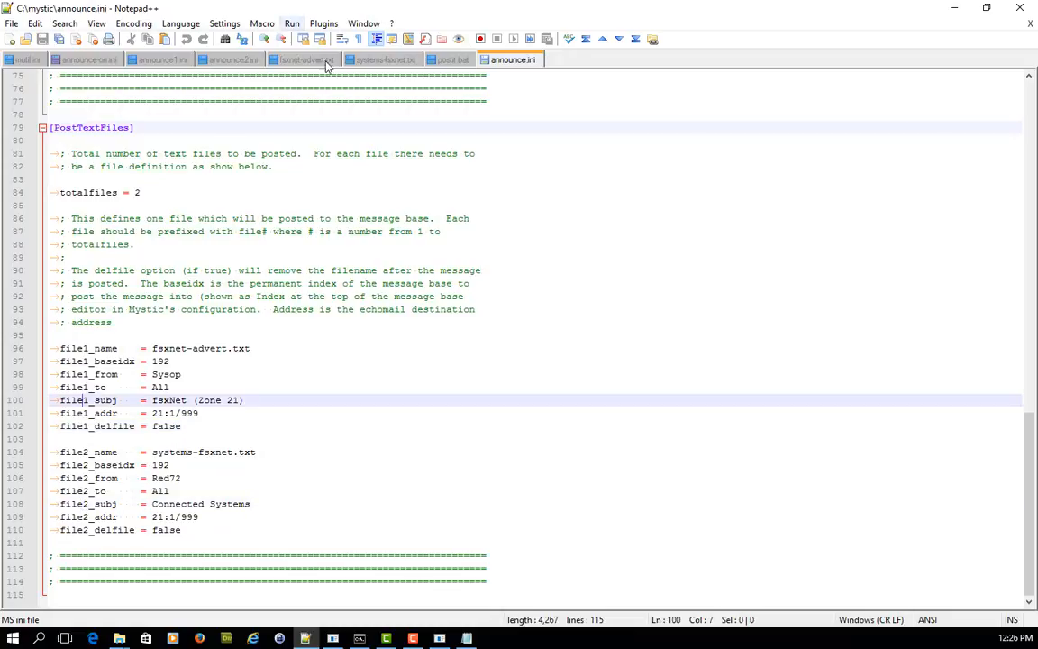
mouse_move(198, 72)
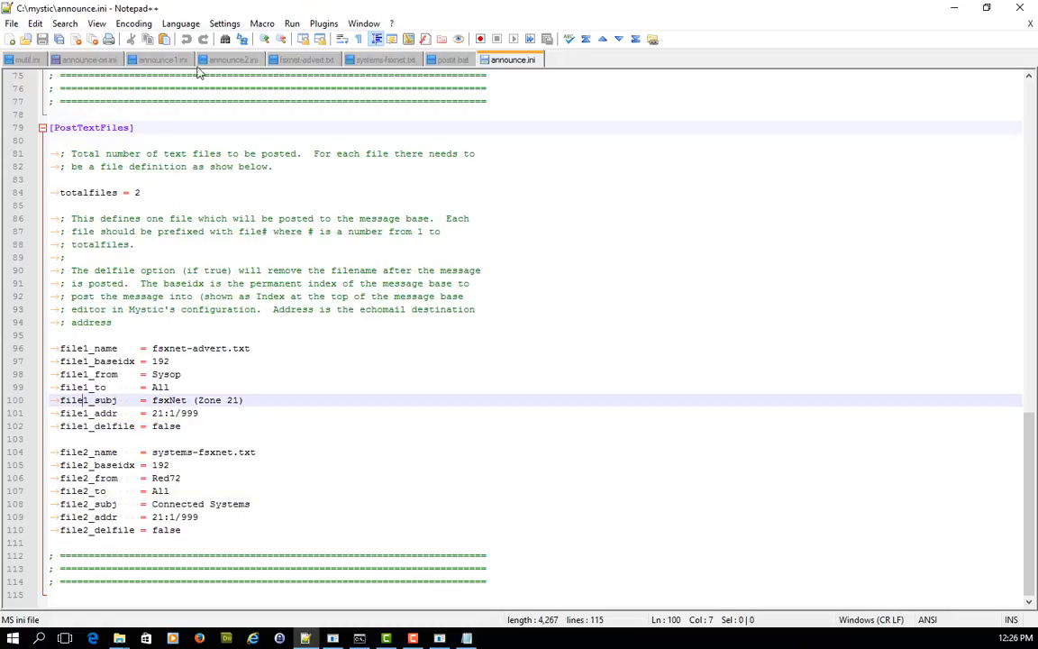
Recheck announce2.ini and end on announce1.ini's PostTextFiles section with totalfiles 1.
left_click(227, 59)
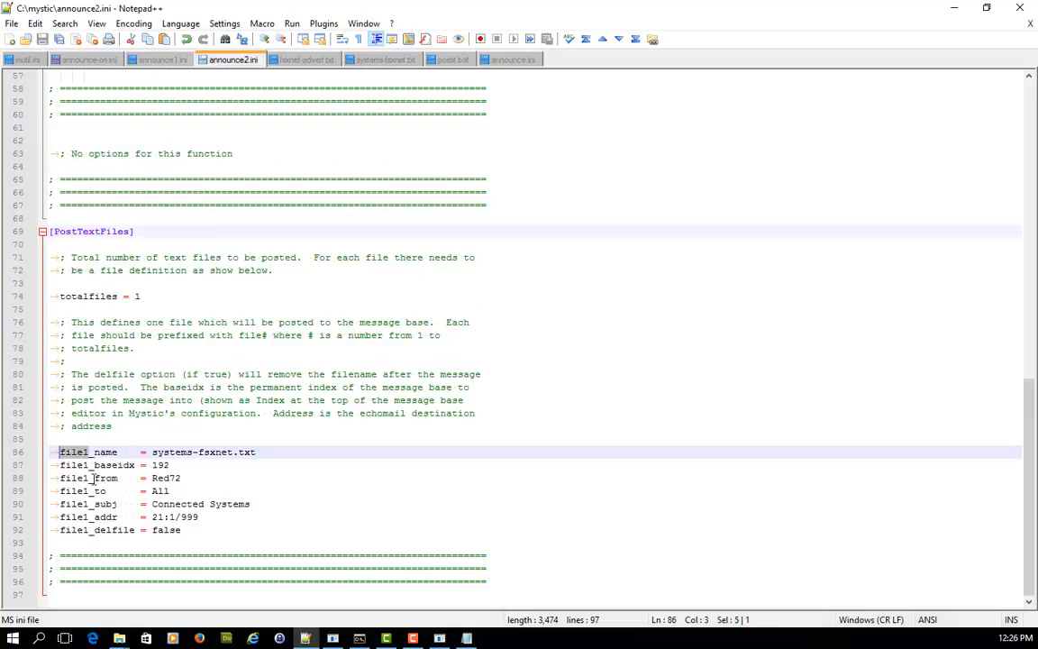
left_click(158, 59)
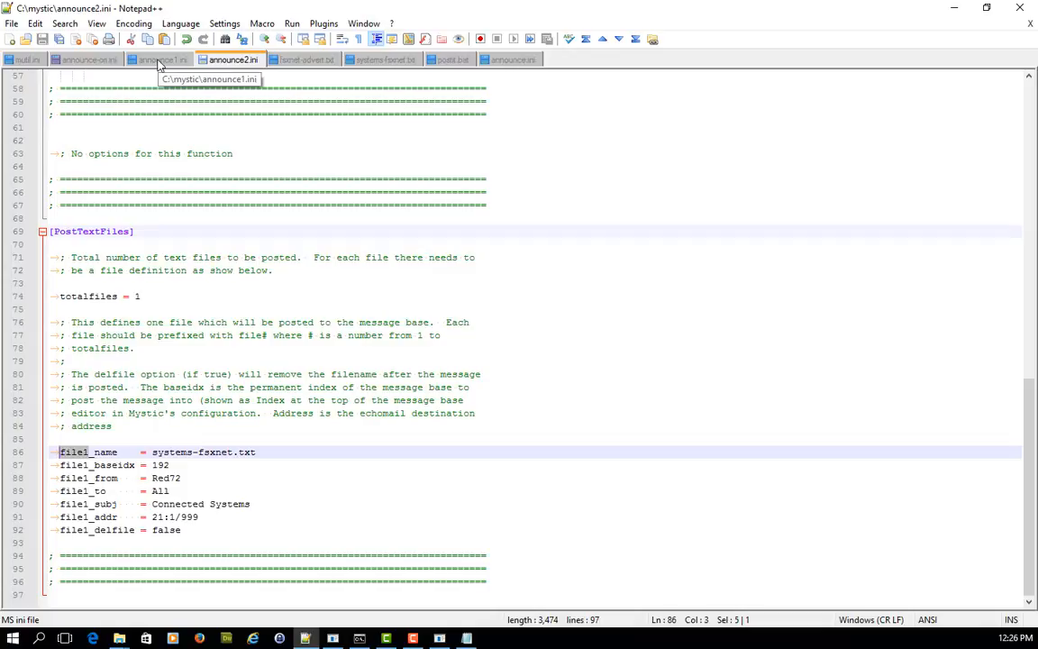
left_click(162, 59)
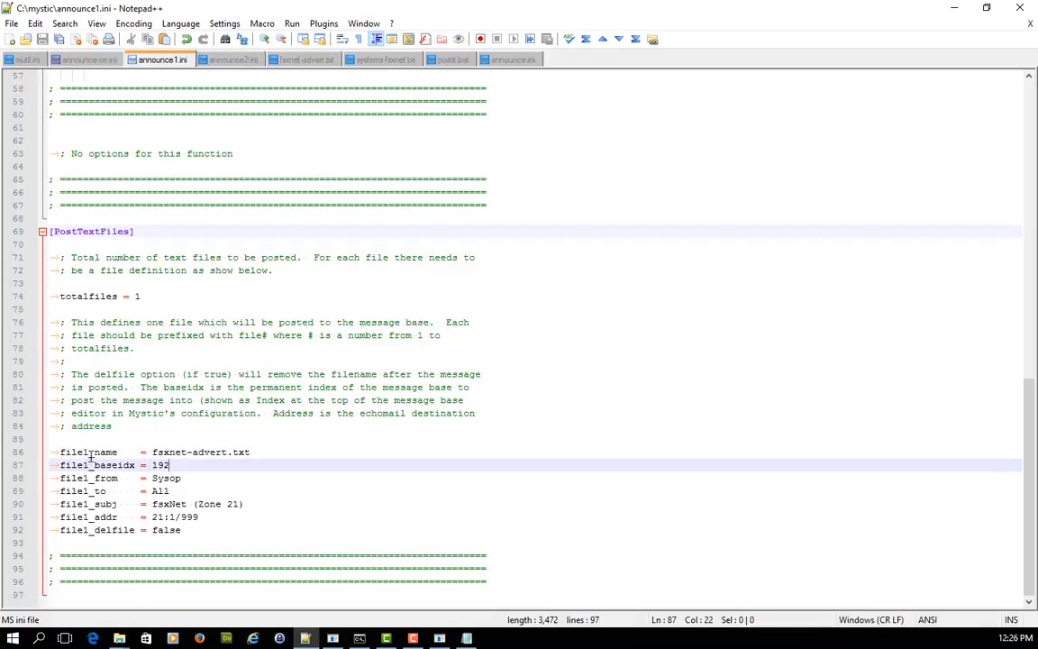
left_click(90, 450)
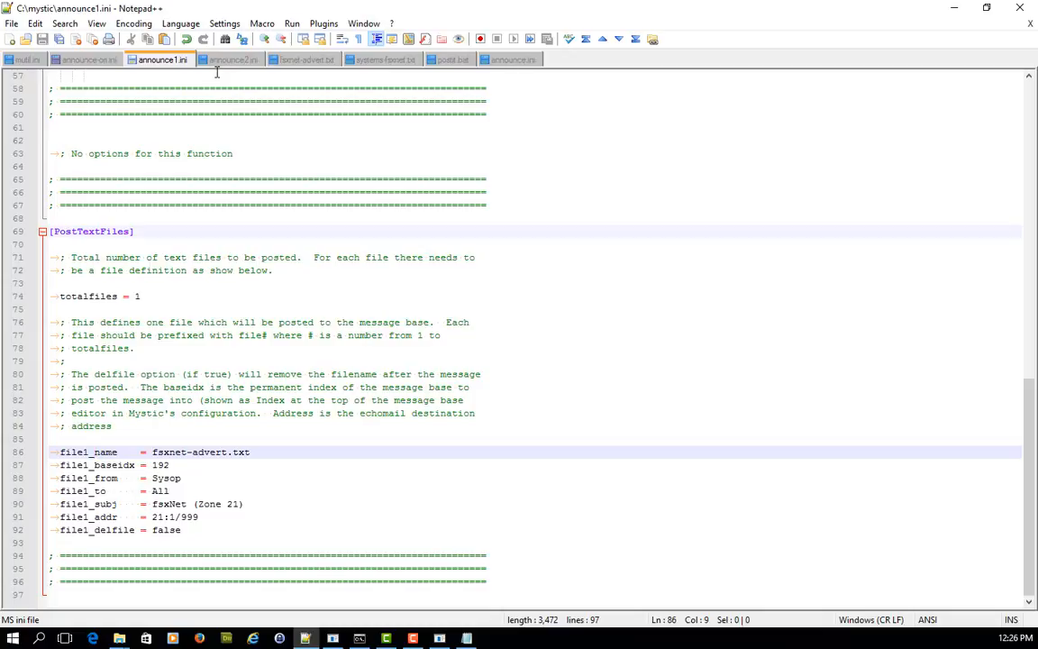
mouse_move(420, 152)
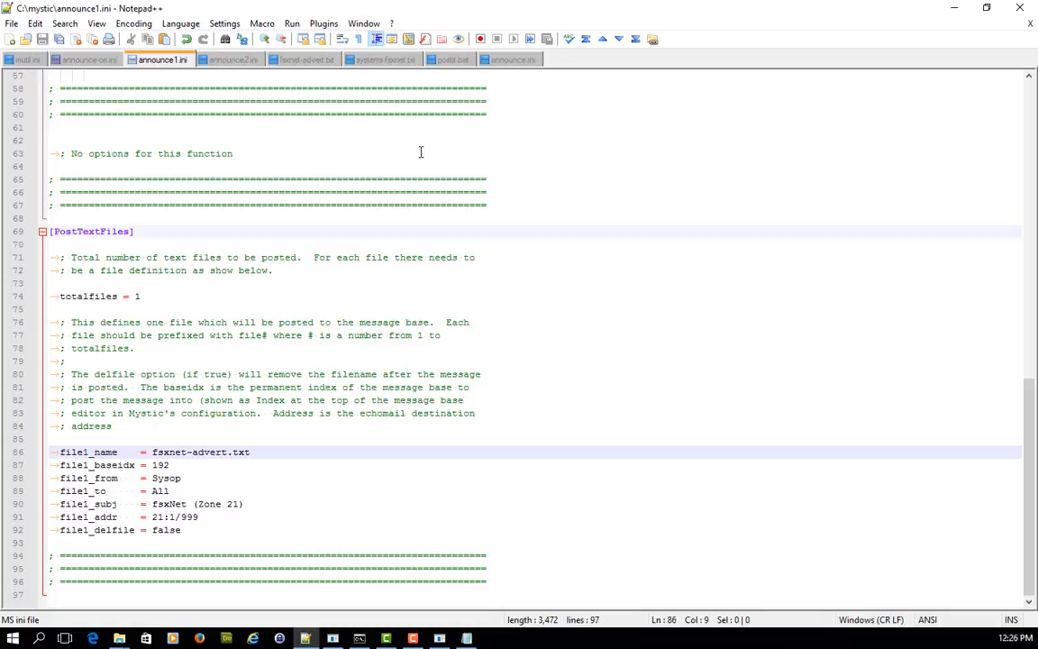
mouse_move(414, 163)
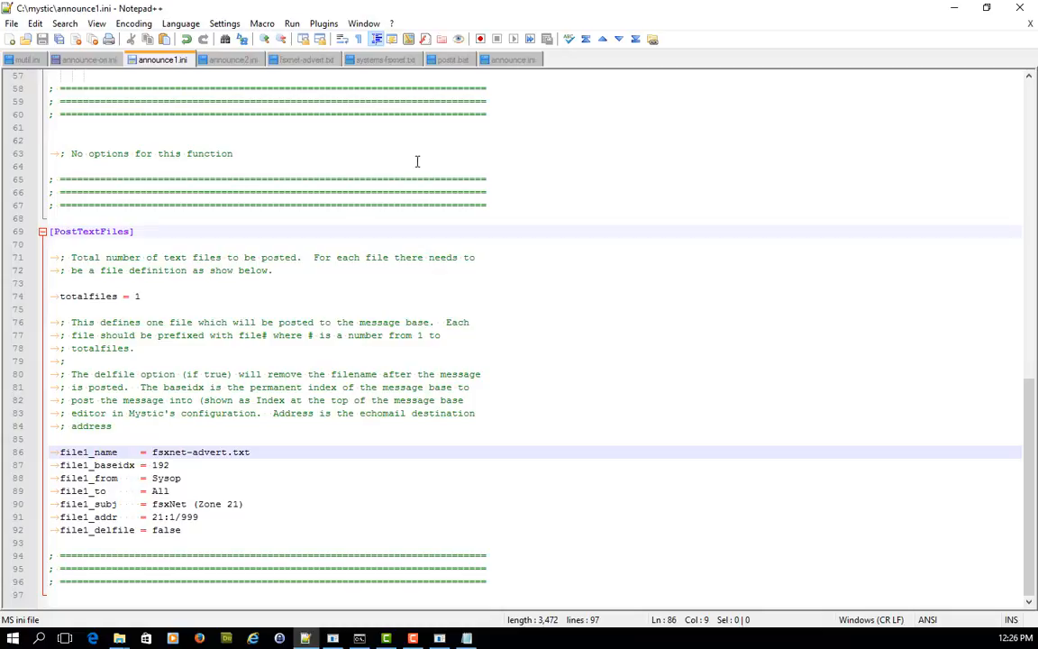
mouse_move(382, 151)
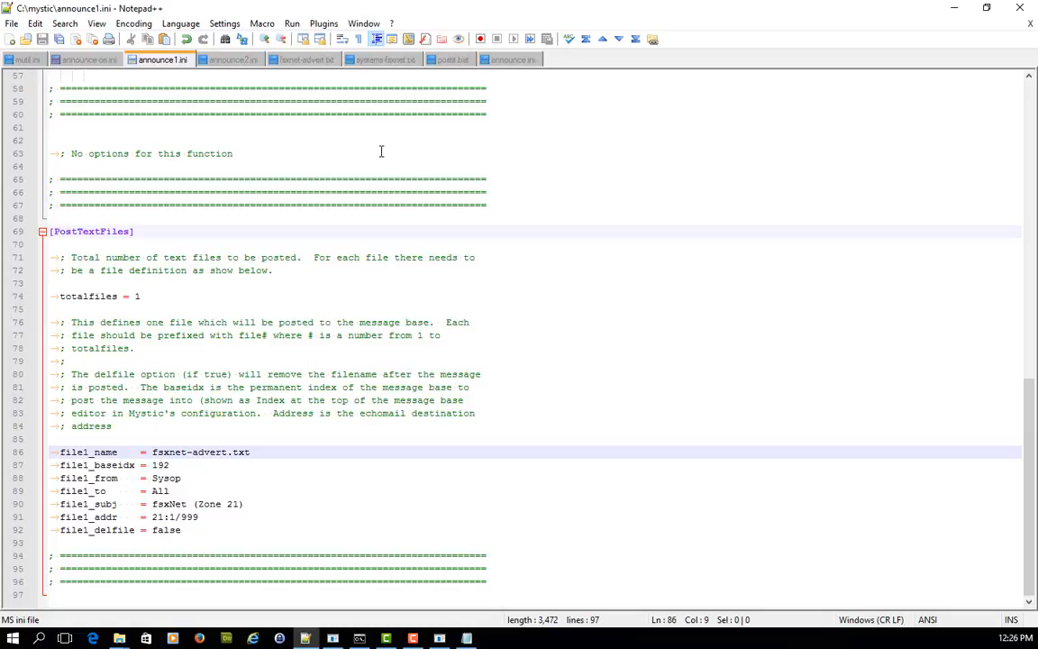
mouse_move(450, 110)
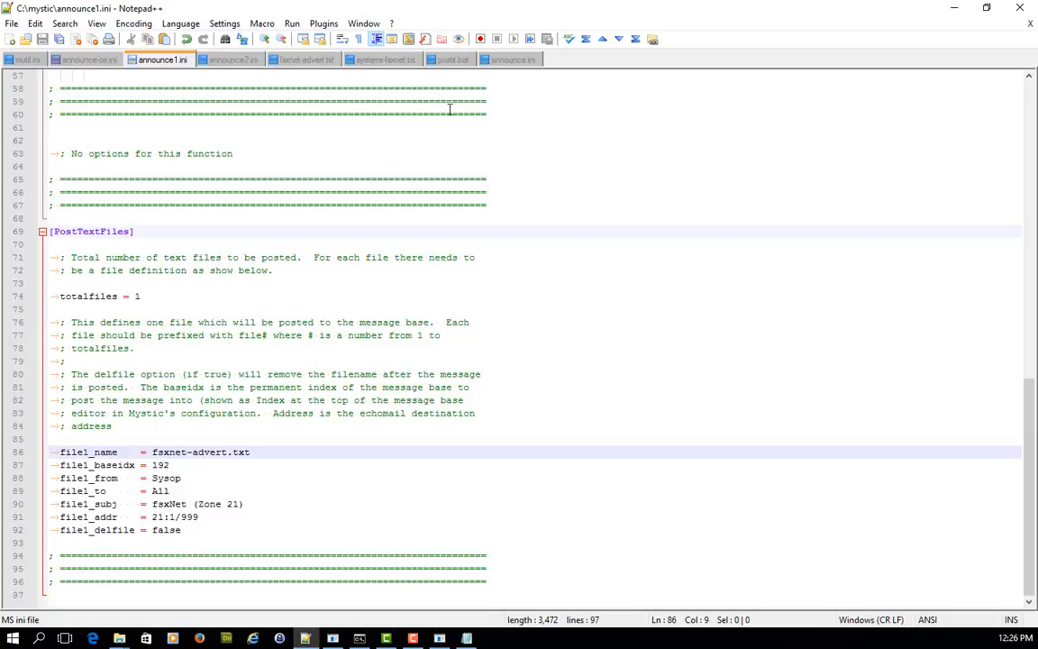
Review postit.bat's folder change, first mutil announce1.ini run and the 5-second timeout before announce2.ini.
left_click(450, 59)
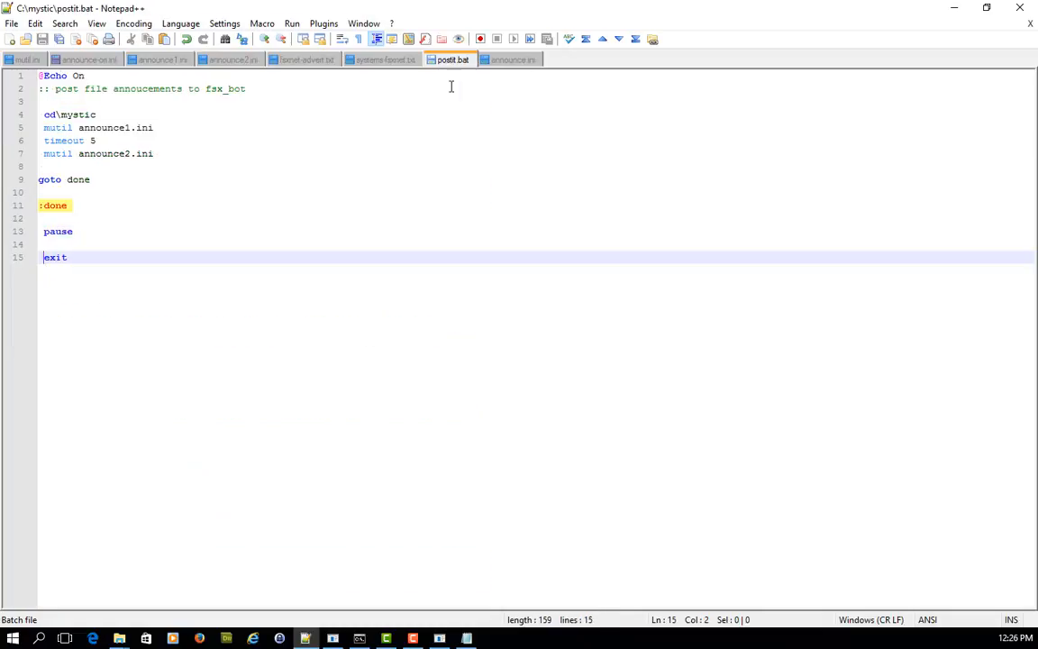
mouse_move(466, 142)
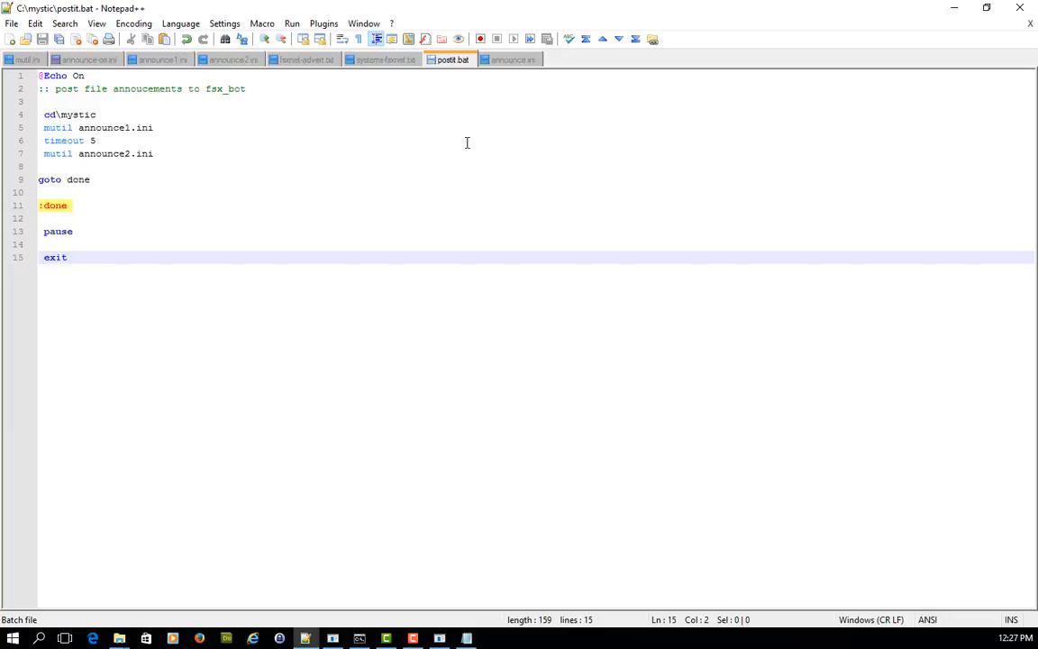
left_click(101, 115)
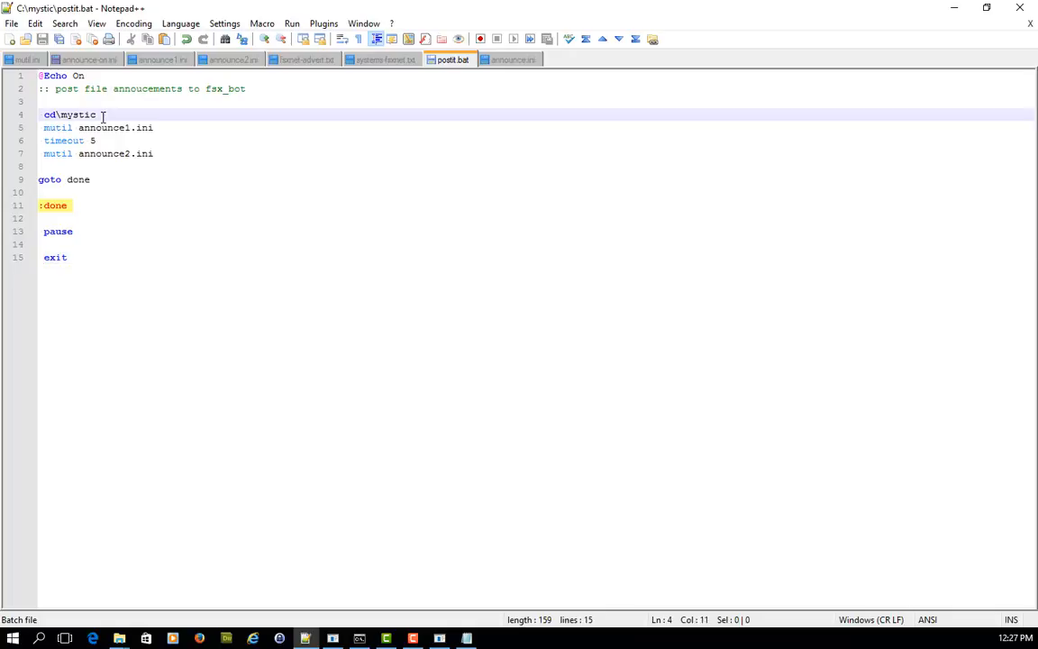
double_click(57, 126)
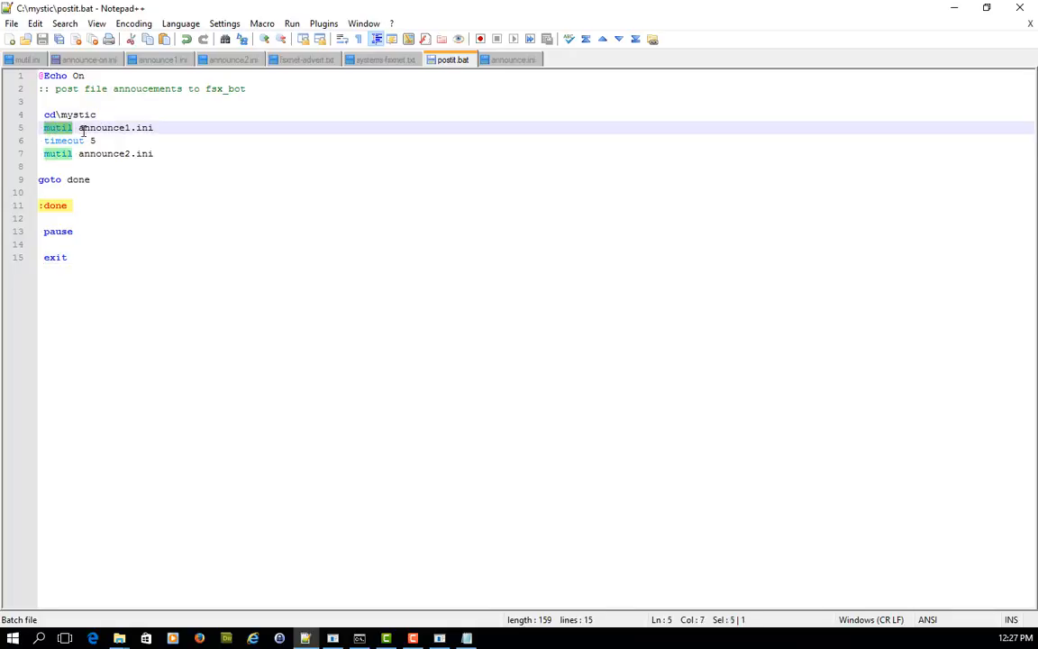
left_click(101, 141)
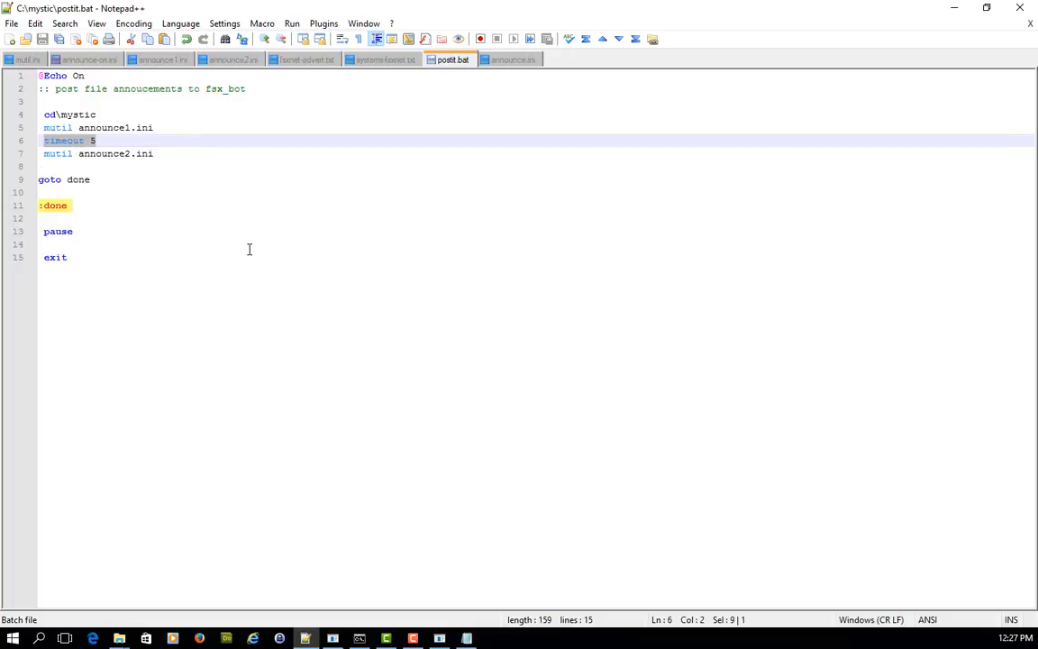
left_click(76, 141)
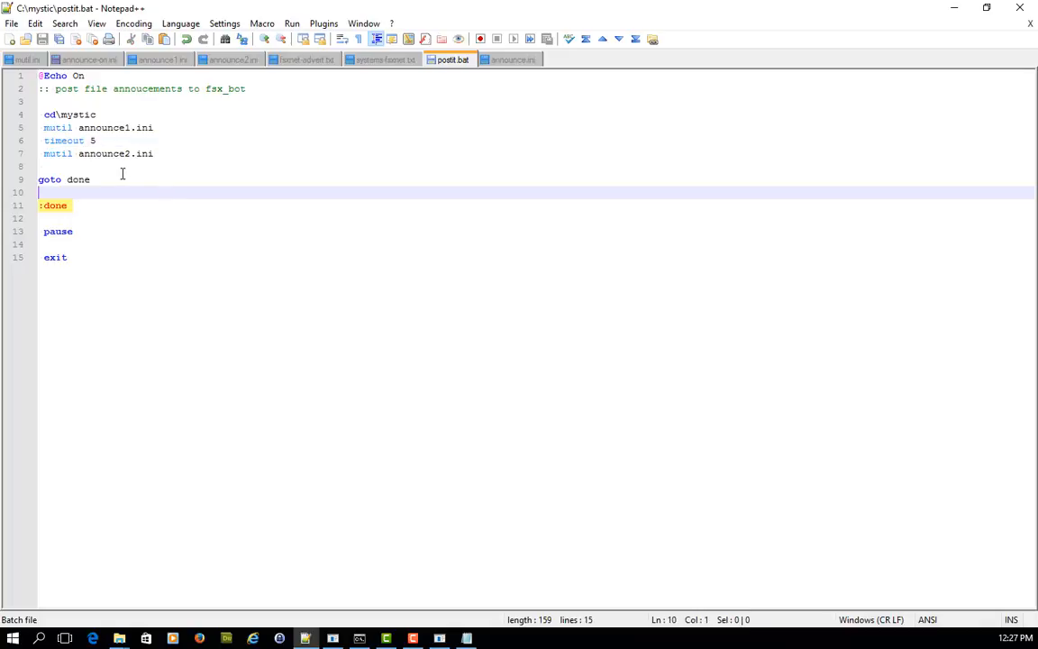
mouse_move(99, 141)
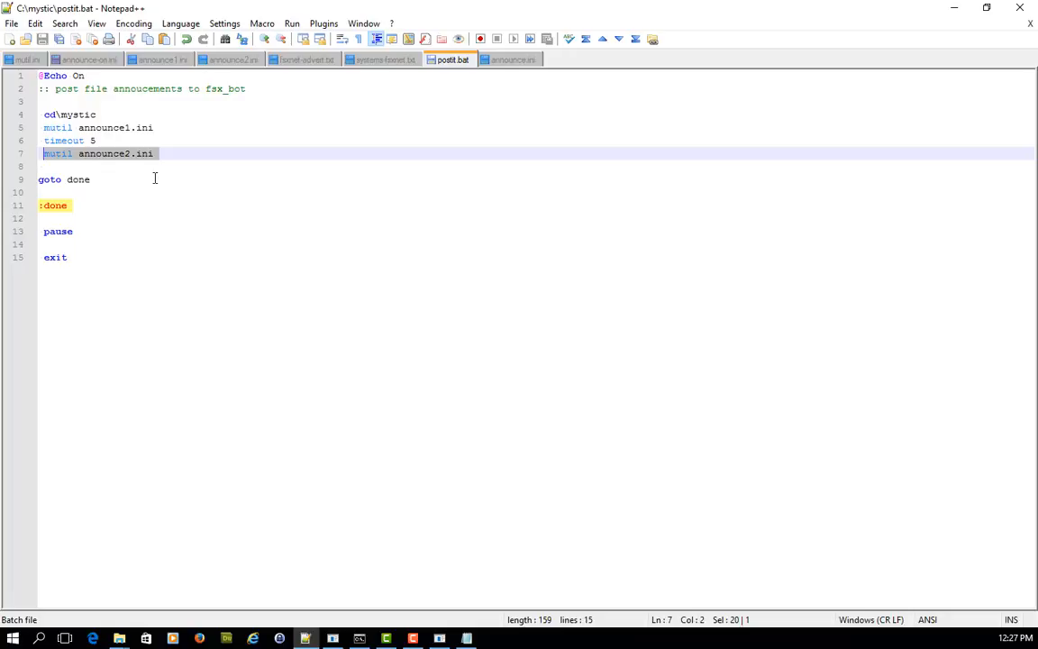
Review the done label, pause line and timeout at the end of postit.bat.
left_click(67, 205)
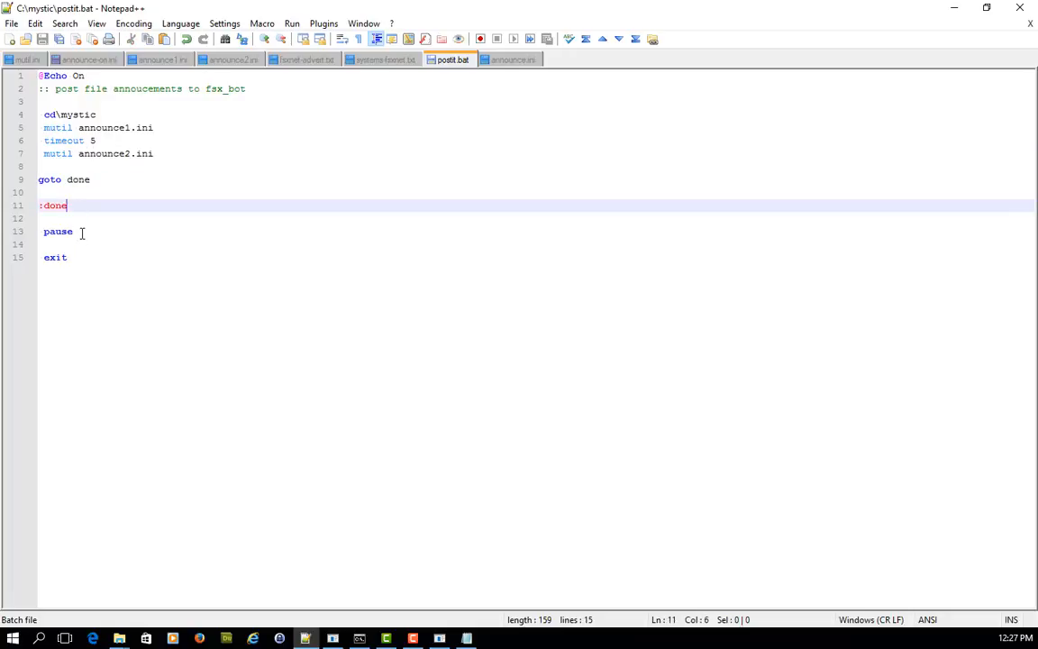
left_click(81, 231)
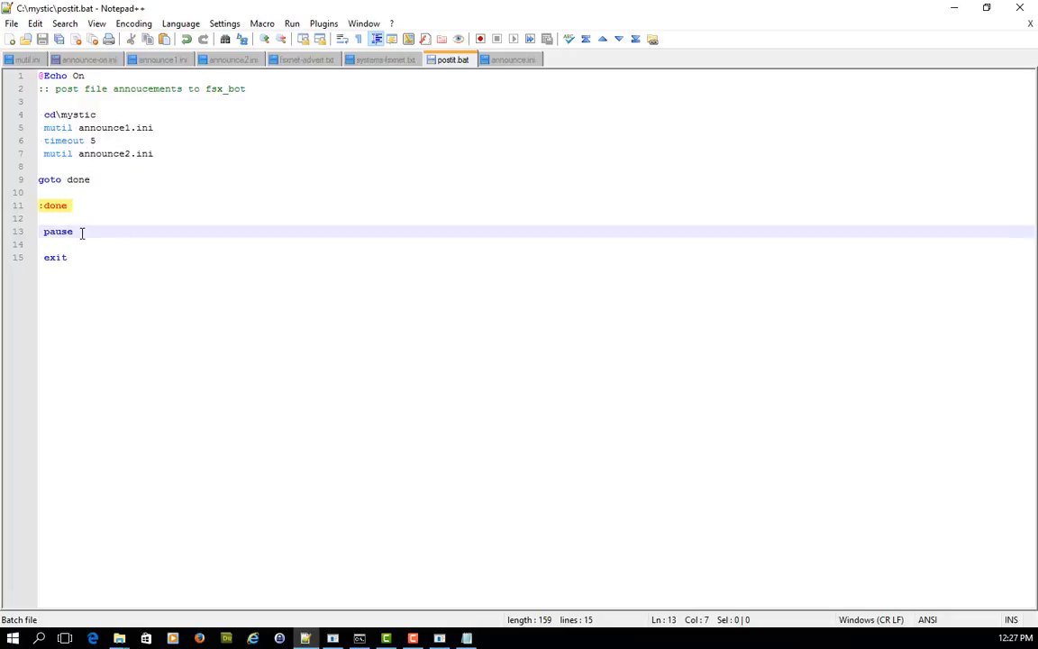
left_click(56, 256)
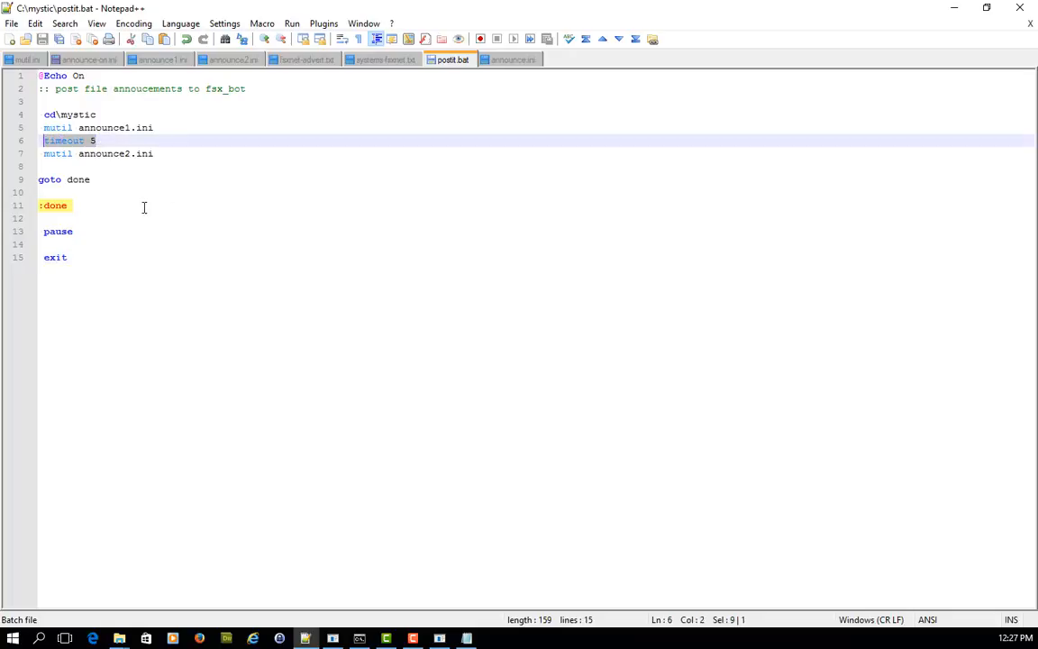
mouse_move(232, 214)
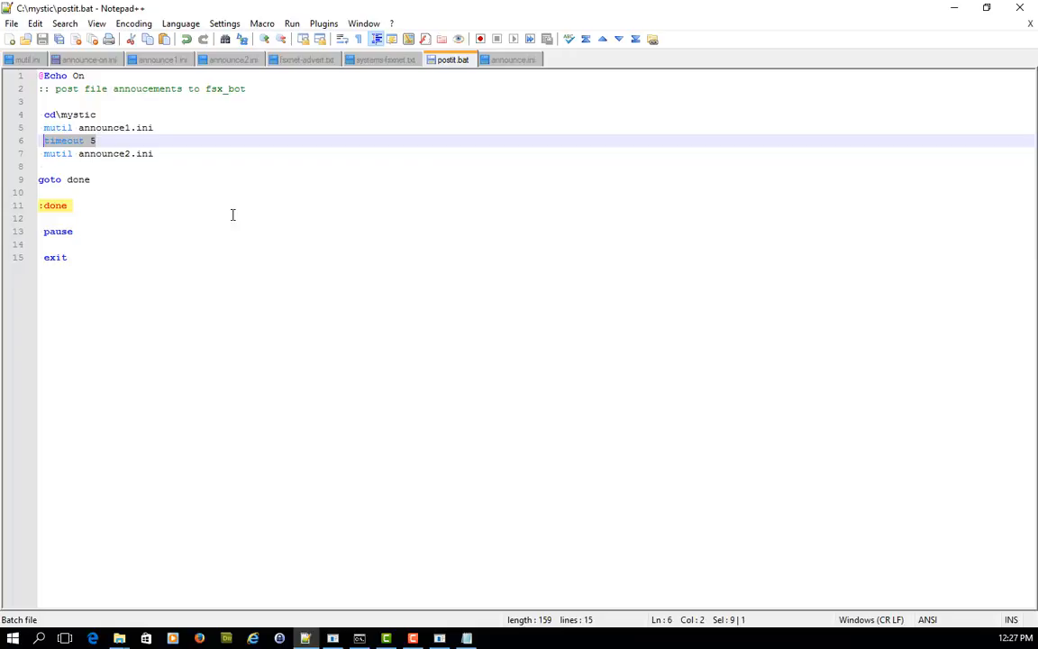
mouse_move(976, 18)
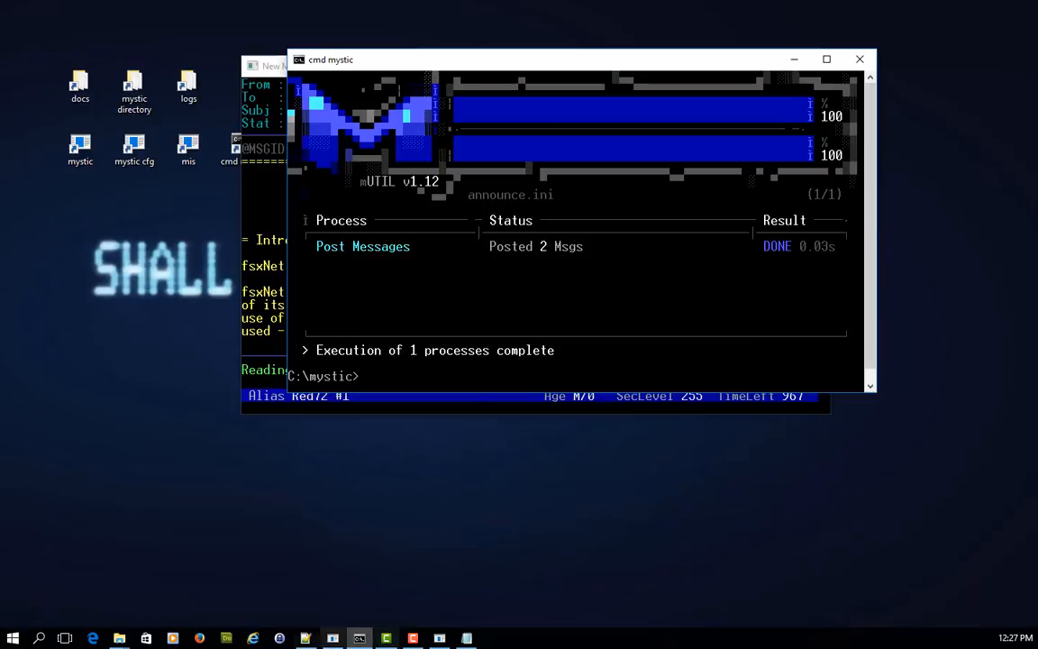
Run postit.bat in the cmd mystic window so MUTIL posts both messages and pauses.
left_click(307, 637)
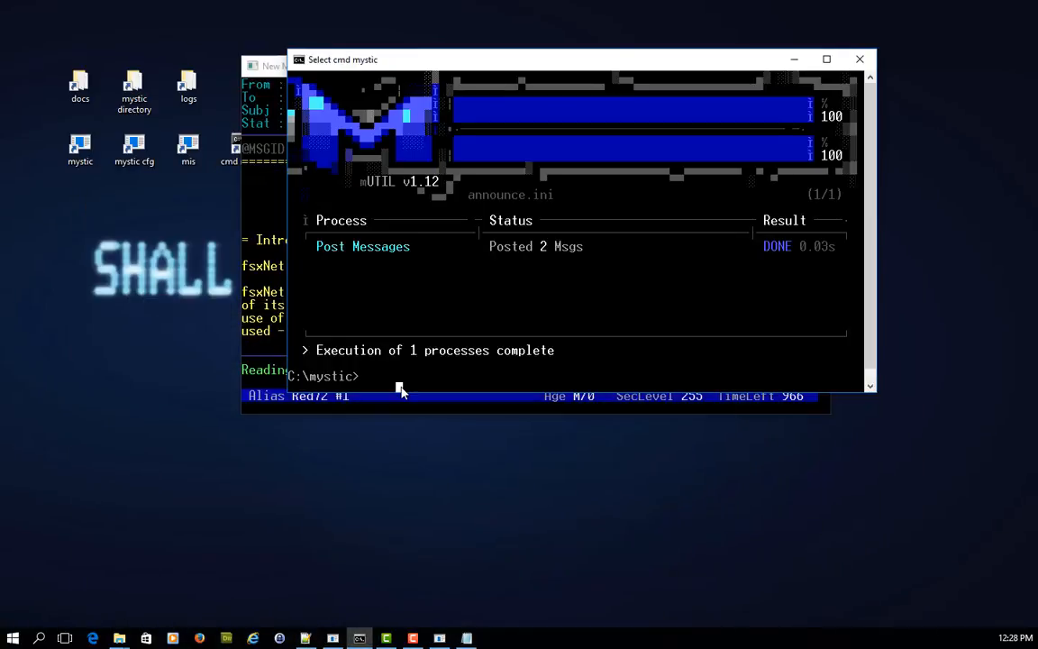
type("posti")
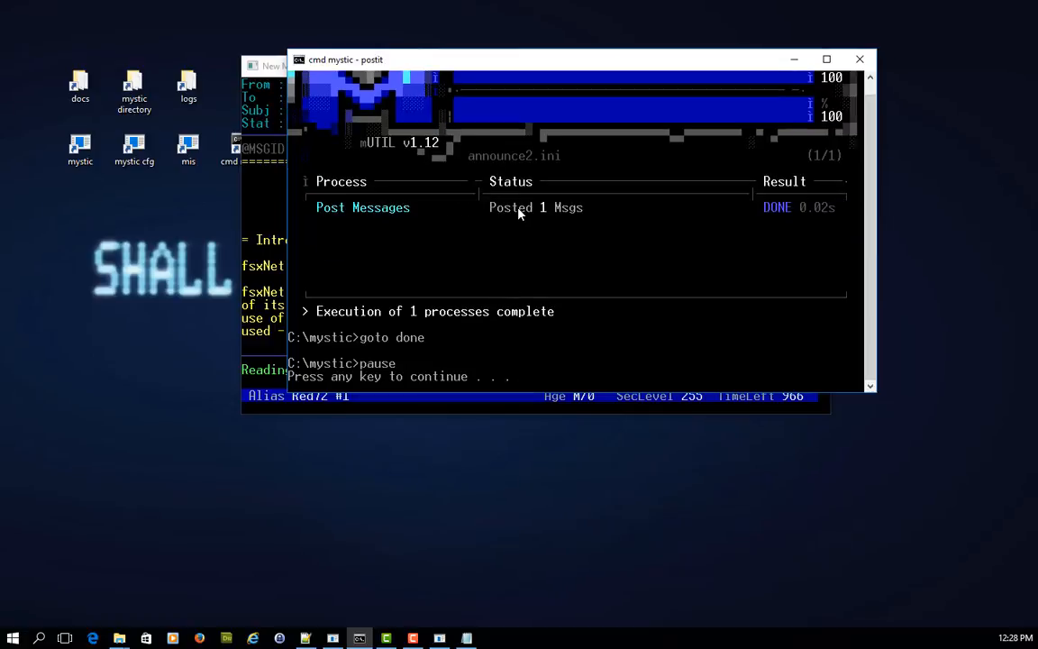
mouse_move(658, 291)
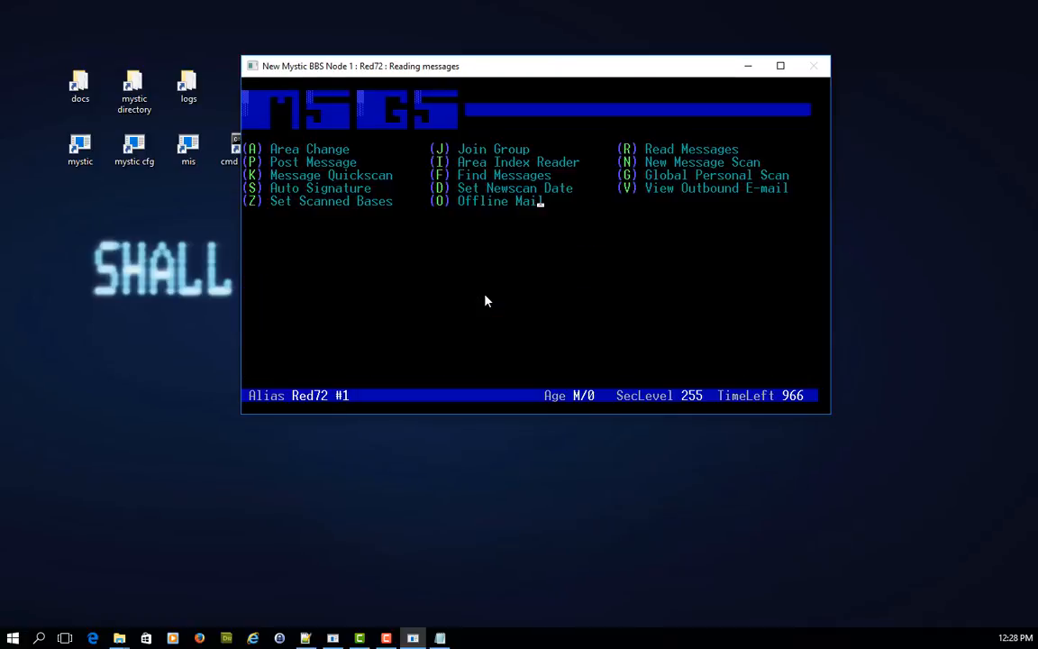
List the roBOT Posts index with messages 27 and 28 and read the fsxNet (Zone 21) advert.
key("a")
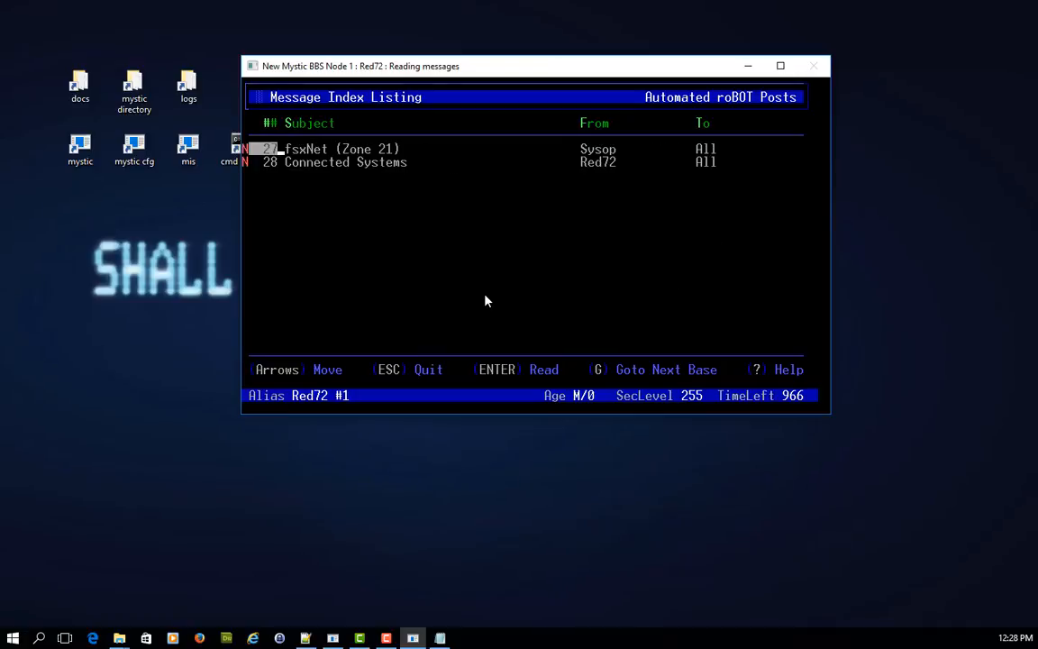
key("Return")
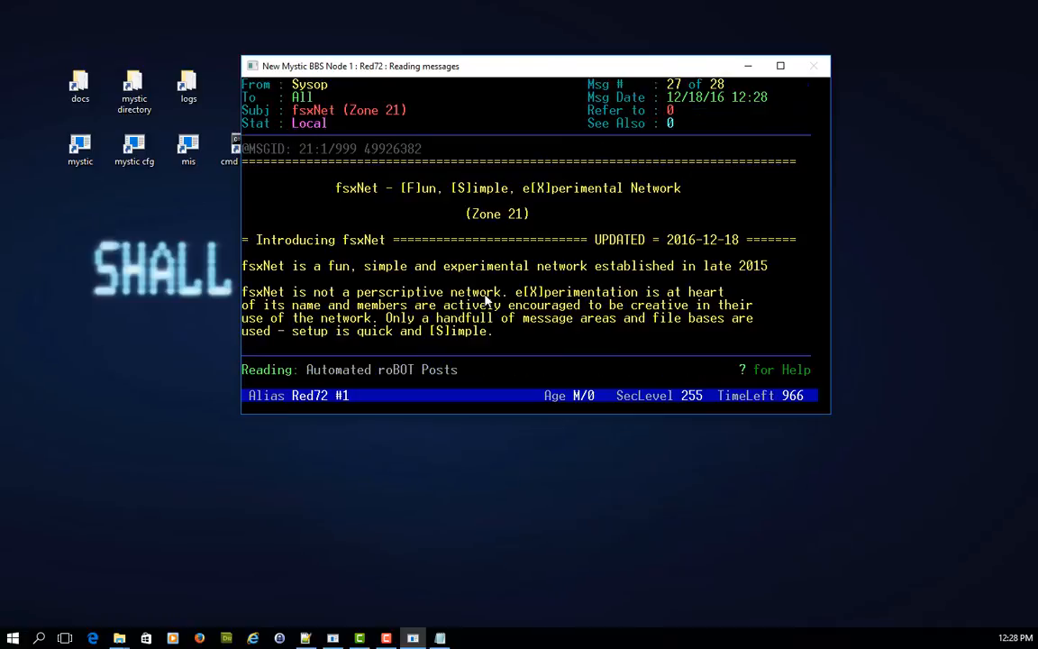
mouse_move(370, 171)
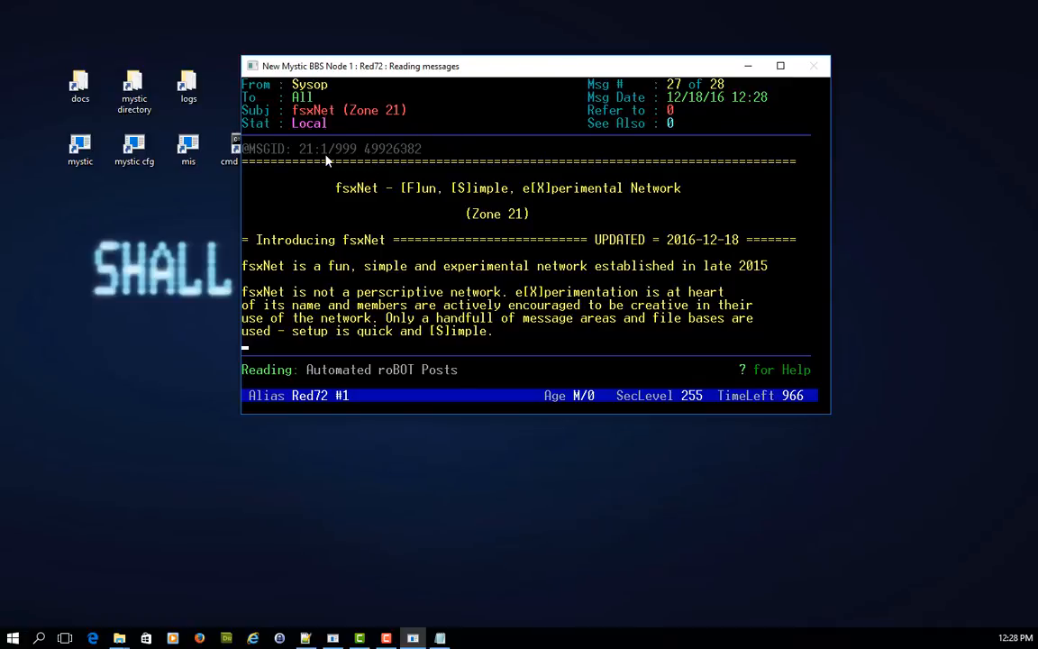
mouse_move(364, 158)
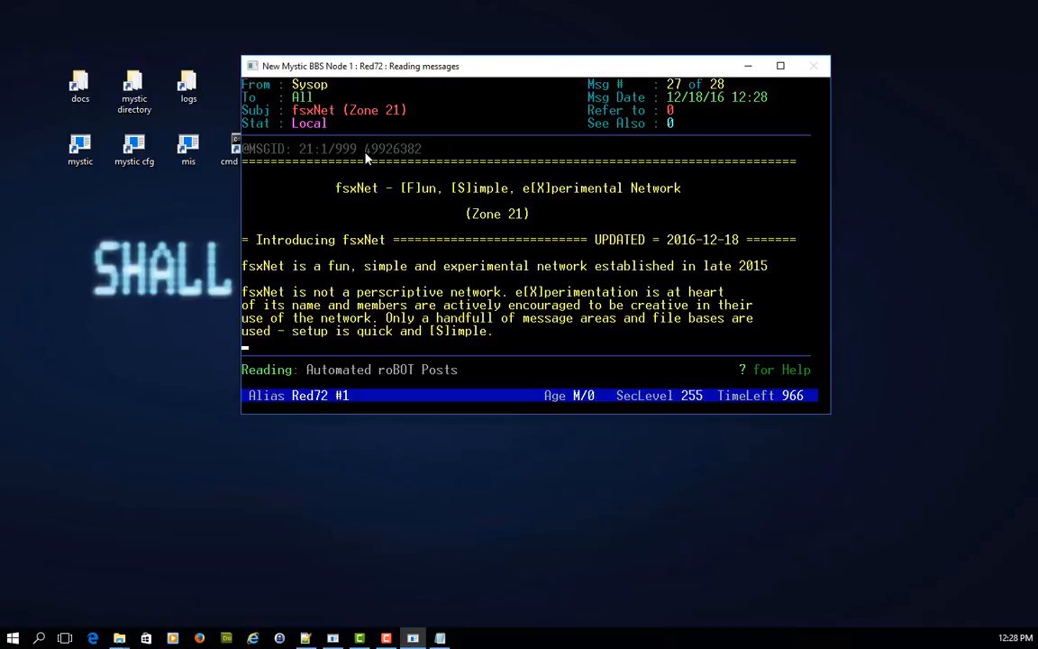
mouse_move(396, 160)
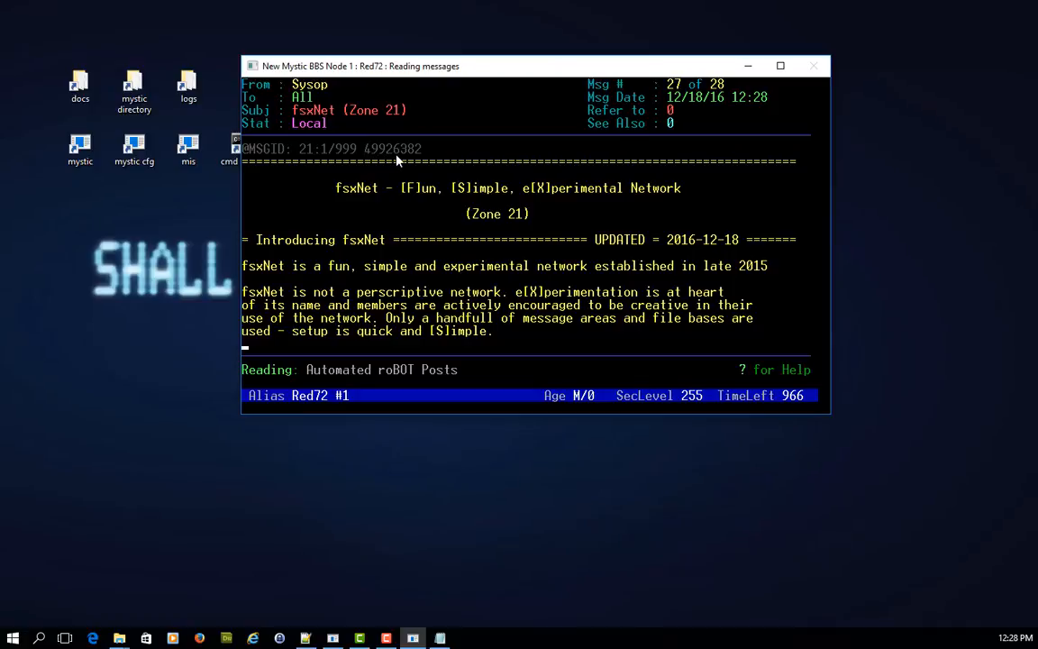
mouse_move(503, 169)
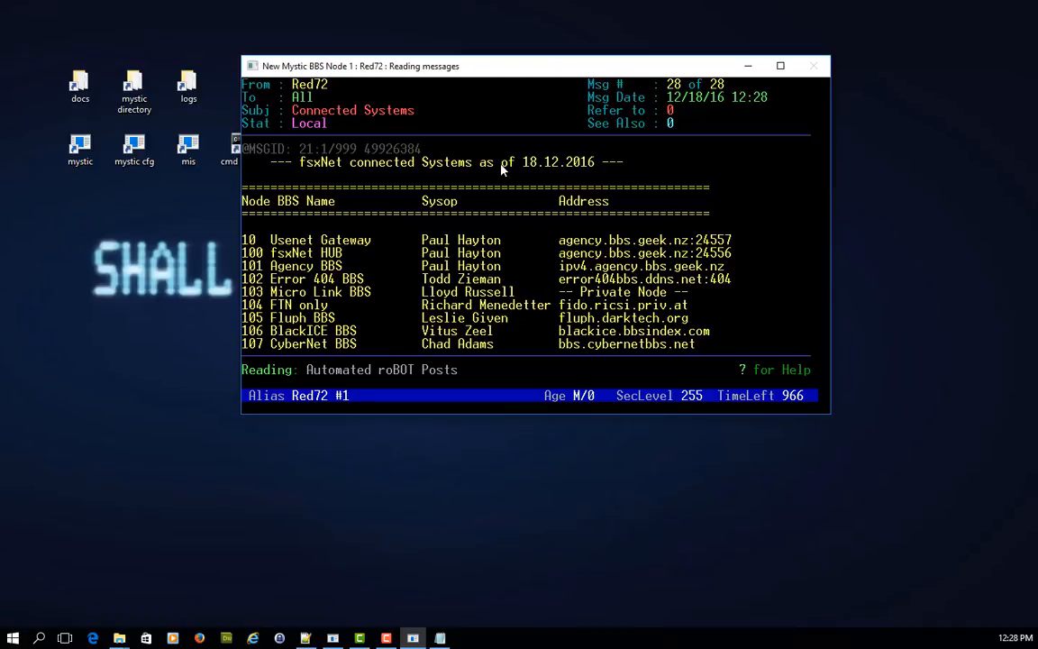
mouse_move(407, 161)
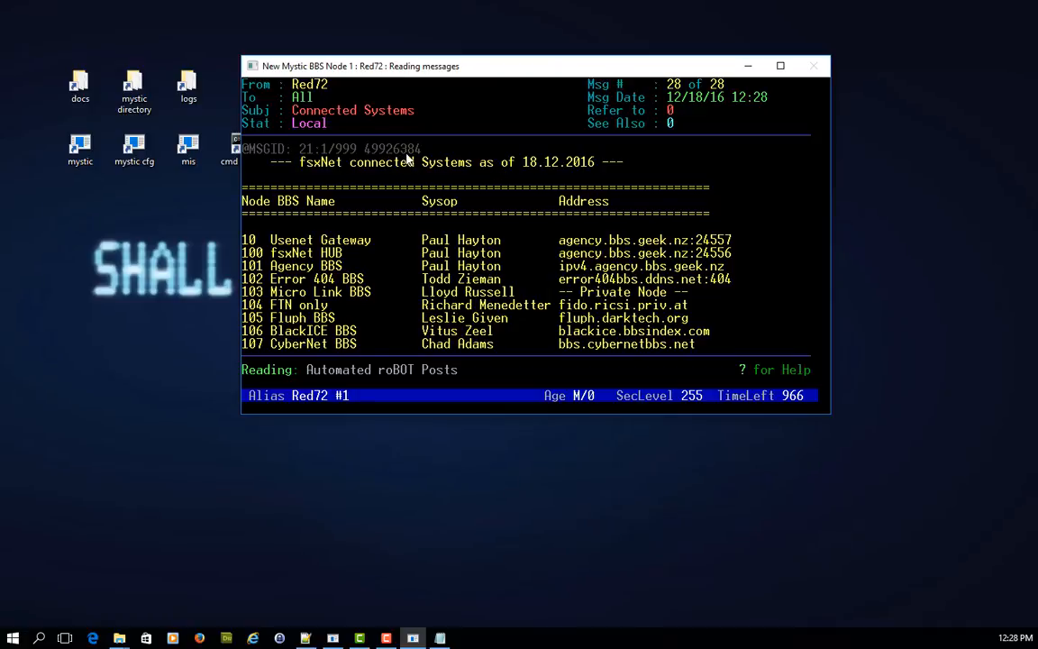
mouse_move(555, 213)
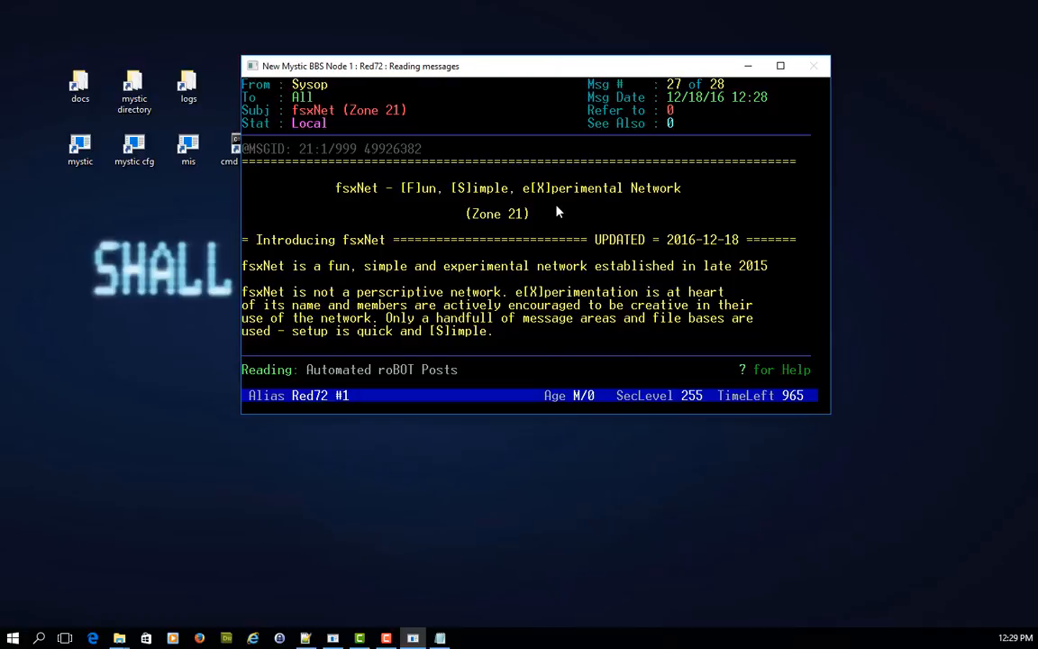
Read the Re: Christmas message in General Chat and minimize the BBS window to the desktop.
scroll("down", 3)
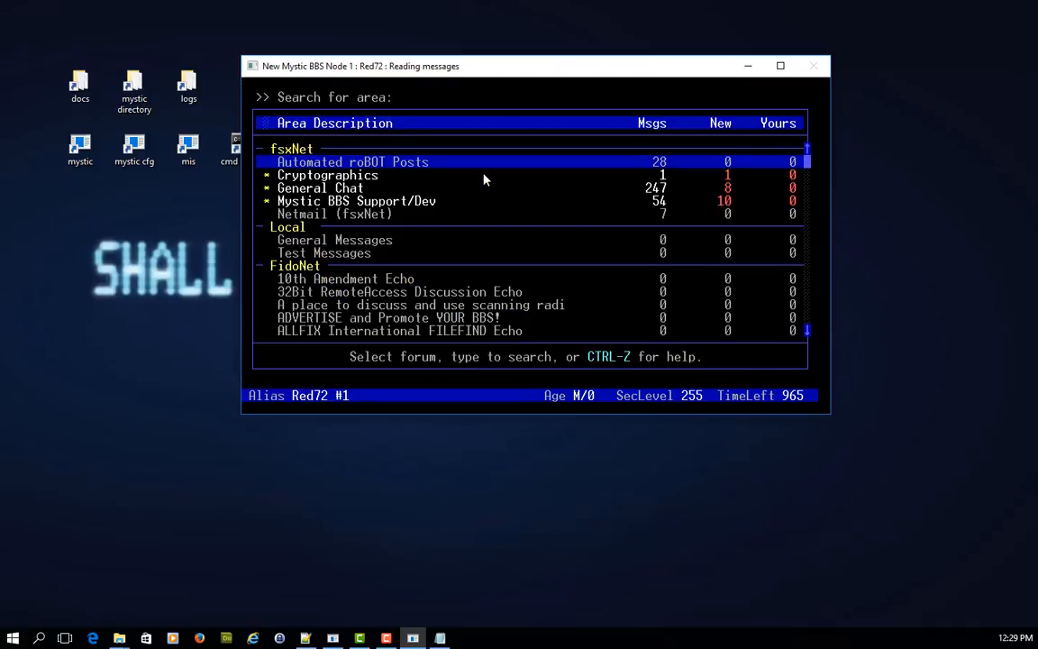
mouse_move(316, 490)
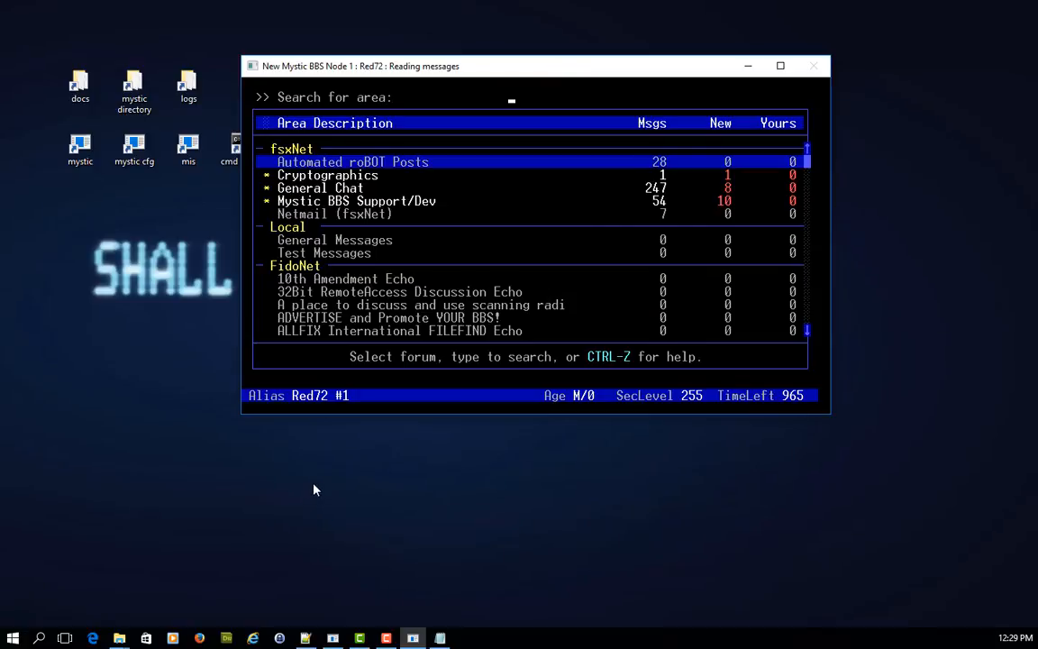
mouse_move(405, 247)
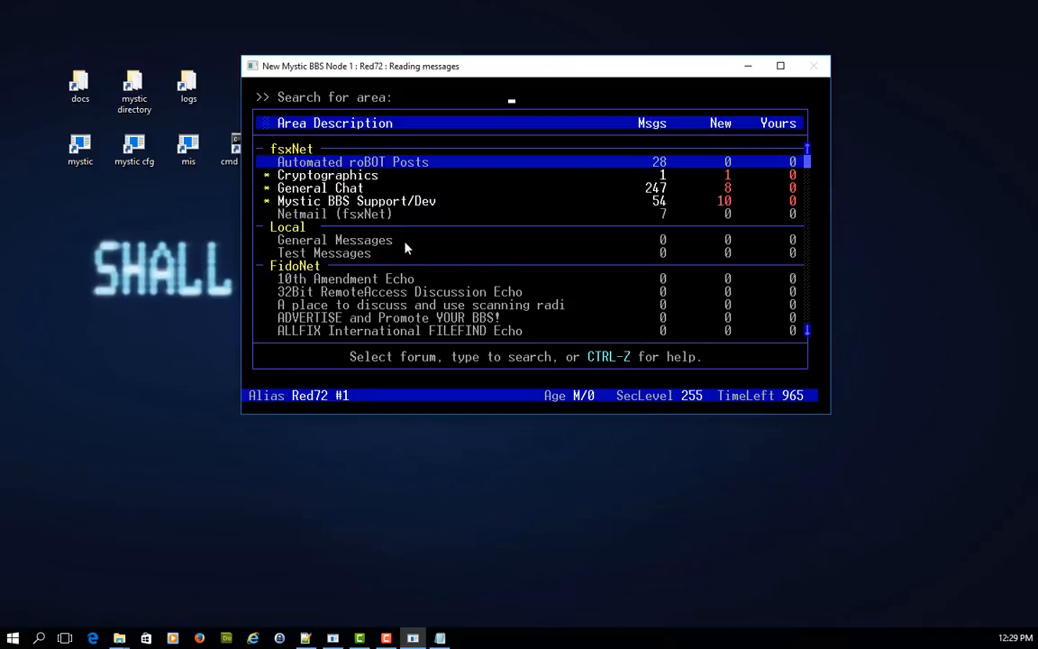
mouse_move(340, 241)
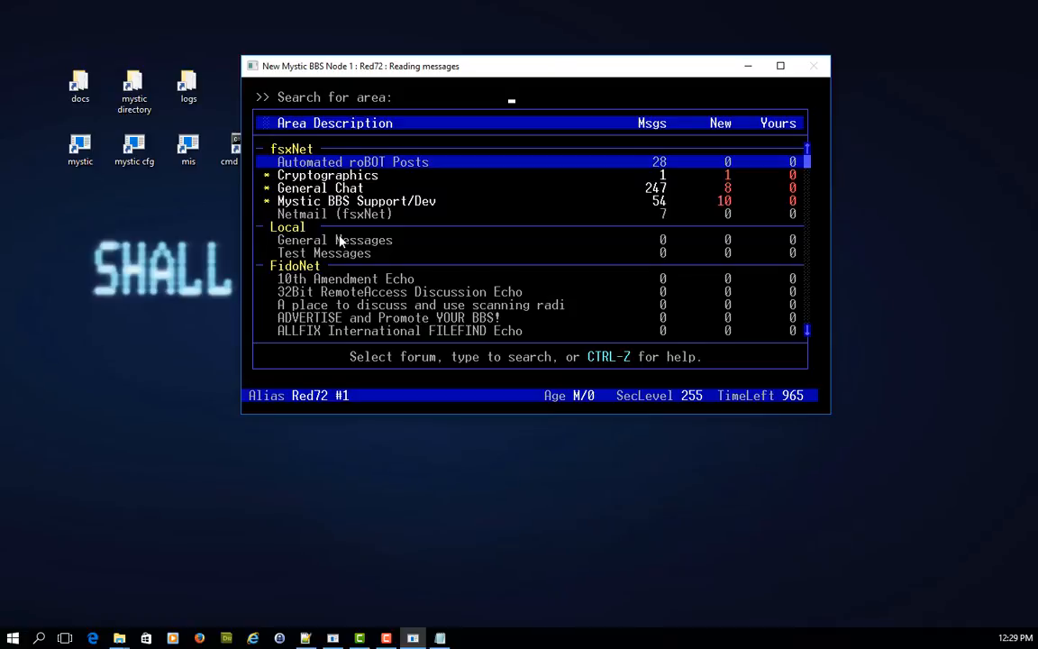
key("Down")
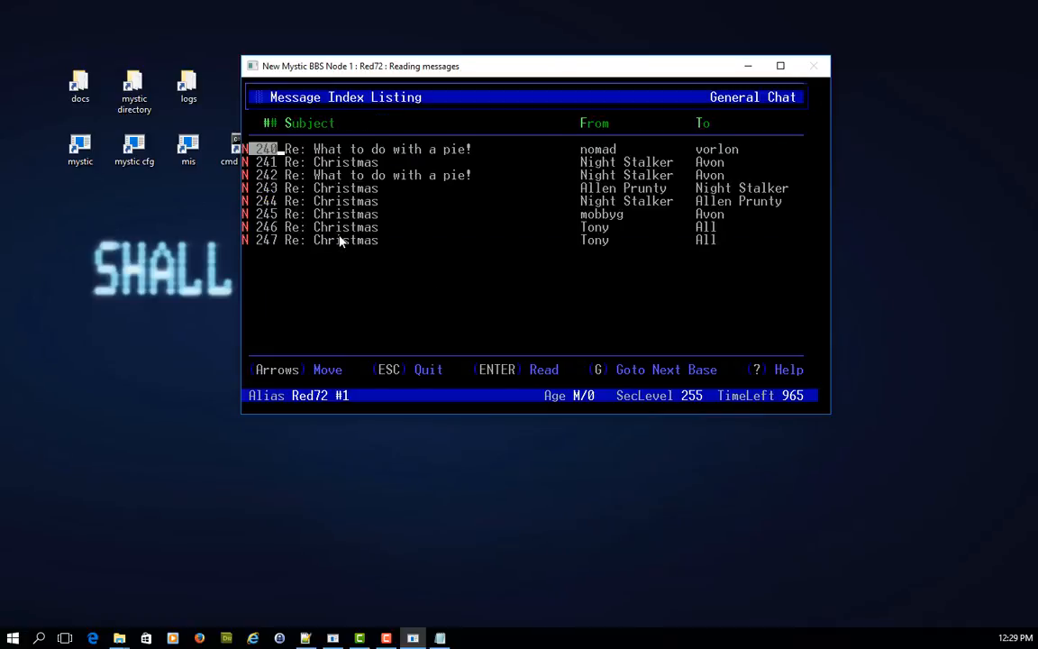
key("Down")
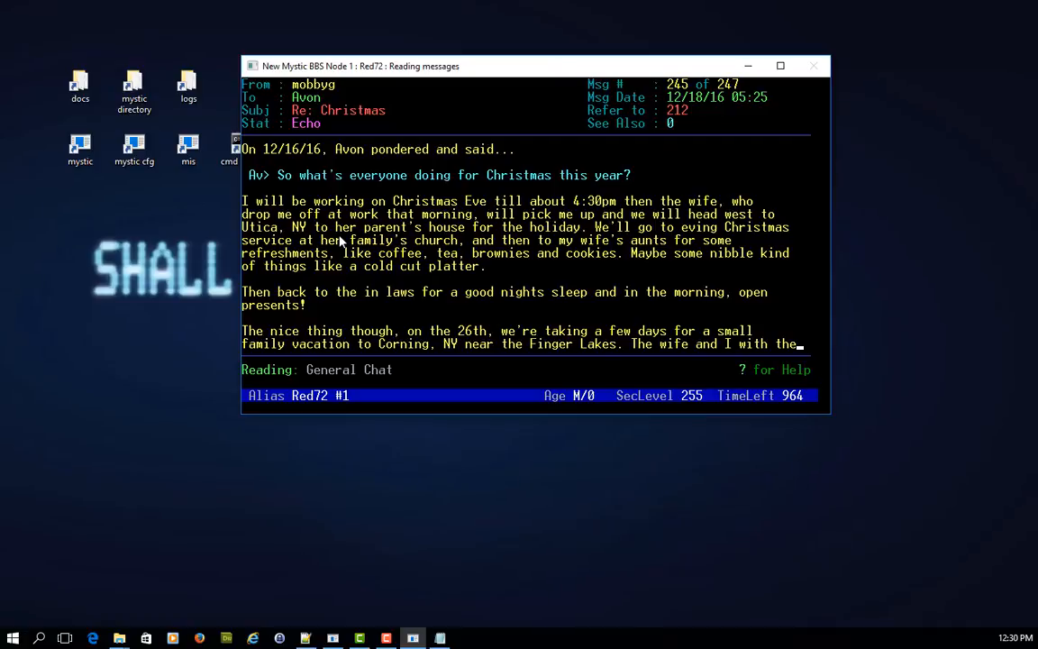
mouse_move(747, 65)
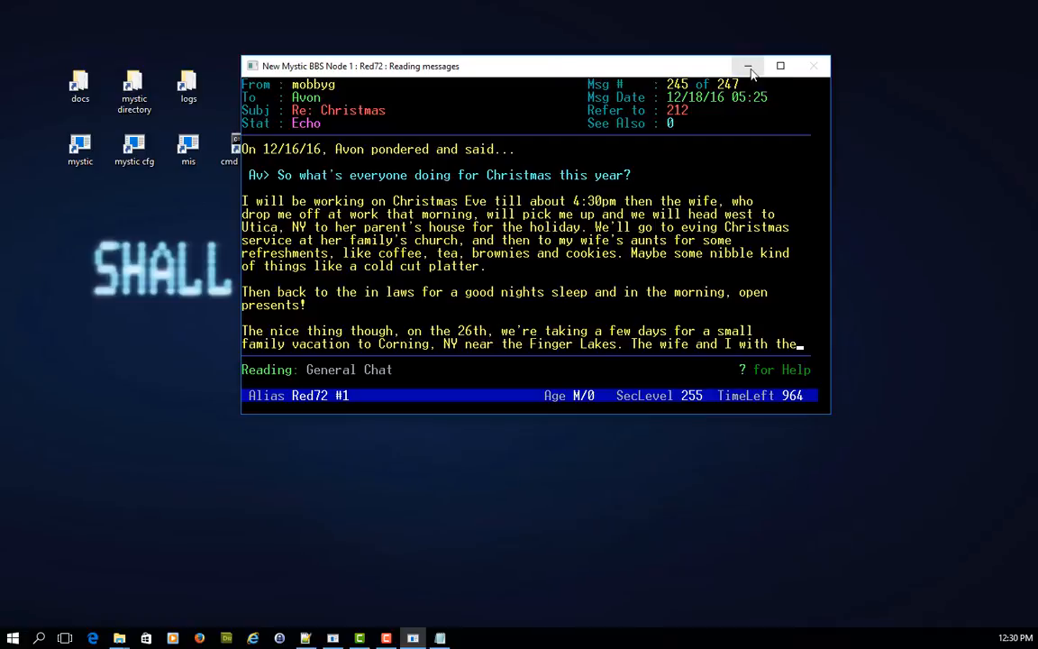
mouse_move(747, 67)
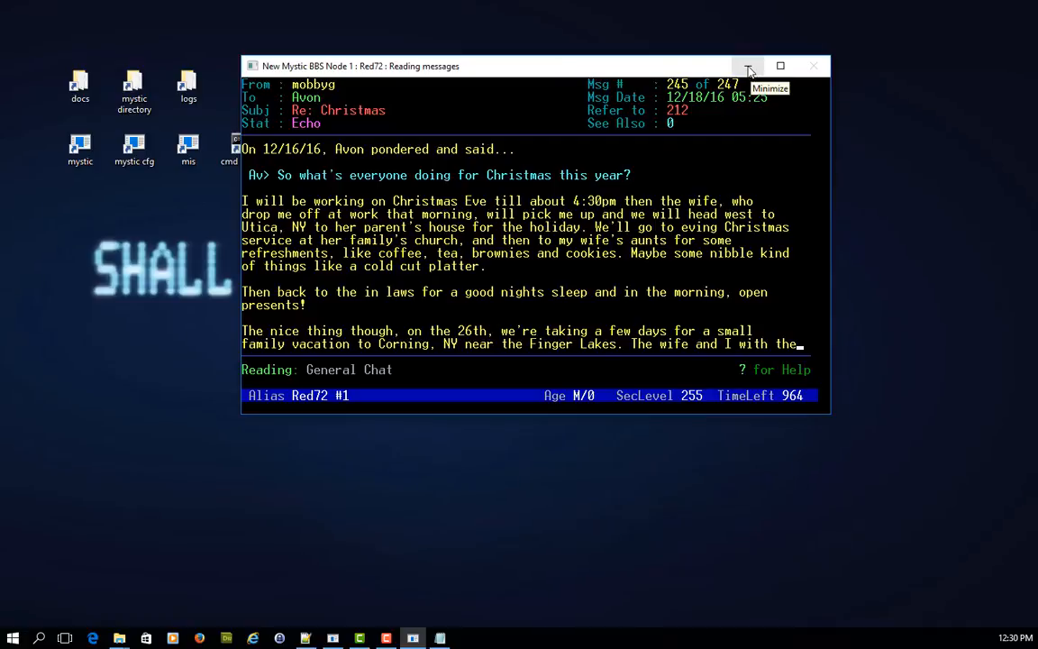
left_click(748, 65)
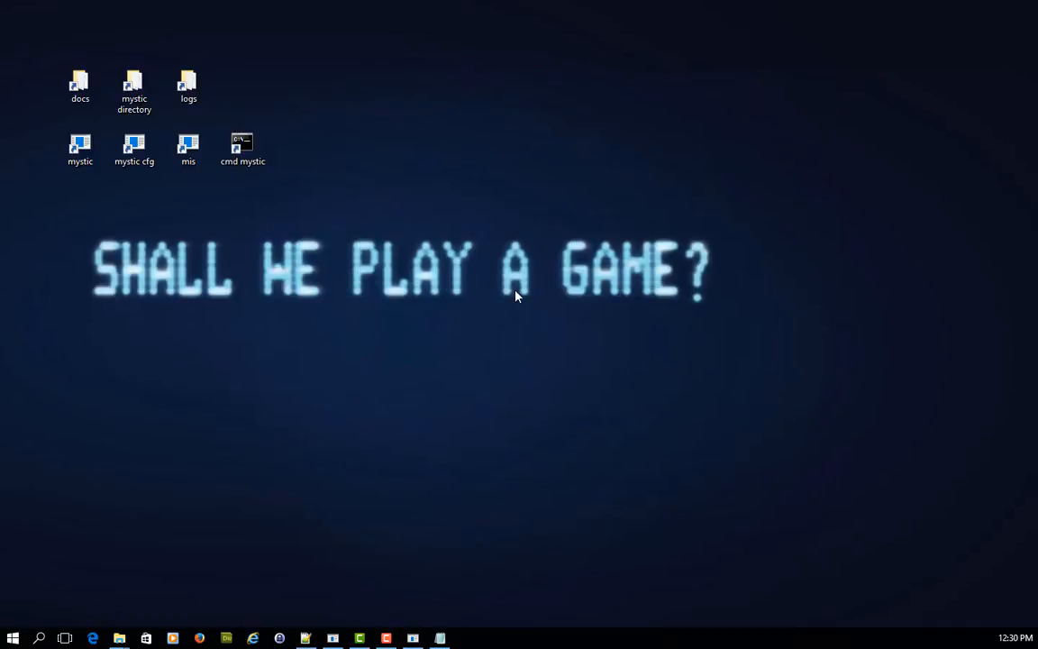